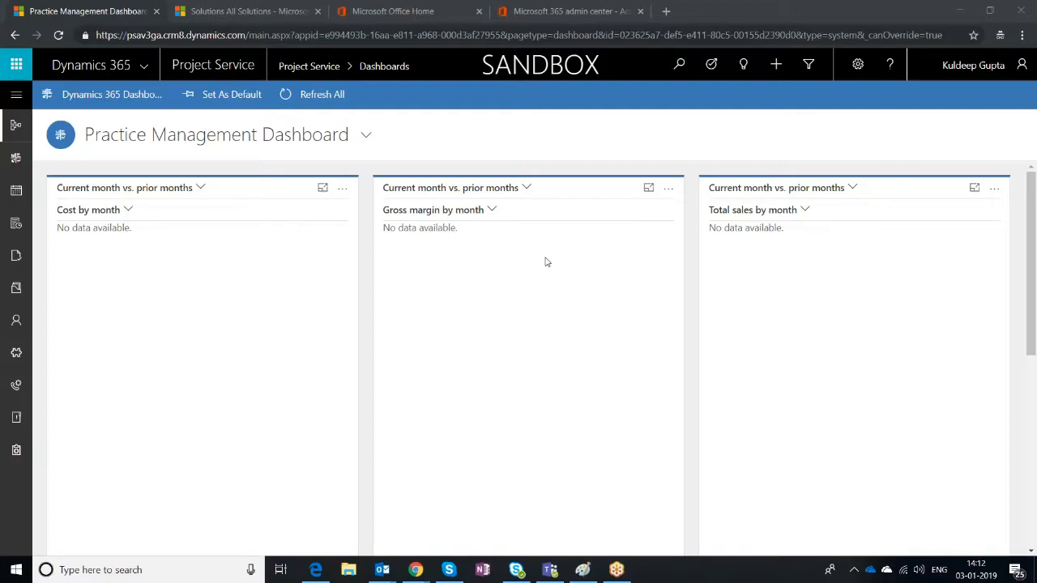
{"action": "mouse_move", "coordinate": [499, 249]}
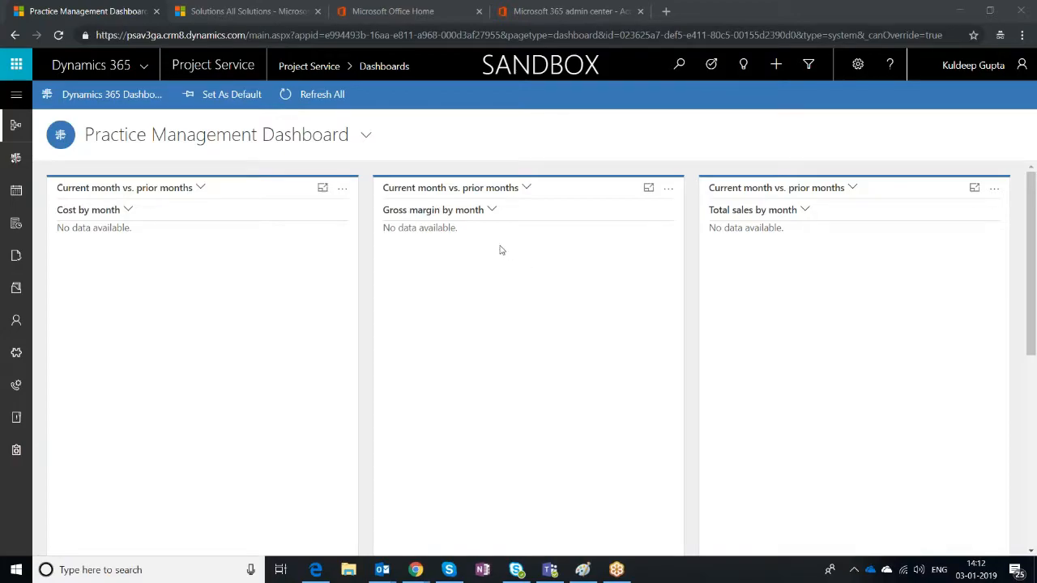
{"action": "mouse_move", "coordinate": [100, 149]}
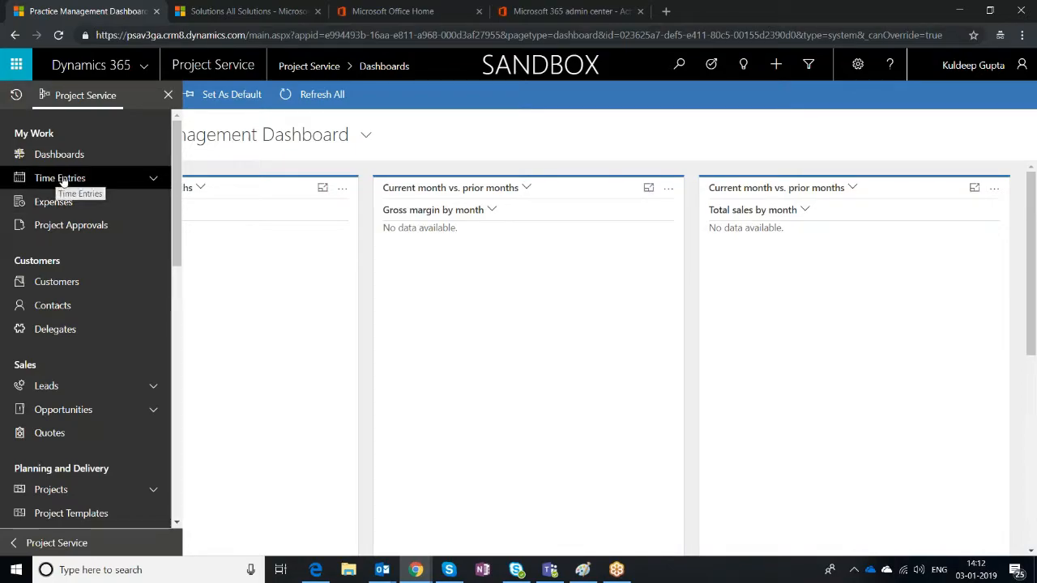
- Show the My Time Entries by Date list from the navigation menu
{"action": "left_click", "coordinate": [60, 177]}
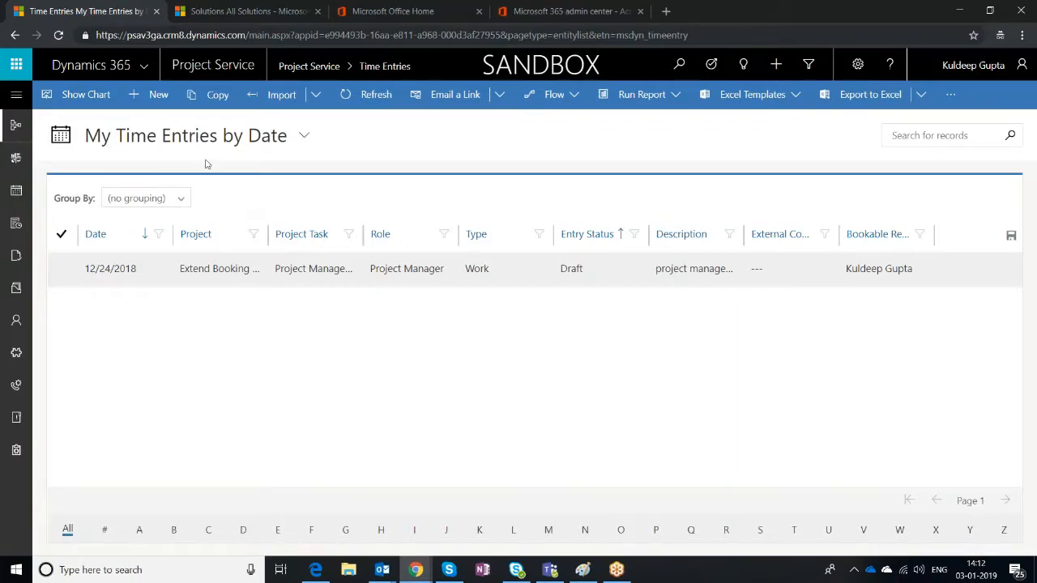
- Start a new time entry dated 1/3/2019 with a duration of 2 hours
{"action": "left_click", "coordinate": [159, 94]}
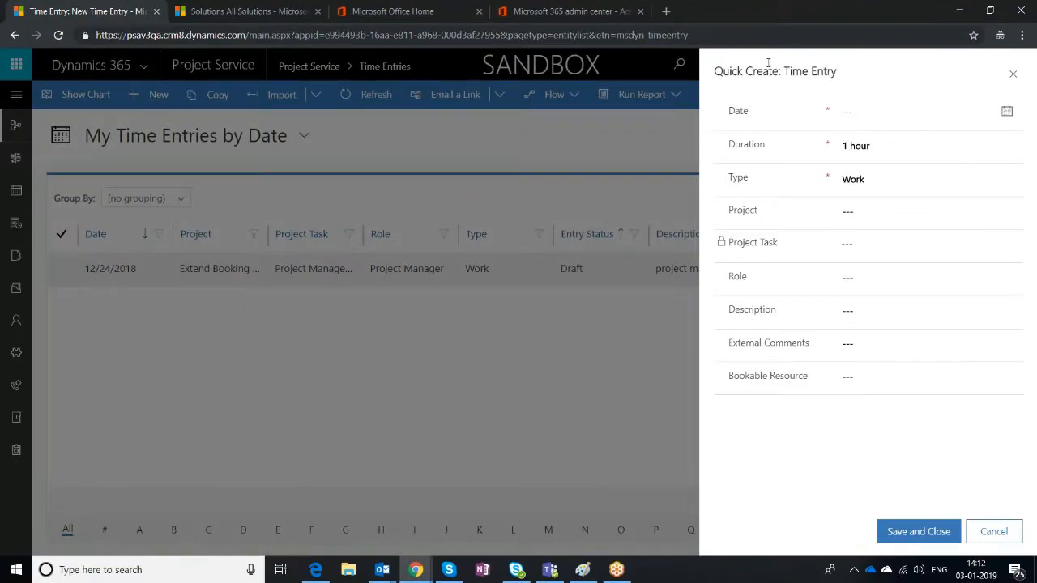
{"action": "left_click", "coordinate": [916, 110]}
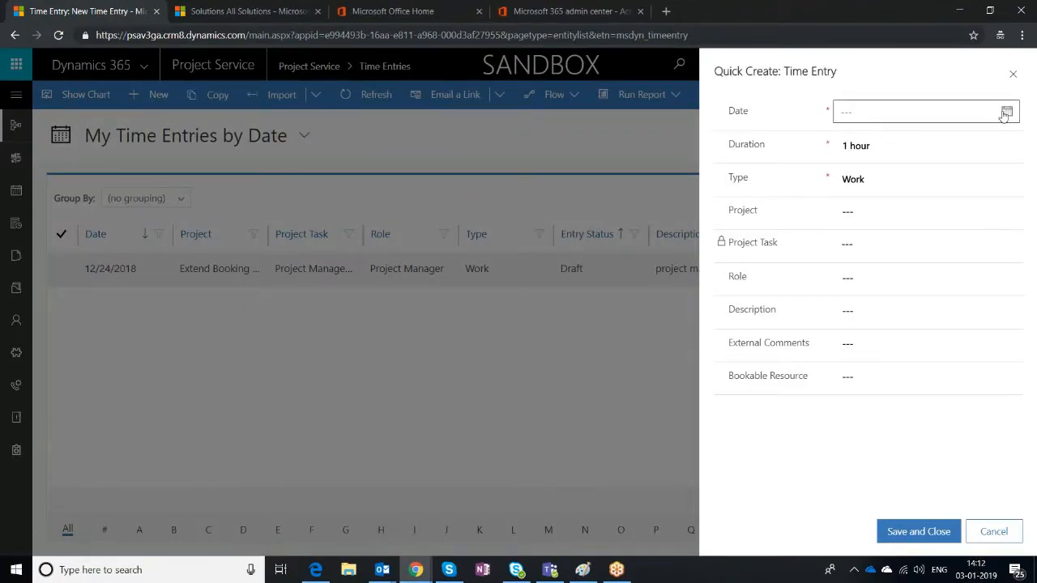
{"action": "left_click", "coordinate": [1006, 110]}
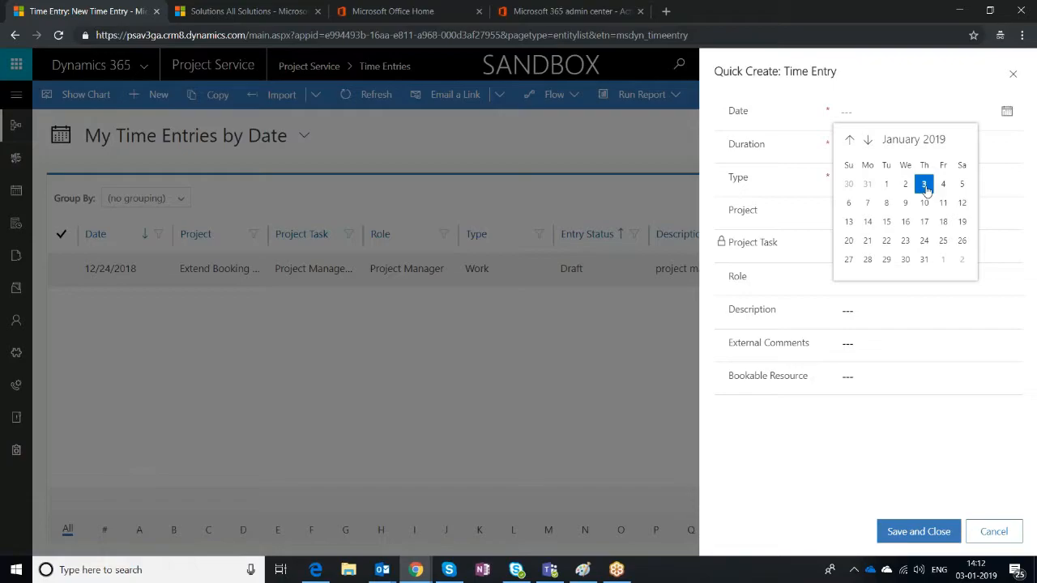
{"action": "left_click", "coordinate": [924, 185]}
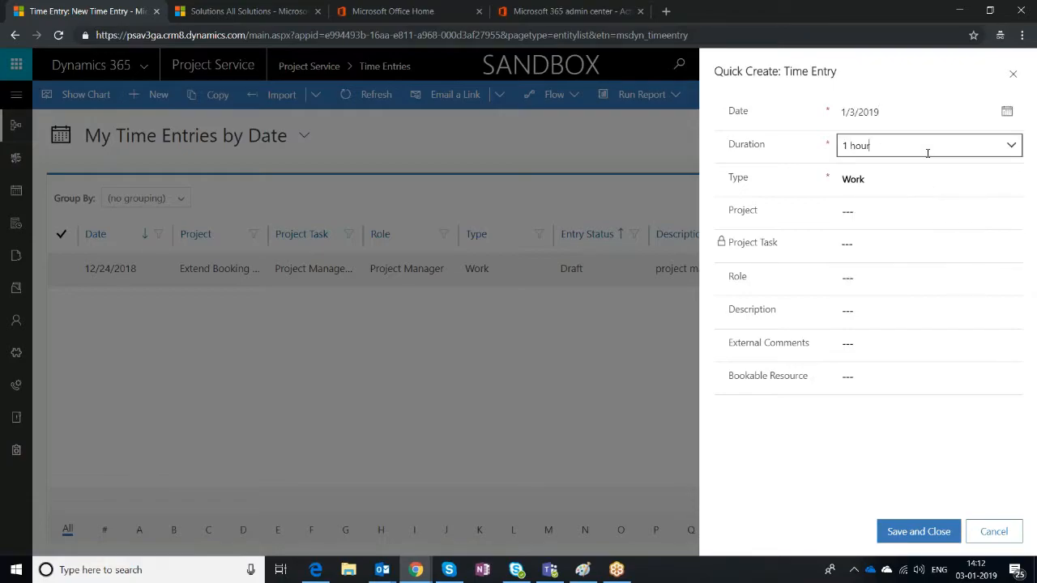
{"action": "type", "text": "2"}
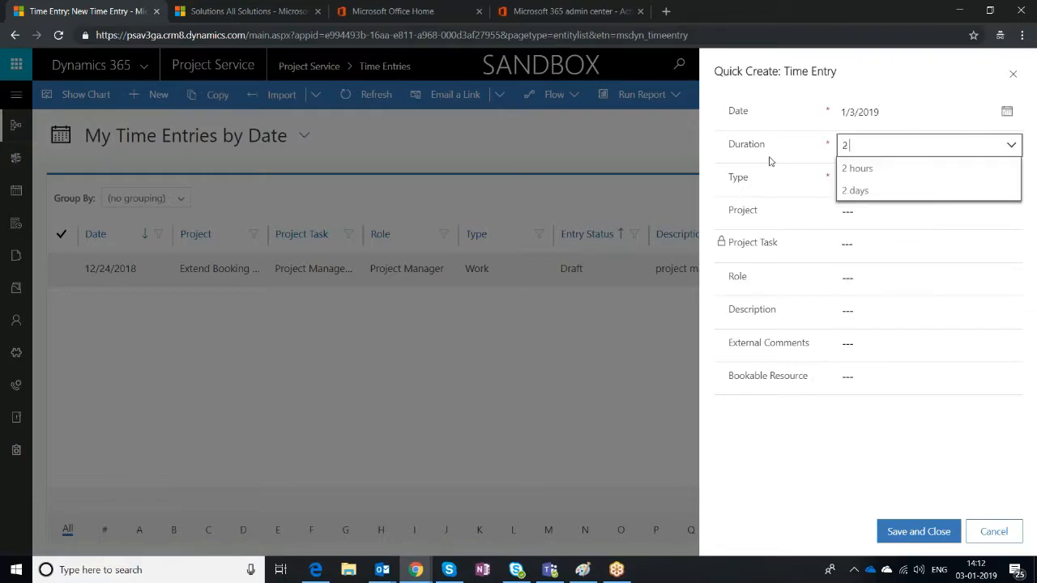
{"action": "left_click", "coordinate": [857, 167]}
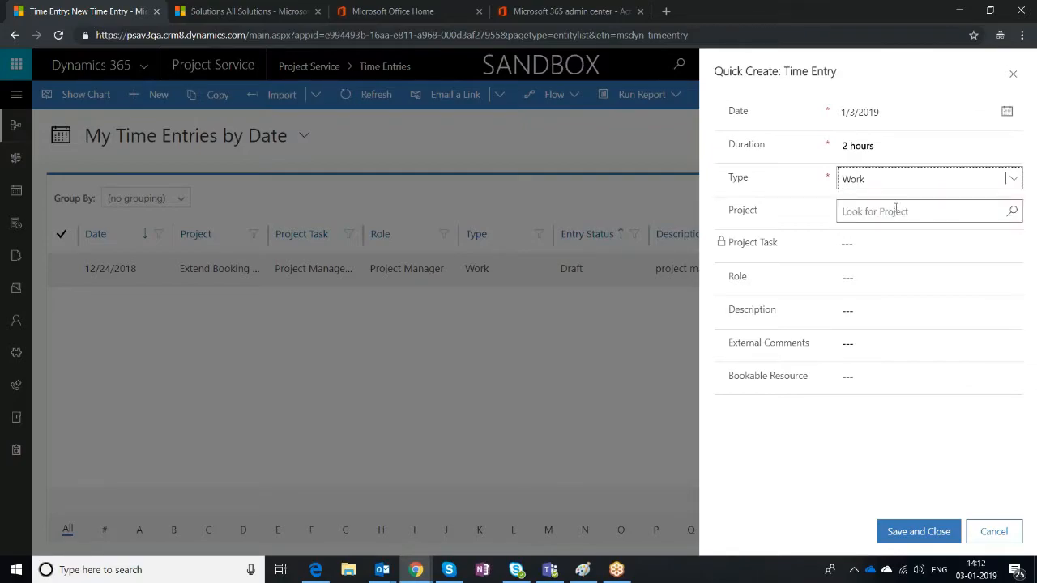
- Assign the entry to the Acers CRM Implementation project and its Go Live task
{"action": "type", "text": "Acers - CRM Implementat..."}
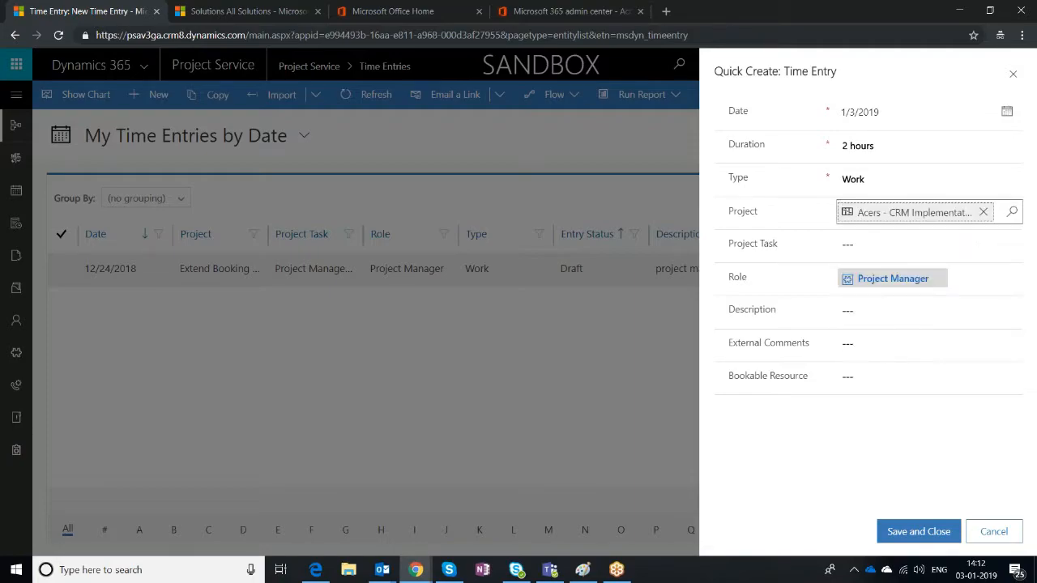
{"action": "left_click", "coordinate": [918, 243]}
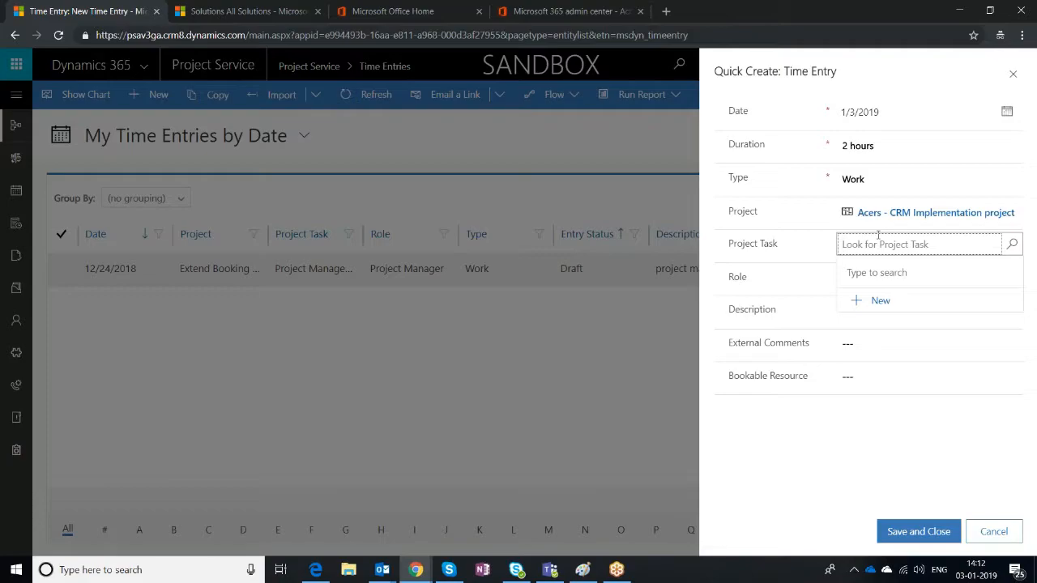
{"action": "left_click", "coordinate": [920, 243]}
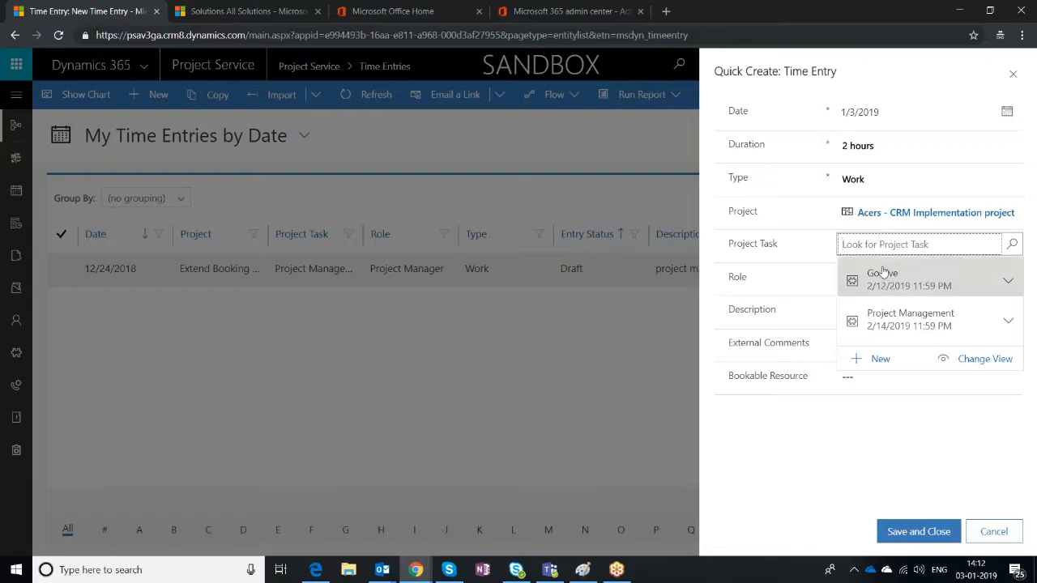
{"action": "mouse_move", "coordinate": [910, 319]}
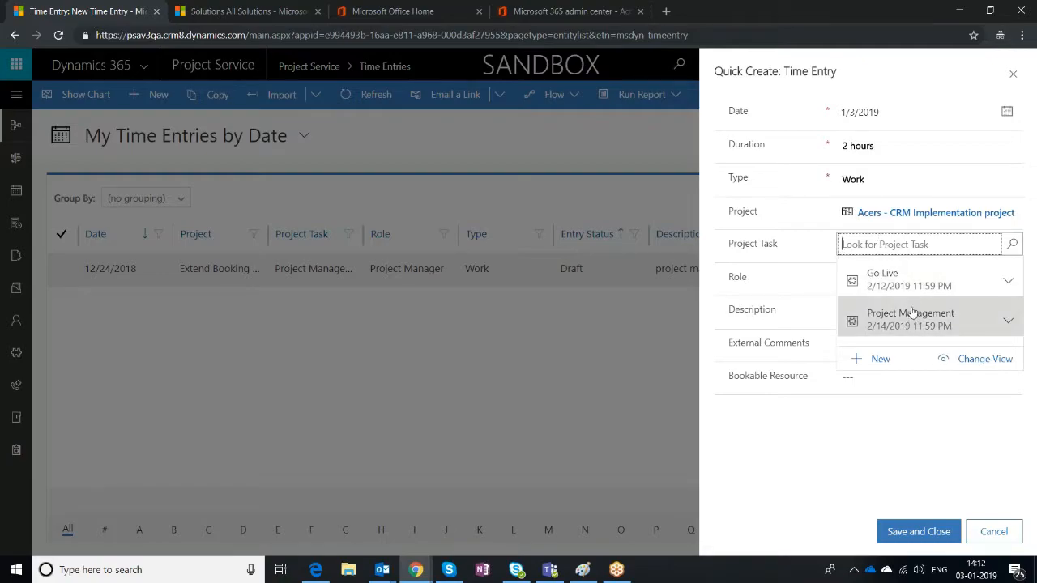
{"action": "mouse_move", "coordinate": [926, 279]}
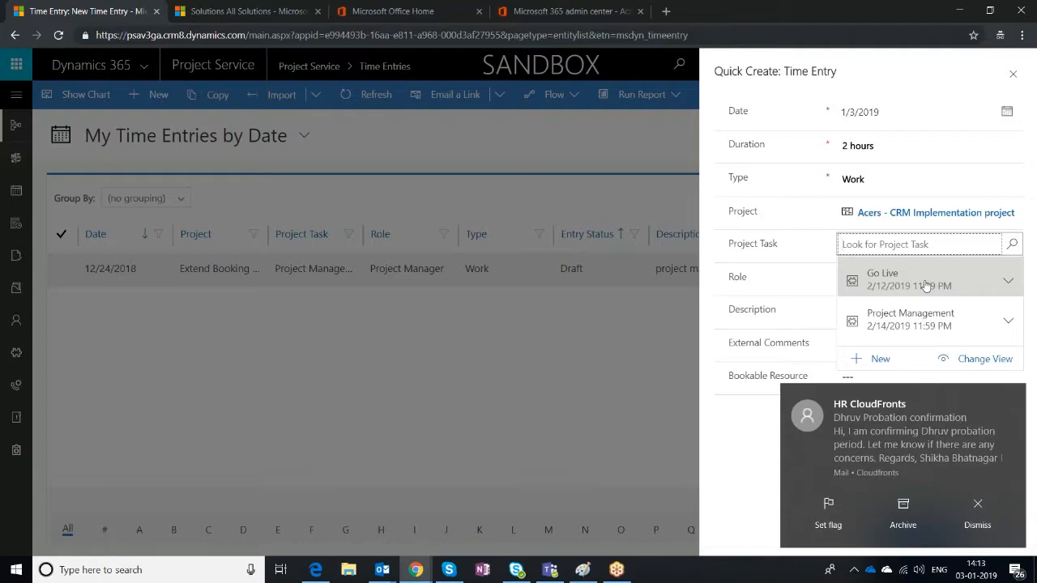
{"action": "left_click", "coordinate": [977, 510]}
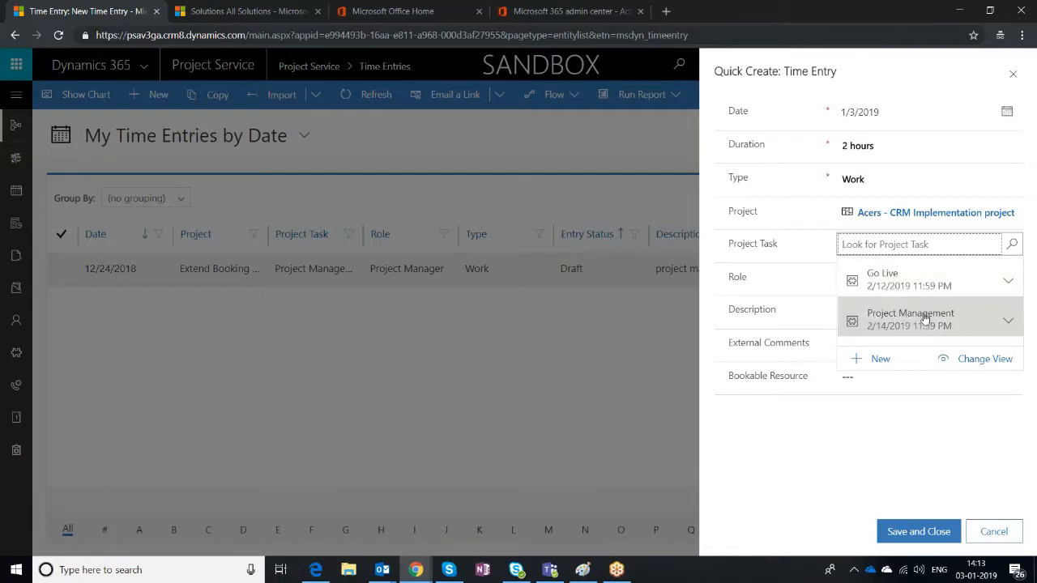
{"action": "left_click", "coordinate": [881, 279]}
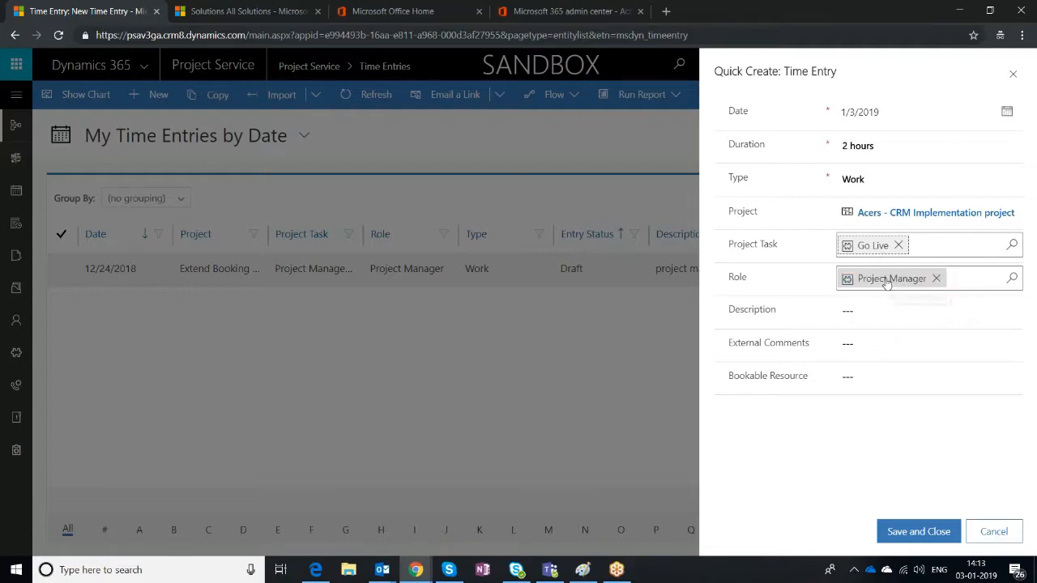
- Replace the prefilled Project Manager role with Developer
{"action": "left_click", "coordinate": [936, 279]}
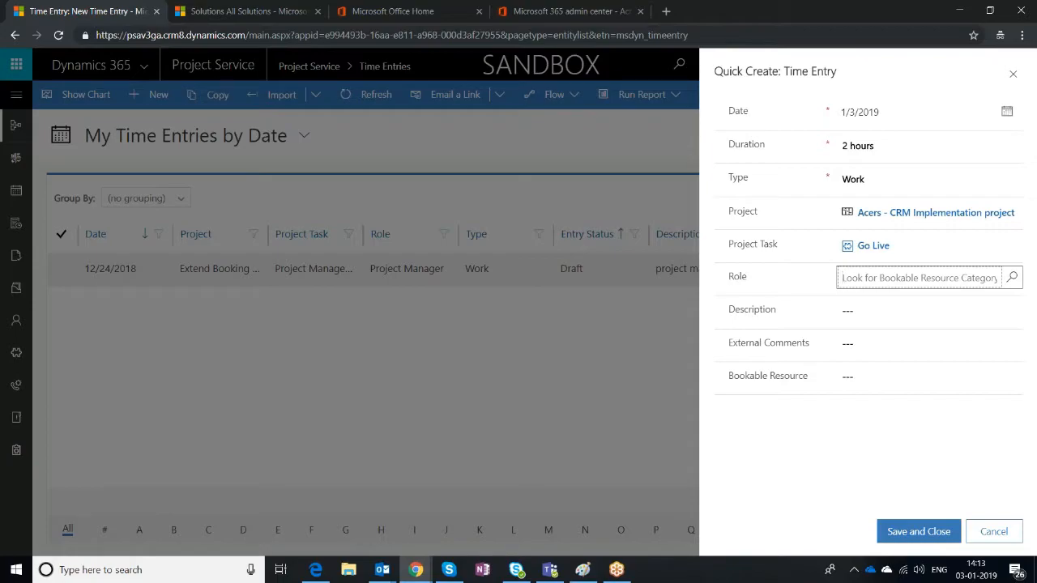
{"action": "type", "text": "deve"}
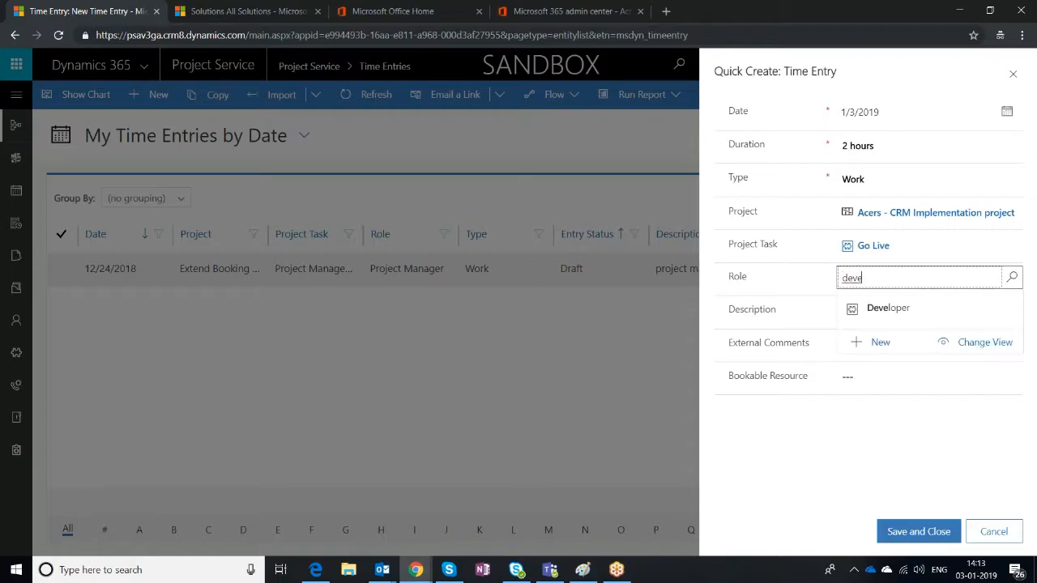
{"action": "left_click", "coordinate": [888, 308]}
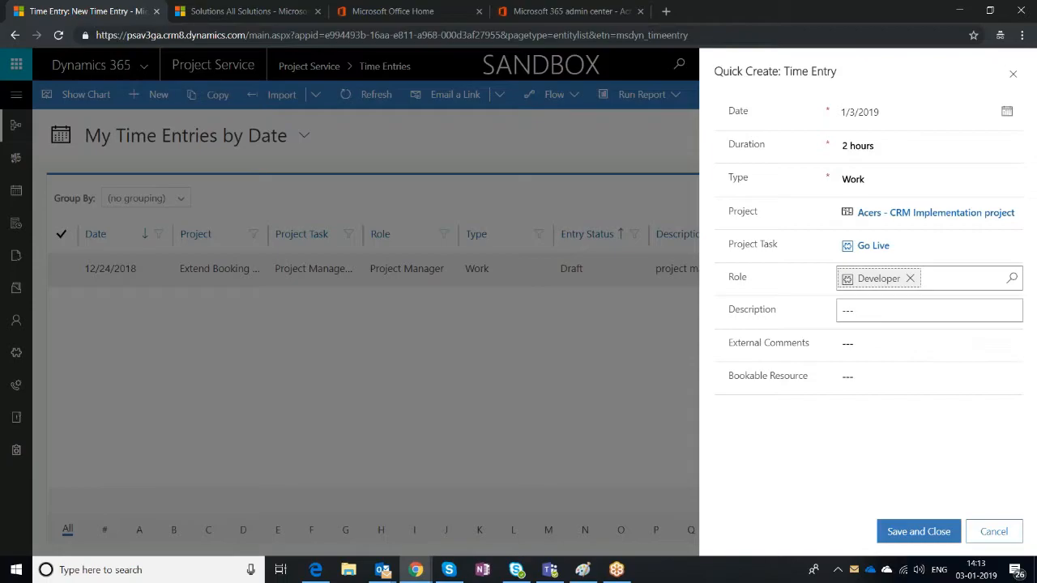
{"action": "left_click", "coordinate": [929, 310]}
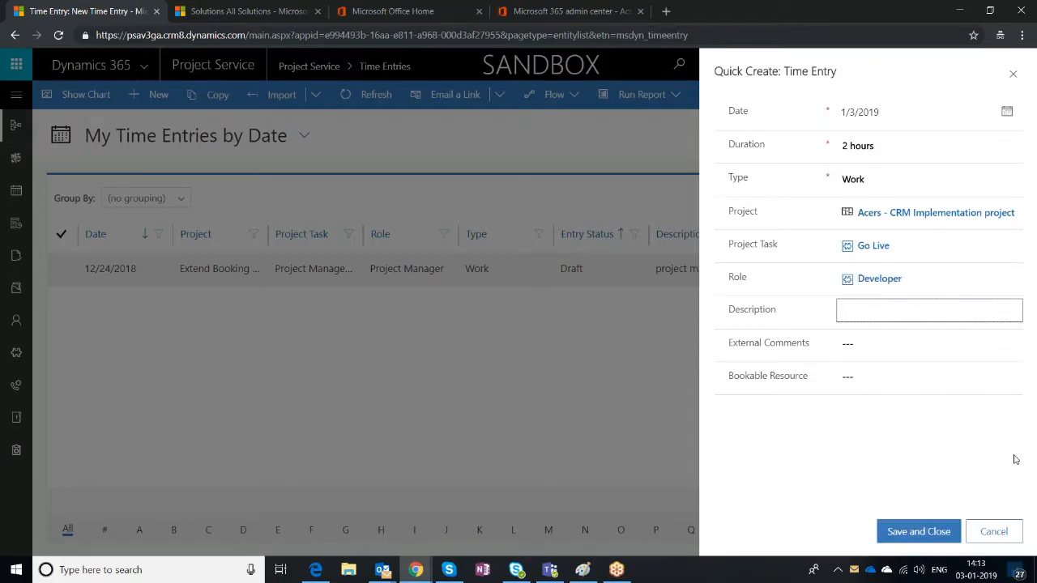
- Enter description 'Go Live tasks' and external comment 'Prepare a go live check list'
{"action": "left_click", "coordinate": [930, 310]}
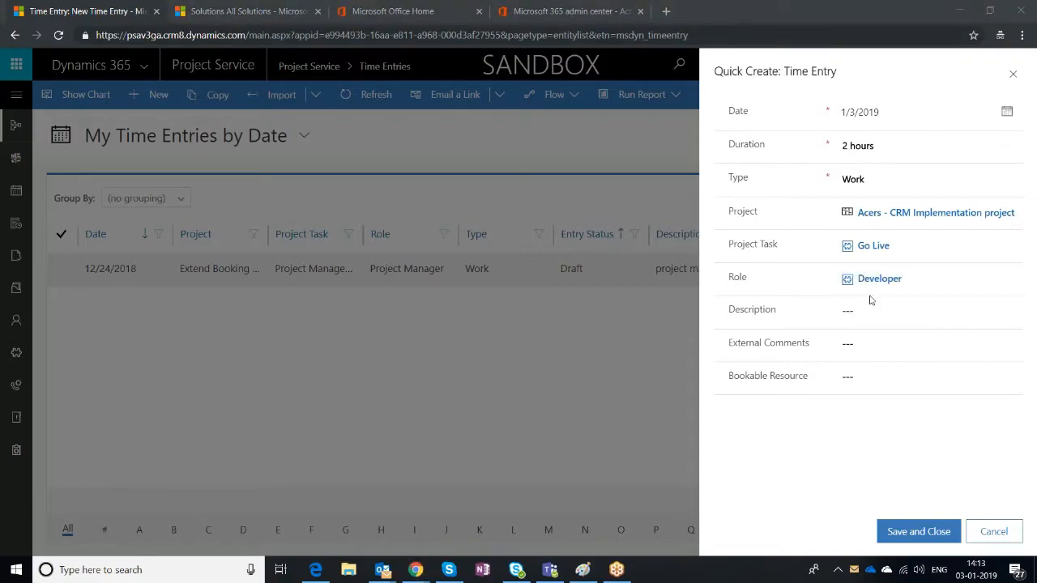
{"action": "left_click", "coordinate": [930, 310]}
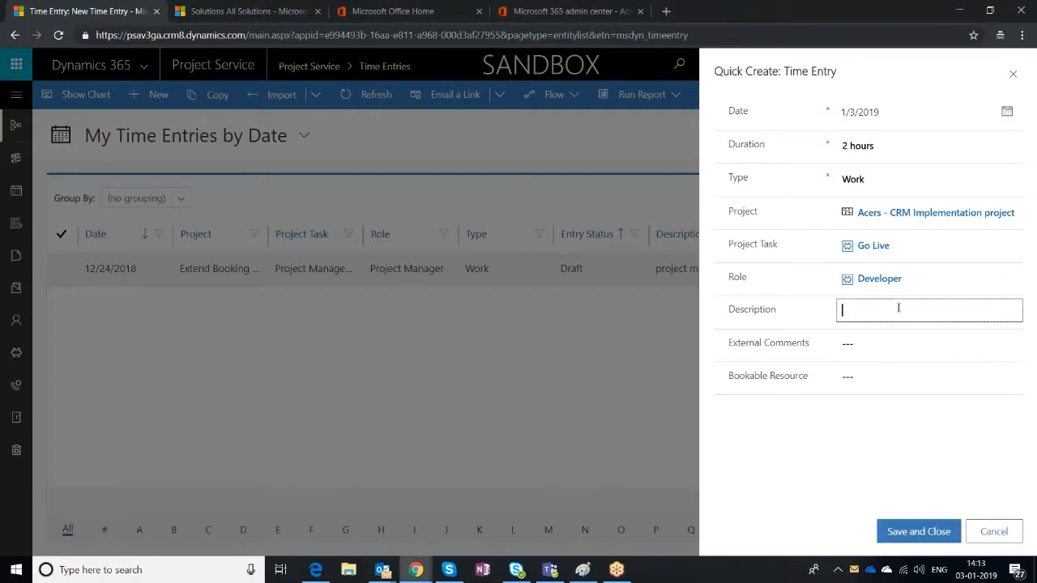
{"action": "type", "text": "Go Live tasks"}
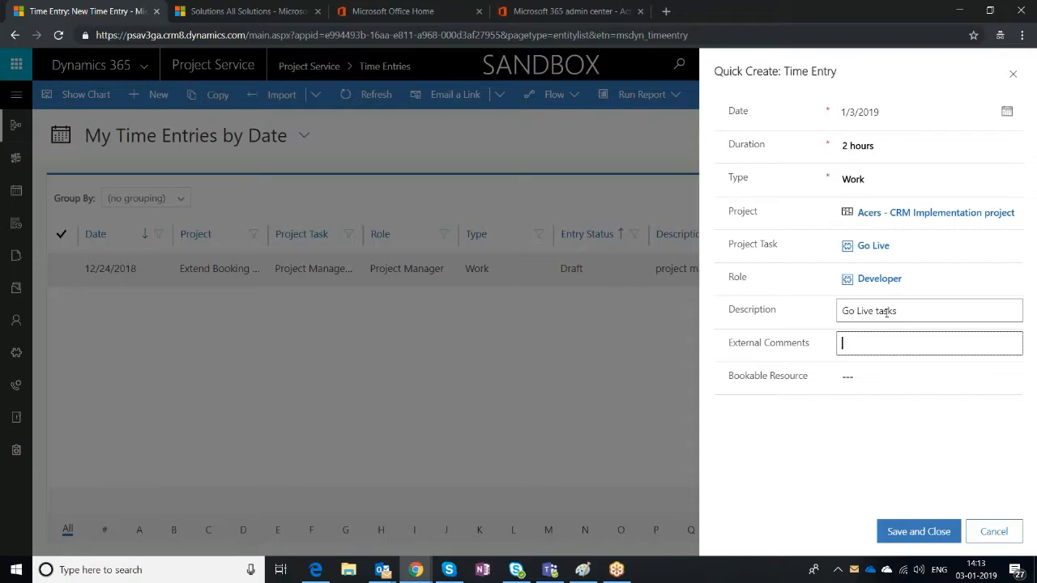
{"action": "type", "text": "Prepare a go"}
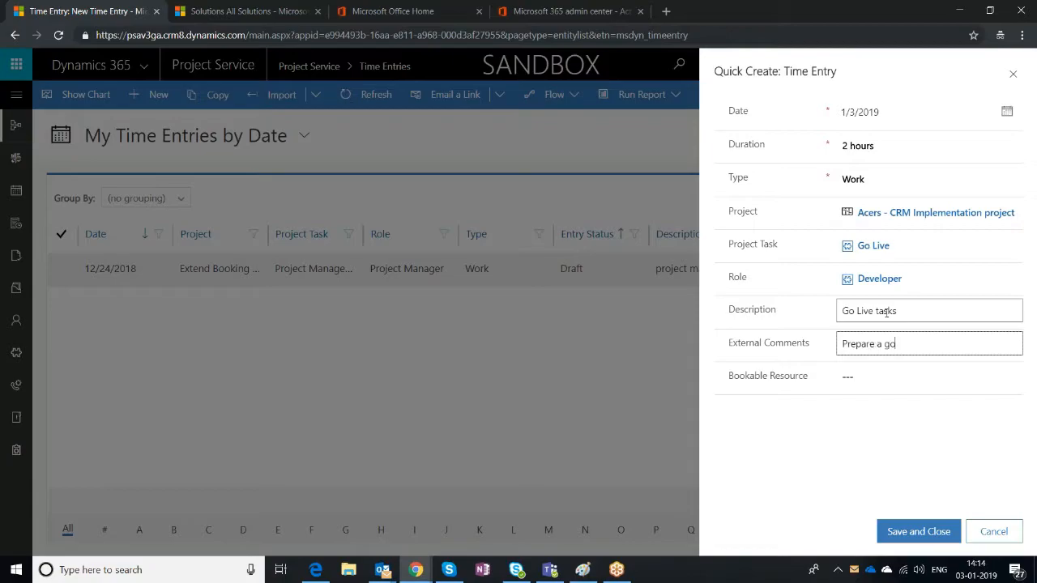
{"action": "type", "text": "live check list"}
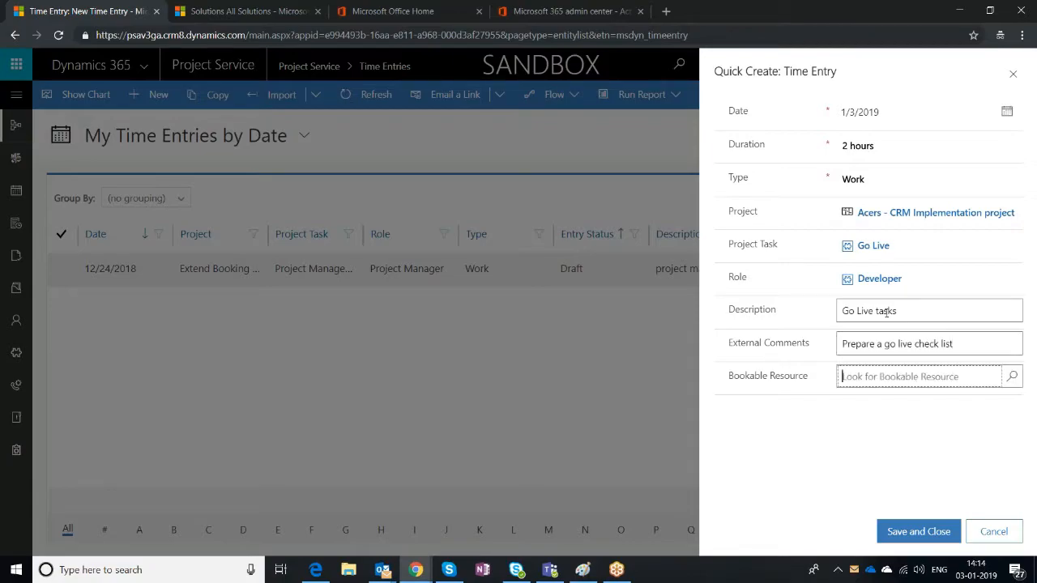
- Visit the Bookable Resource field and leave it empty
{"action": "left_click", "coordinate": [921, 376]}
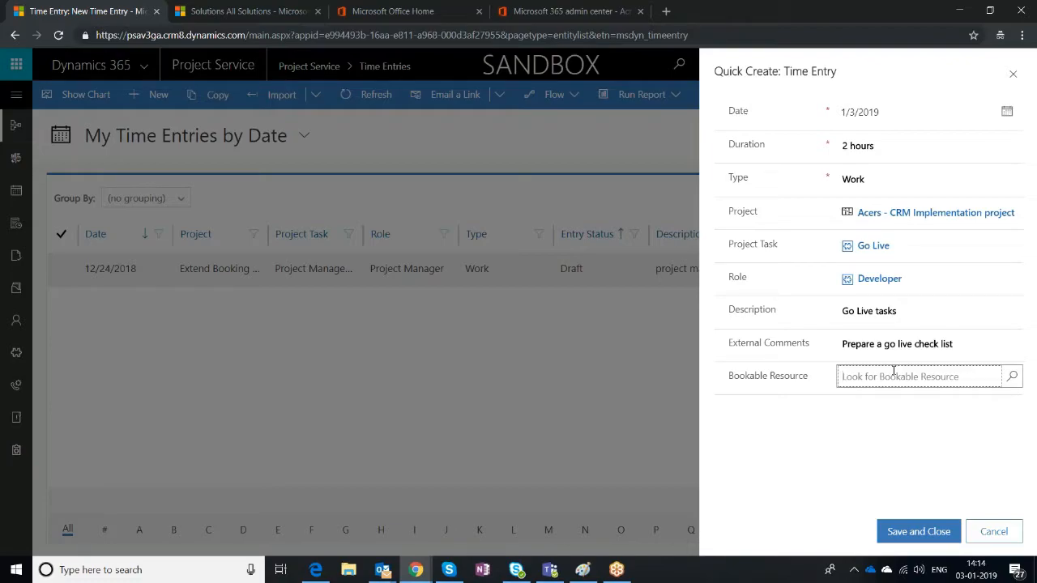
{"action": "mouse_move", "coordinate": [729, 381]}
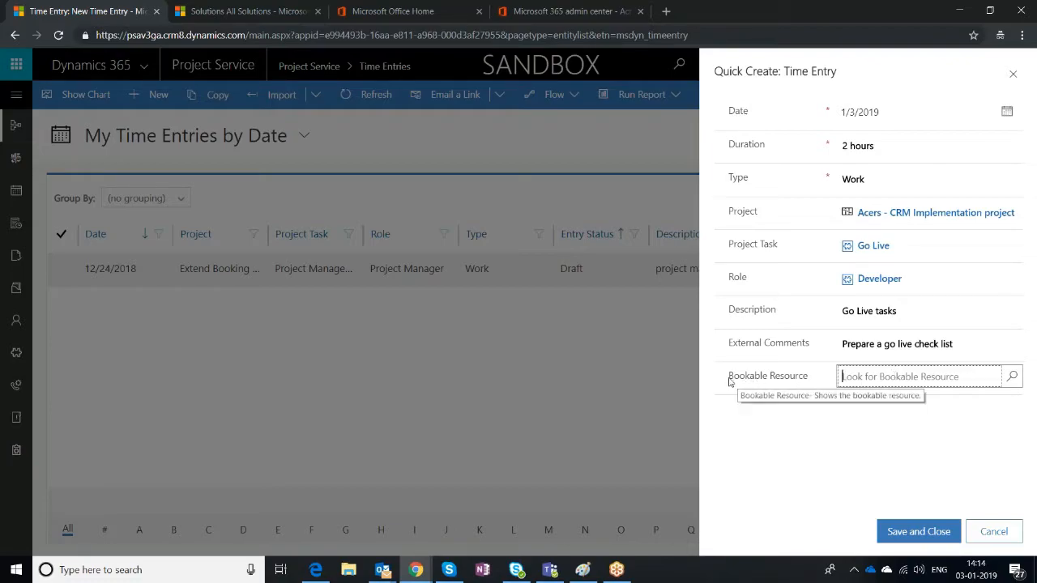
{"action": "mouse_move", "coordinate": [781, 383]}
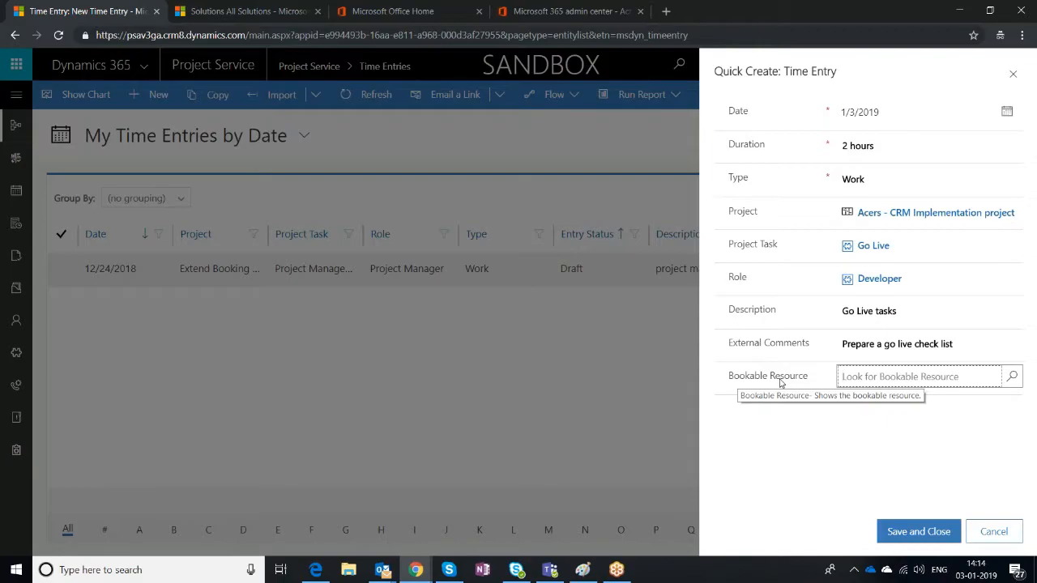
{"action": "left_click", "coordinate": [899, 376]}
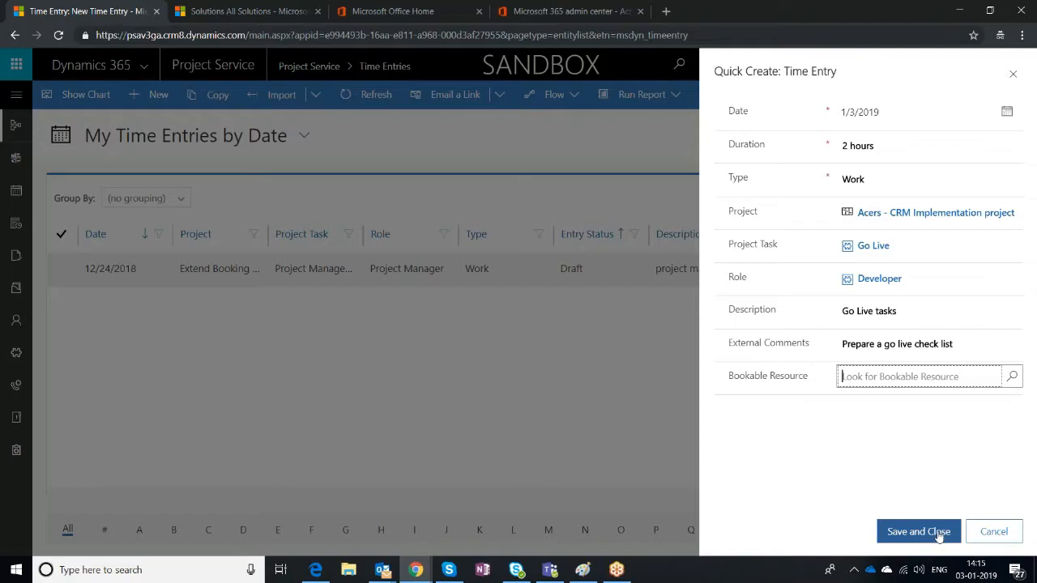
{"action": "left_click", "coordinate": [916, 532]}
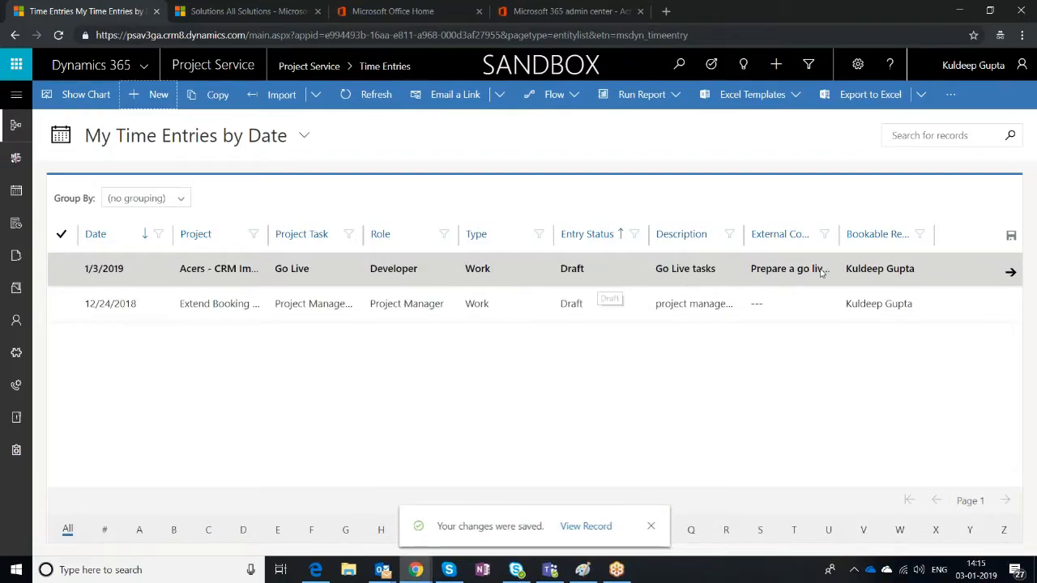
{"action": "mouse_move", "coordinate": [219, 269]}
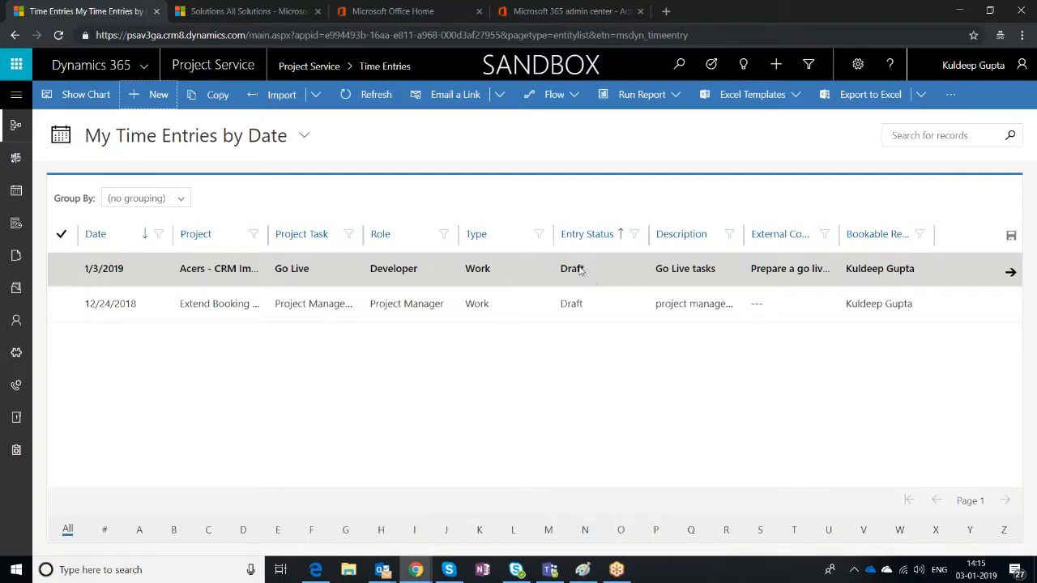
{"action": "mouse_move", "coordinate": [571, 269]}
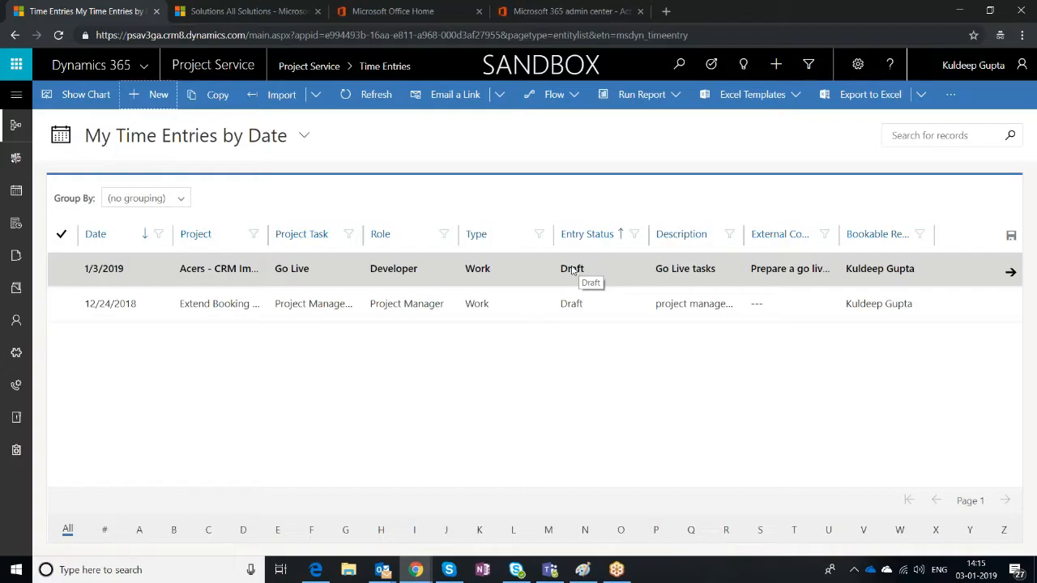
{"action": "mouse_move", "coordinate": [573, 269]}
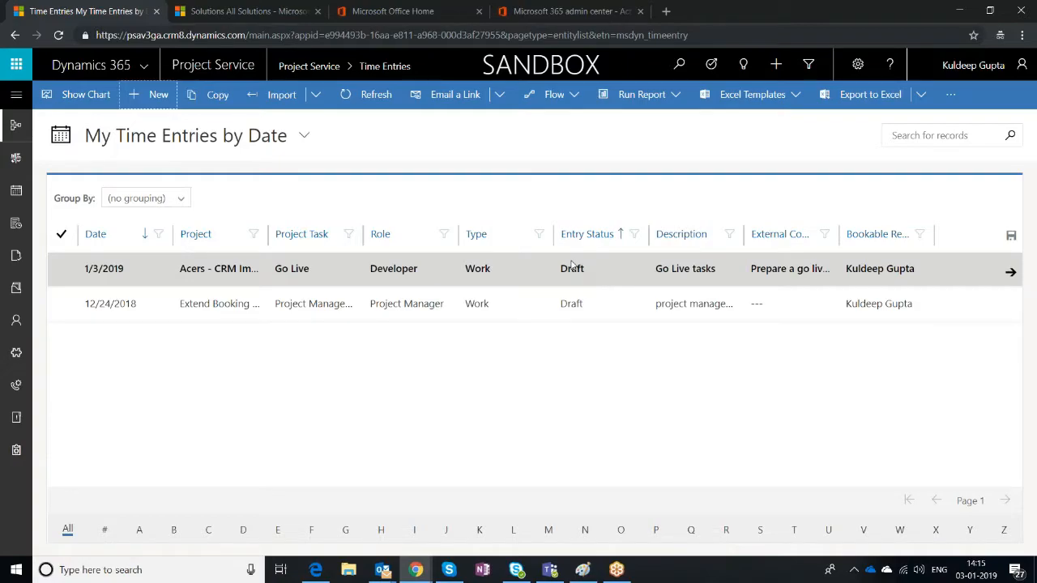
{"action": "mouse_move", "coordinate": [571, 269]}
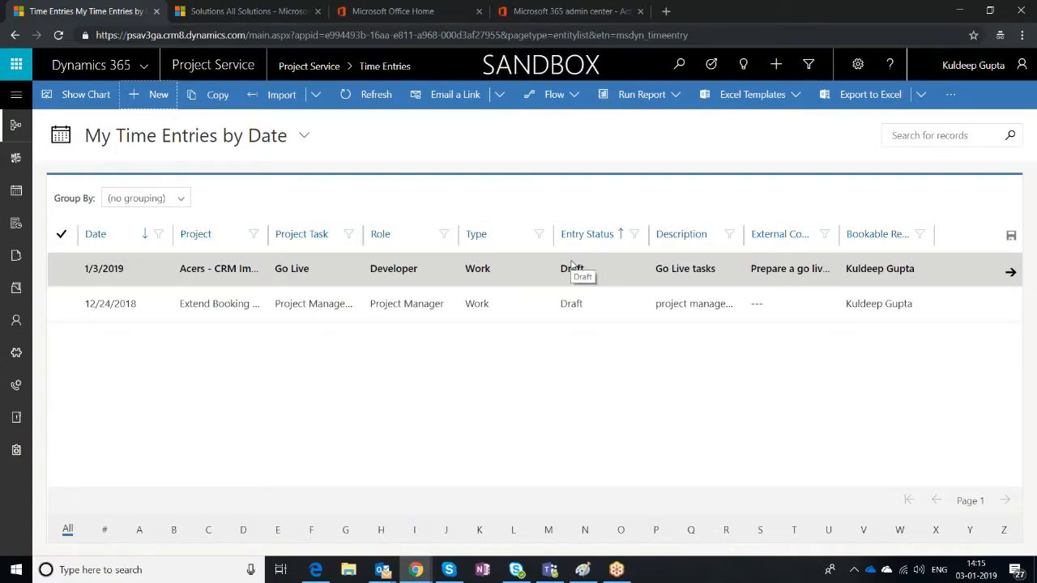
{"action": "mouse_move", "coordinate": [78, 272]}
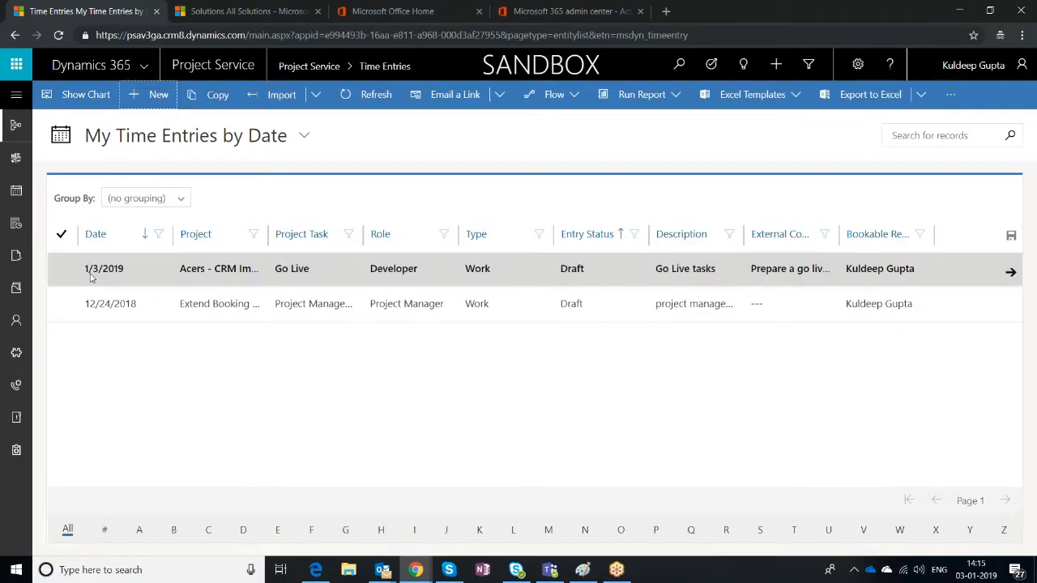
{"action": "left_click", "coordinate": [61, 269]}
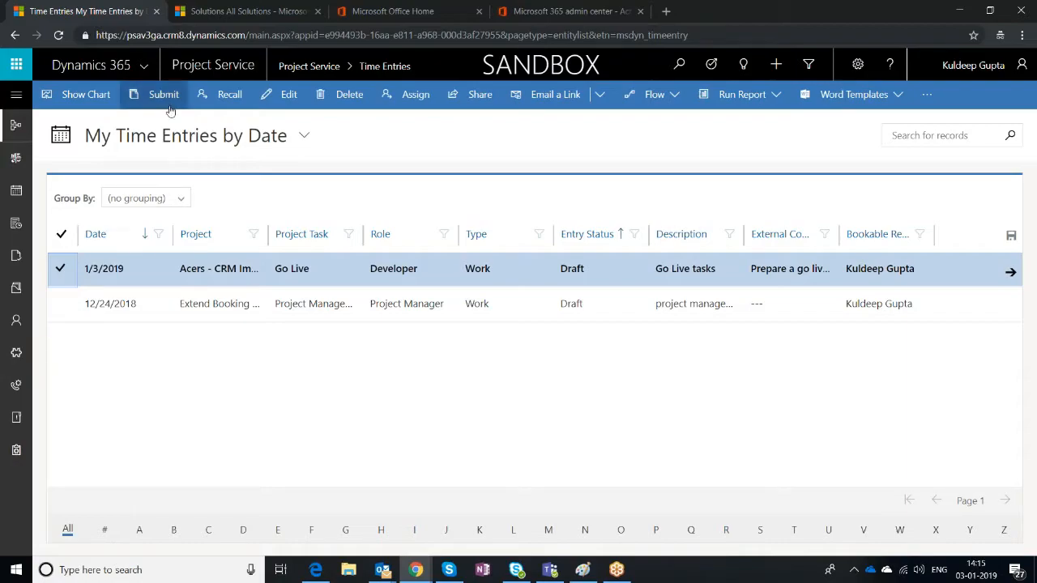
{"action": "mouse_move", "coordinate": [62, 269]}
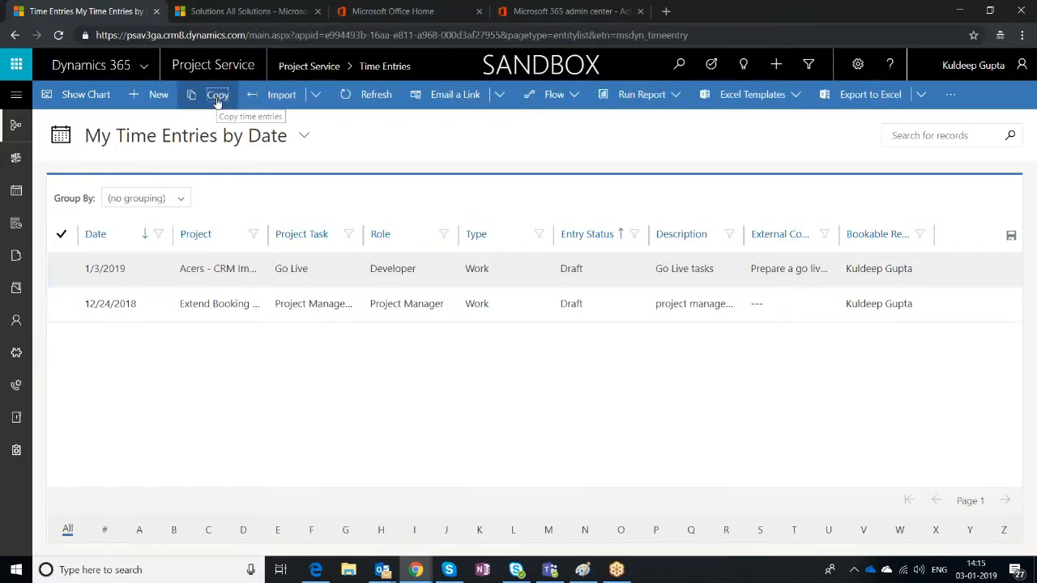
- Copy the 1/3/2019 Go Live entry so a duplicate draft row appears
{"action": "left_click", "coordinate": [217, 94]}
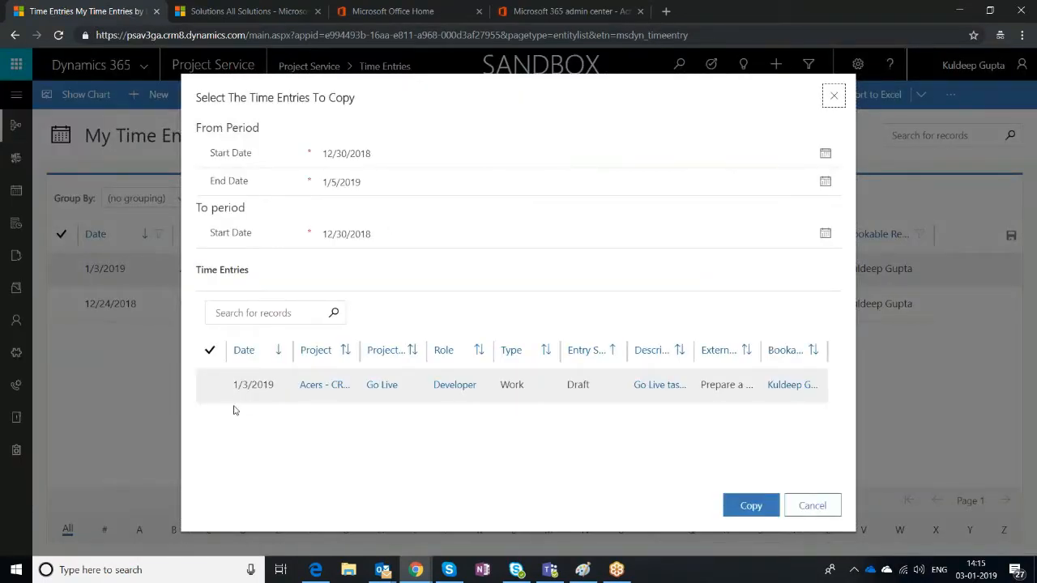
{"action": "left_click", "coordinate": [209, 384]}
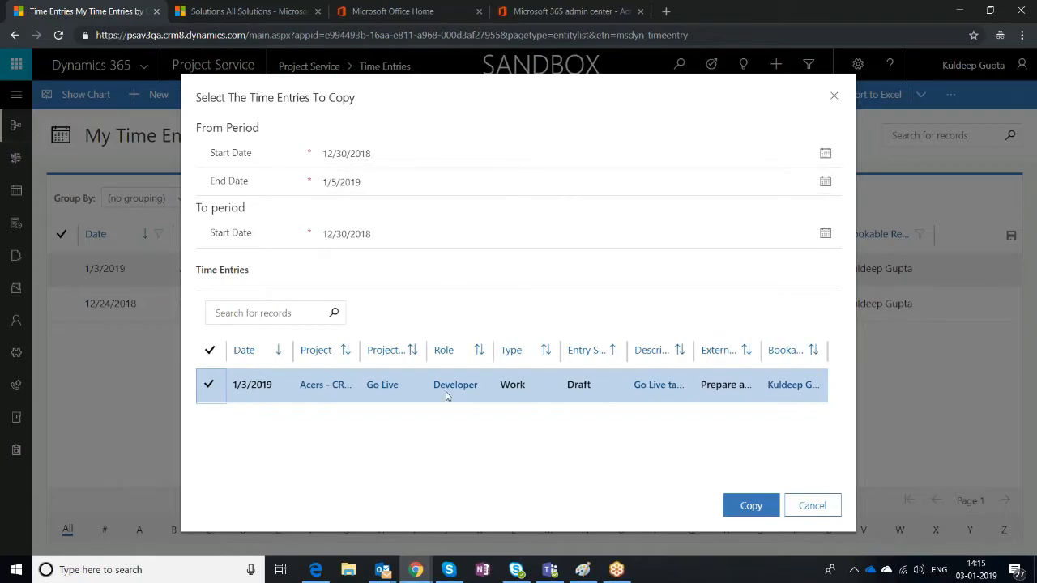
{"action": "left_click", "coordinate": [567, 181]}
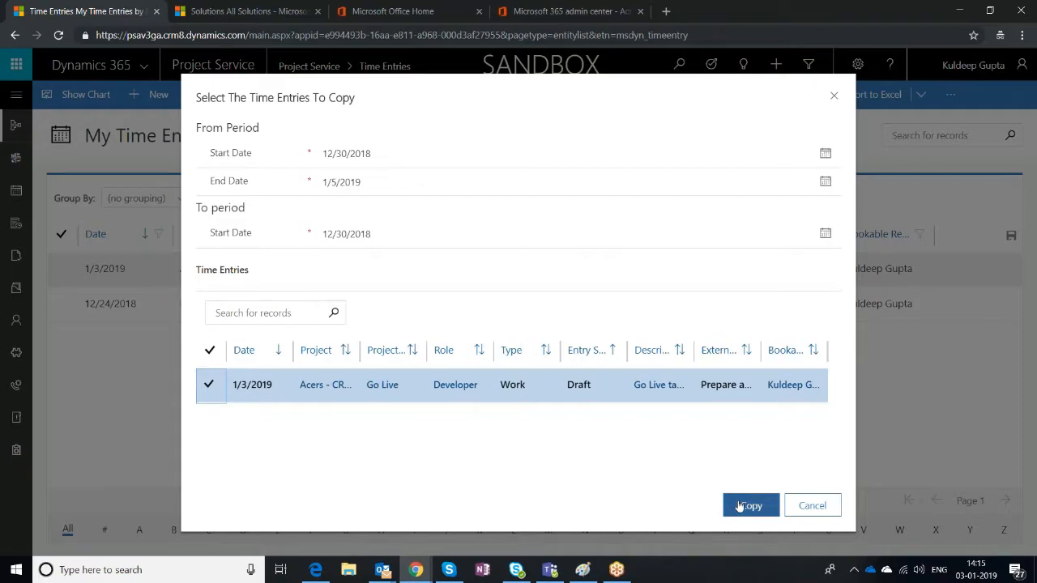
{"action": "left_click", "coordinate": [749, 506]}
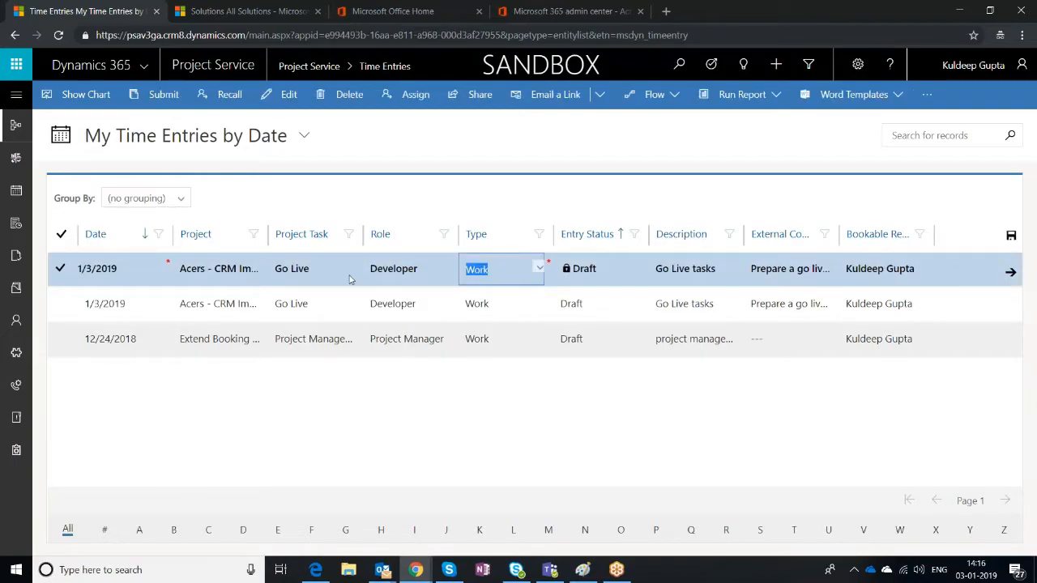
- Redate the copied Go Live entry to 1/4/2019 and save it back to the list
{"action": "left_click", "coordinate": [97, 269]}
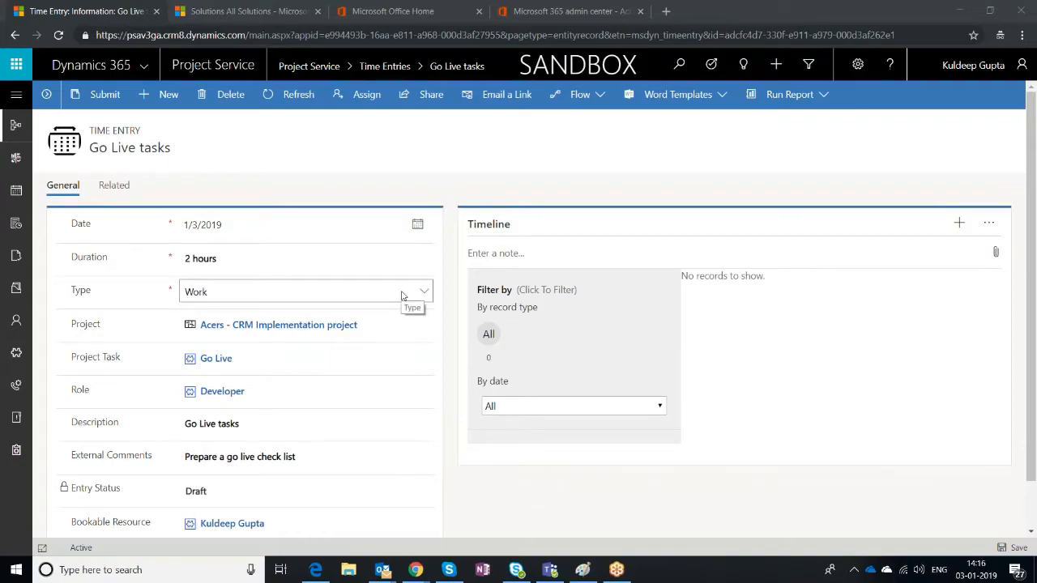
{"action": "scroll", "scroll_direction": "down", "scroll_amount": 3}
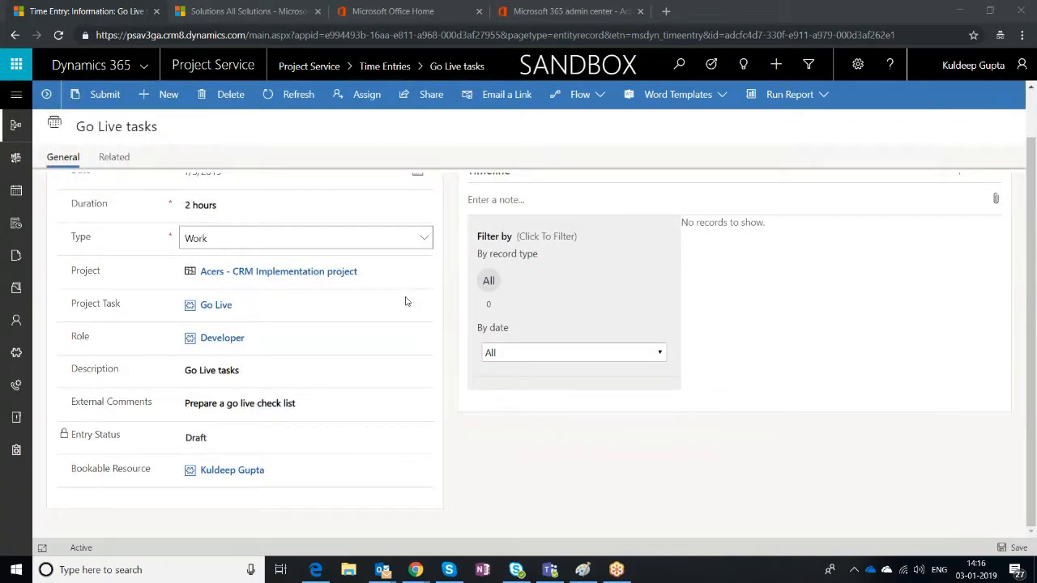
{"action": "left_click", "coordinate": [417, 224]}
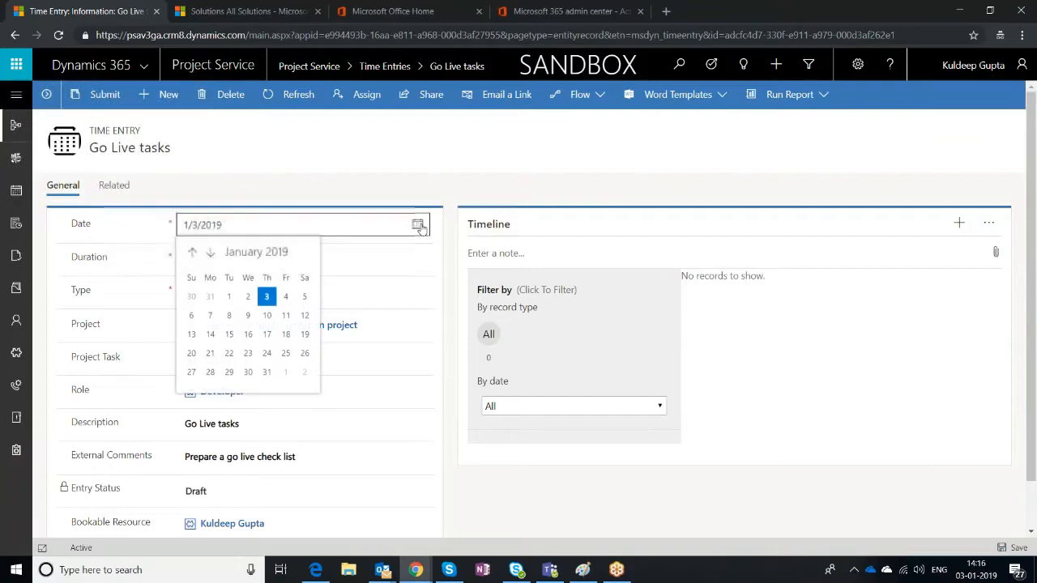
{"action": "left_click", "coordinate": [285, 295]}
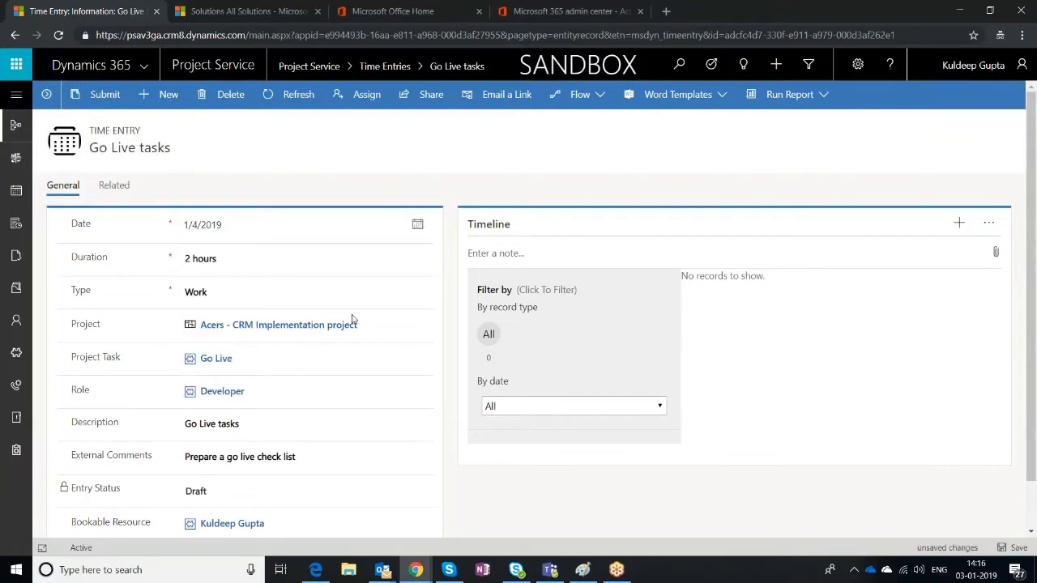
{"action": "mouse_move", "coordinate": [920, 491]}
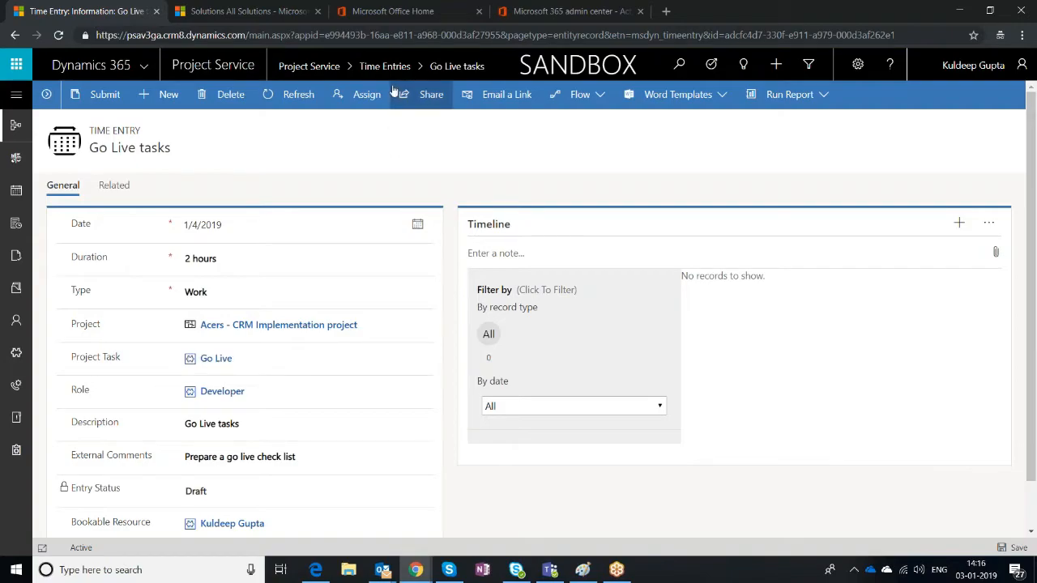
{"action": "left_click", "coordinate": [384, 65]}
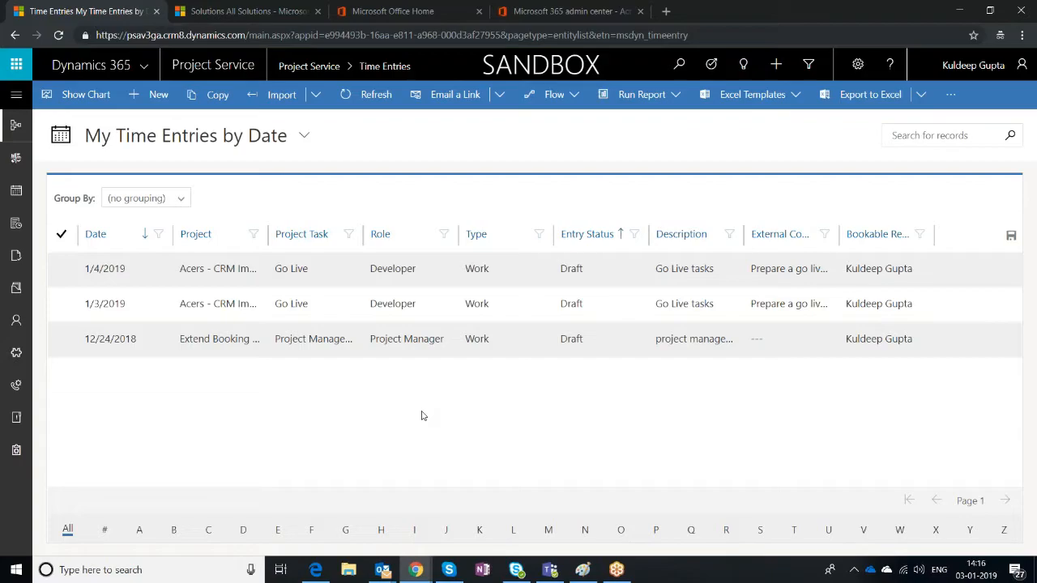
{"action": "mouse_move", "coordinate": [409, 399]}
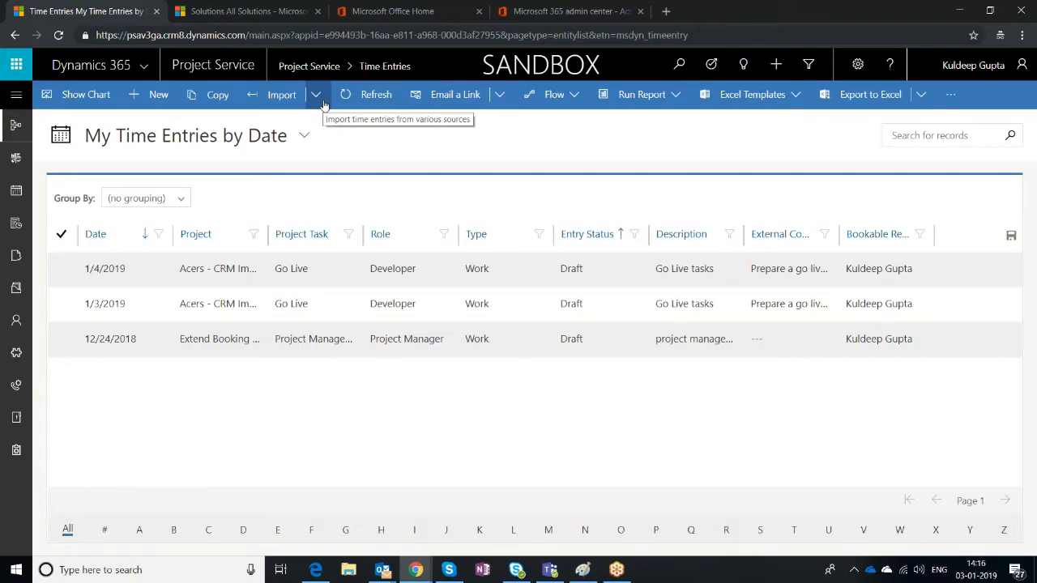
- Import all seven resource bookings as draft time entries
{"action": "left_click", "coordinate": [317, 94]}
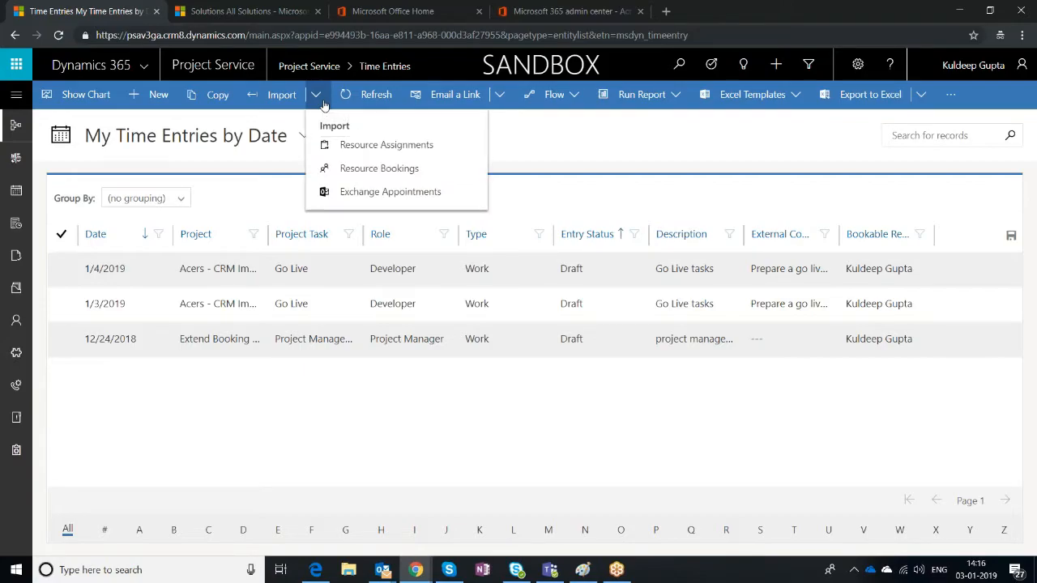
{"action": "mouse_move", "coordinate": [379, 167]}
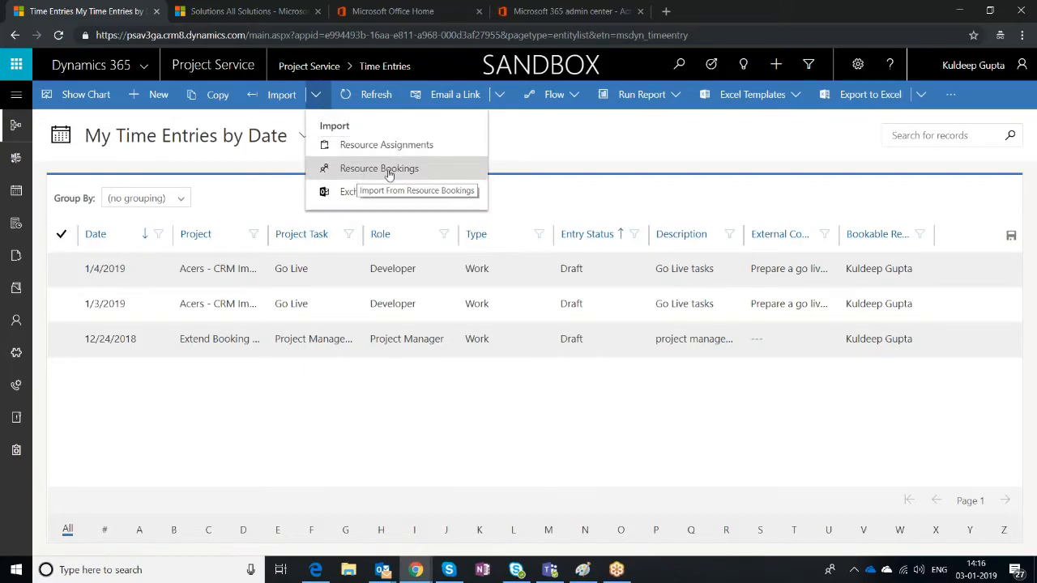
{"action": "left_click", "coordinate": [379, 167]}
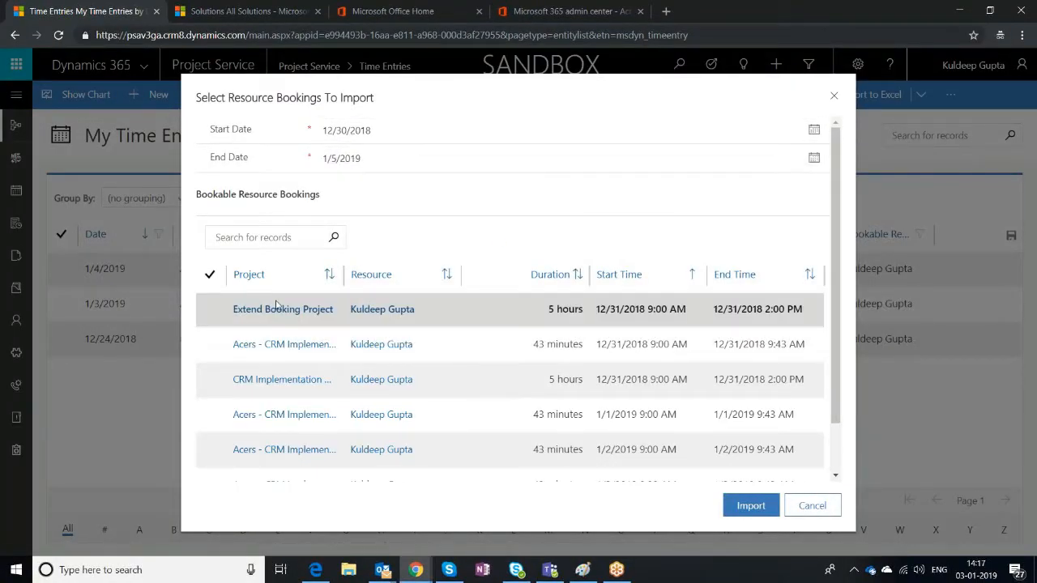
{"action": "left_click", "coordinate": [211, 274]}
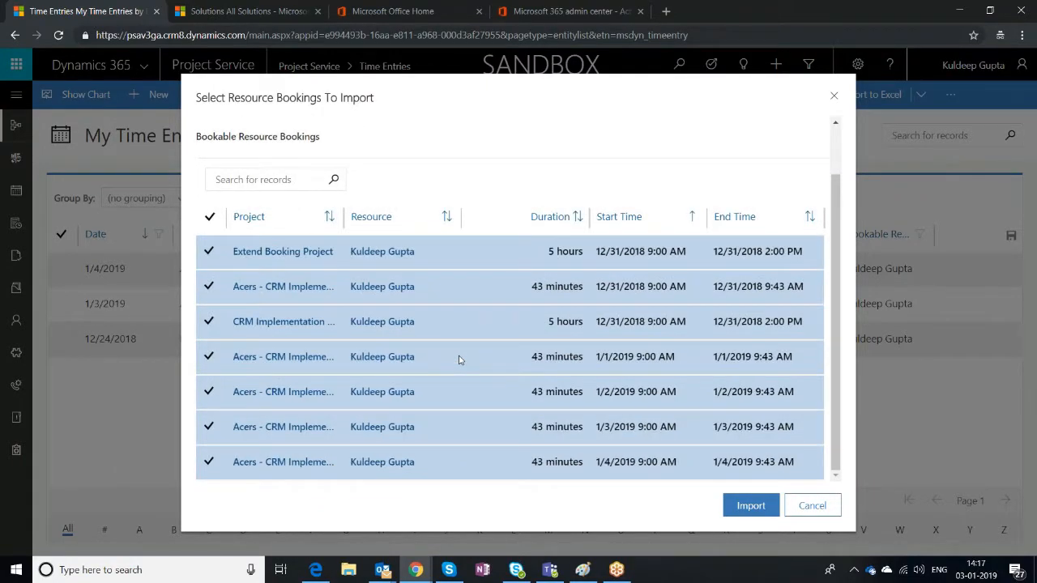
{"action": "mouse_move", "coordinate": [385, 295]}
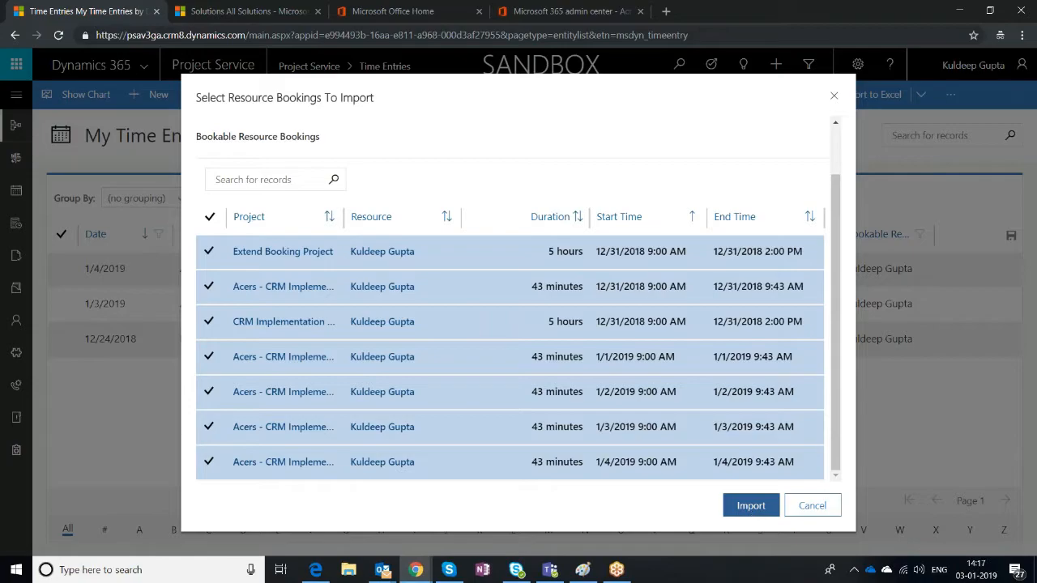
{"action": "left_click", "coordinate": [750, 506]}
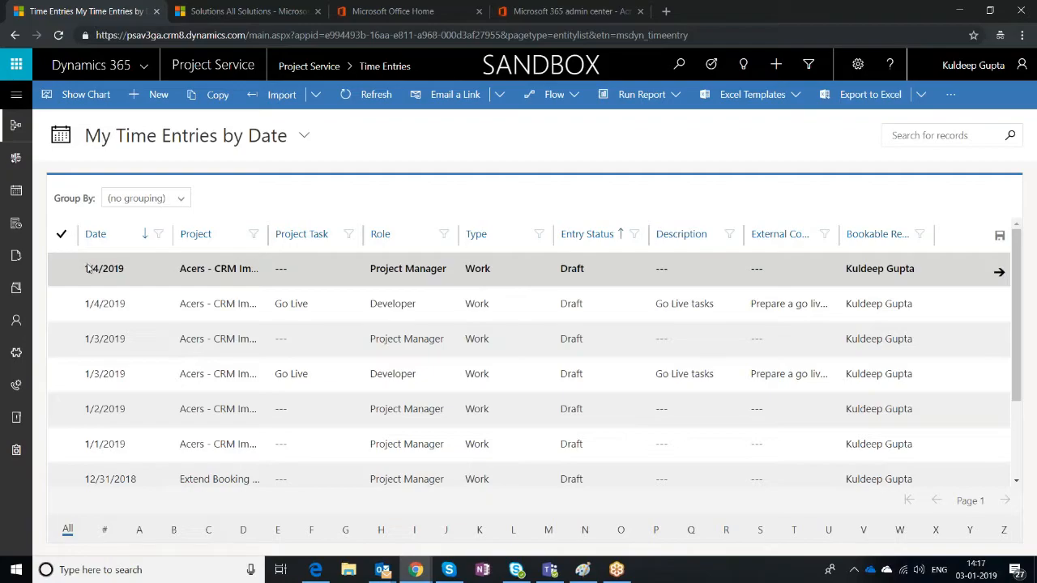
- Give the imported 1/4/2019 entry task Project Management and role Project Manager
{"action": "left_click", "coordinate": [104, 269]}
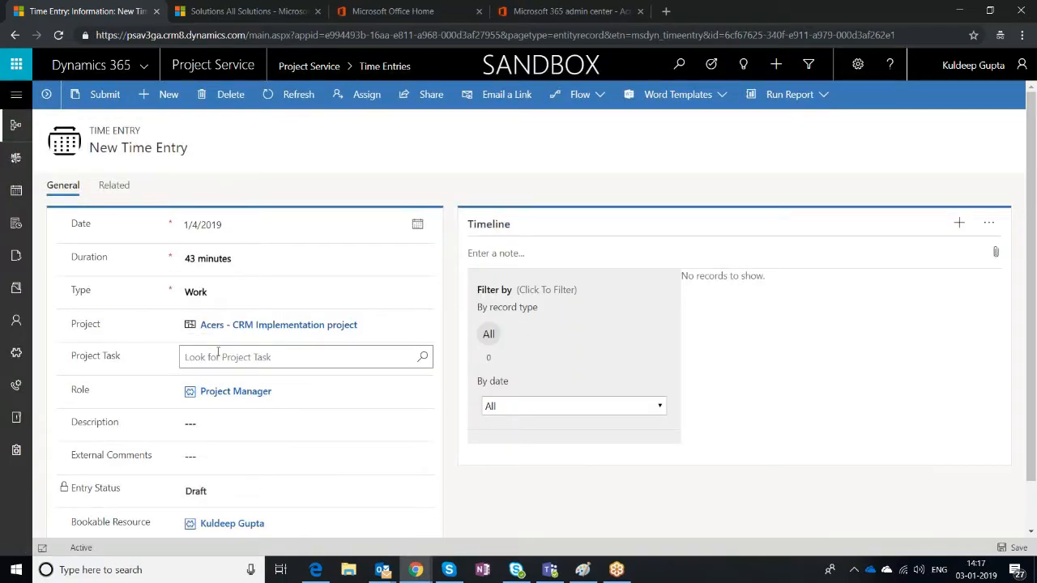
{"action": "left_click", "coordinate": [304, 357]}
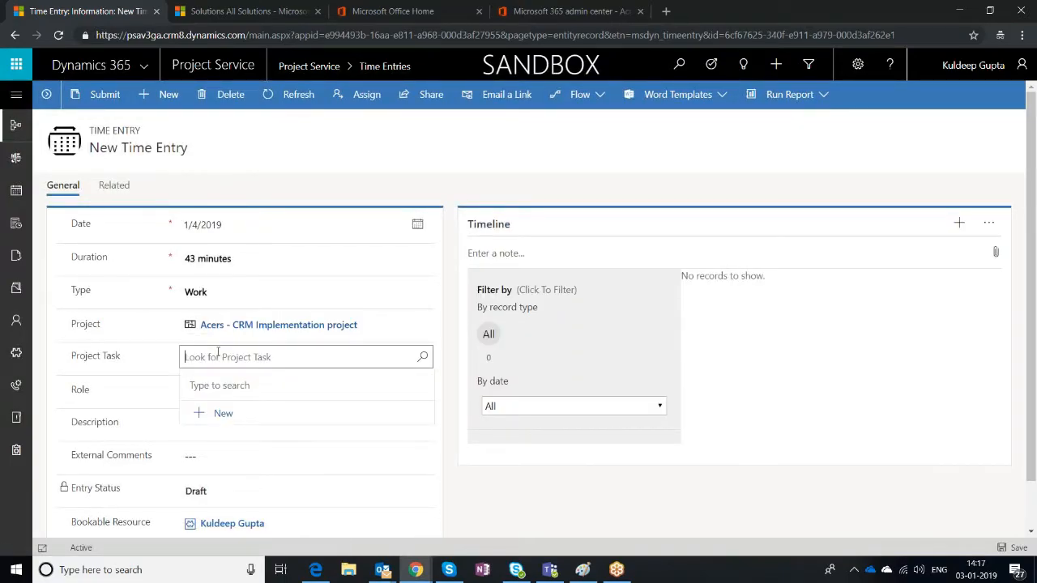
{"action": "left_click", "coordinate": [306, 356]}
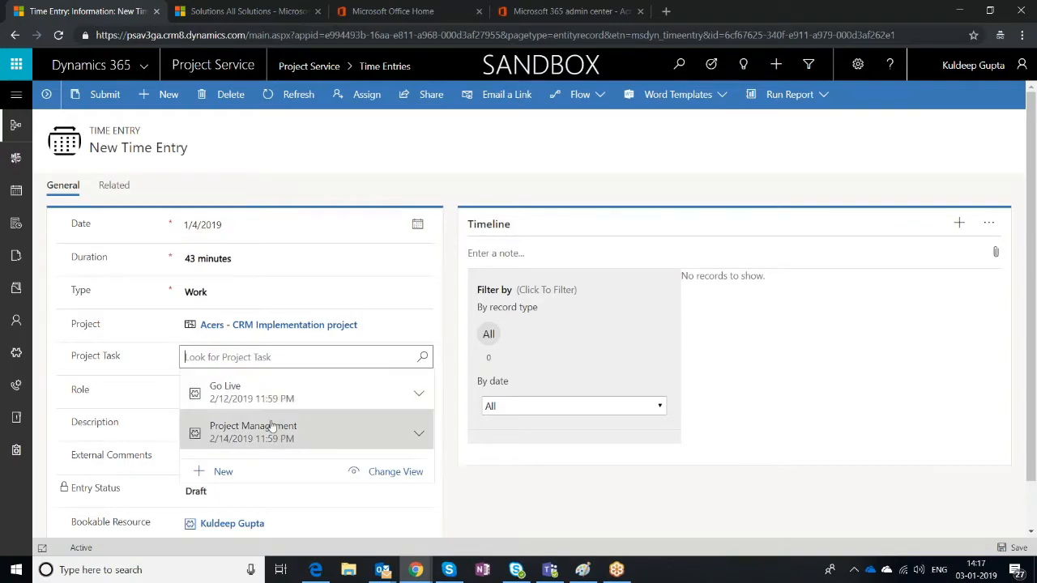
{"action": "left_click", "coordinate": [253, 429]}
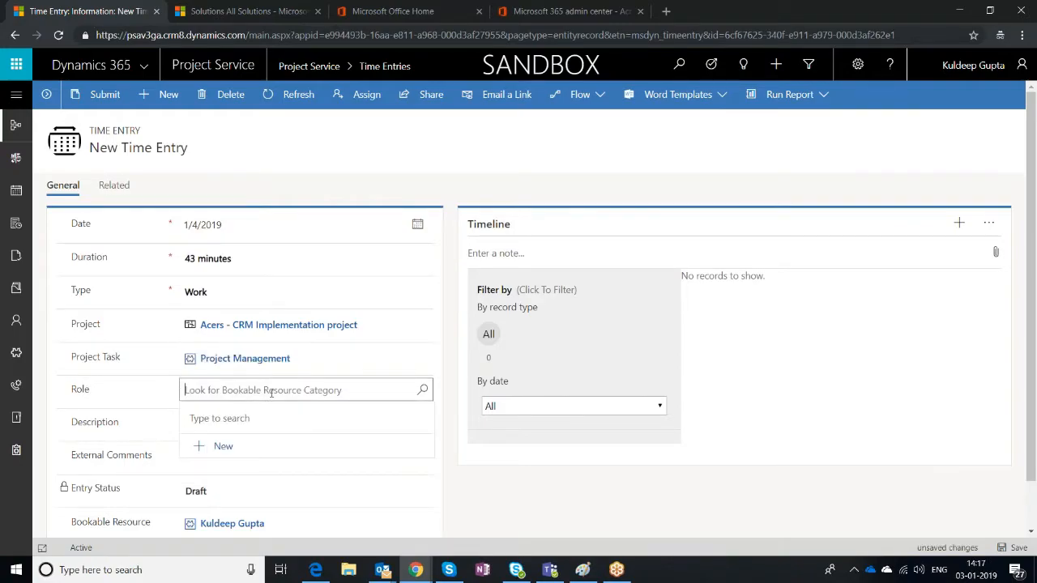
{"action": "type", "text": "proje"}
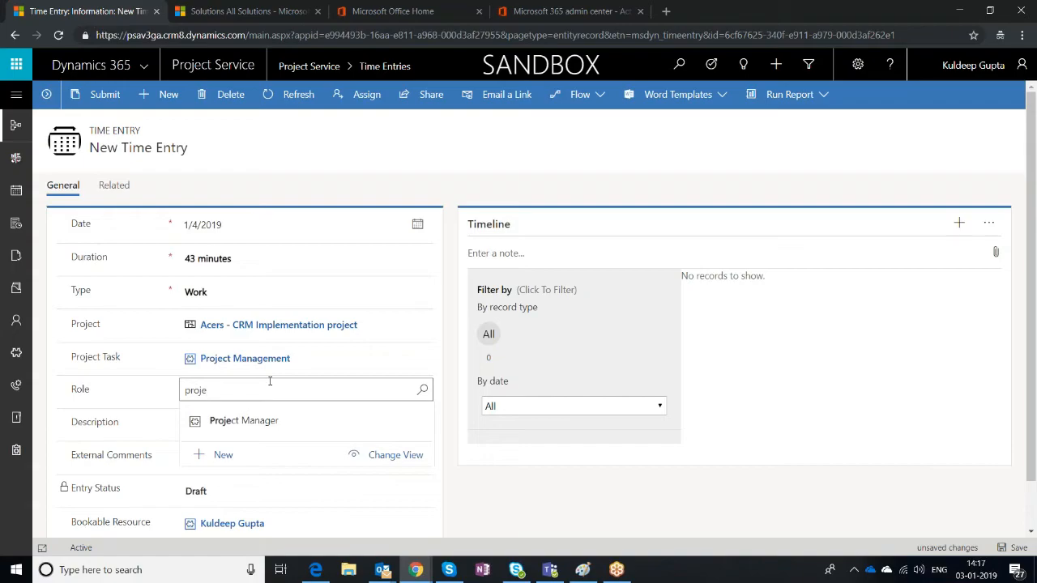
{"action": "left_click", "coordinate": [243, 421]}
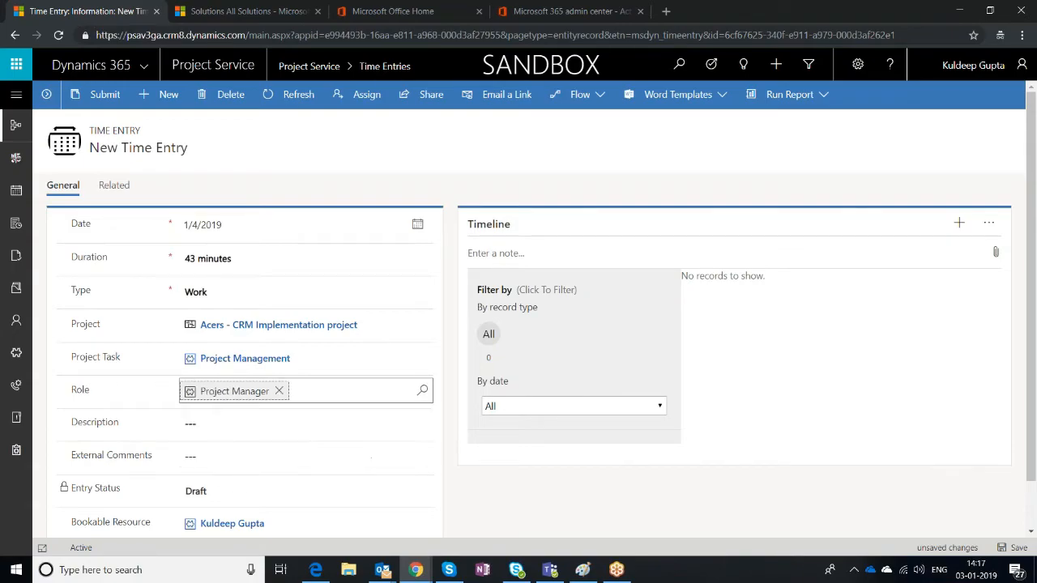
- Fill Description and External Comments with 'Project Management'
{"action": "type", "text": "pi"}
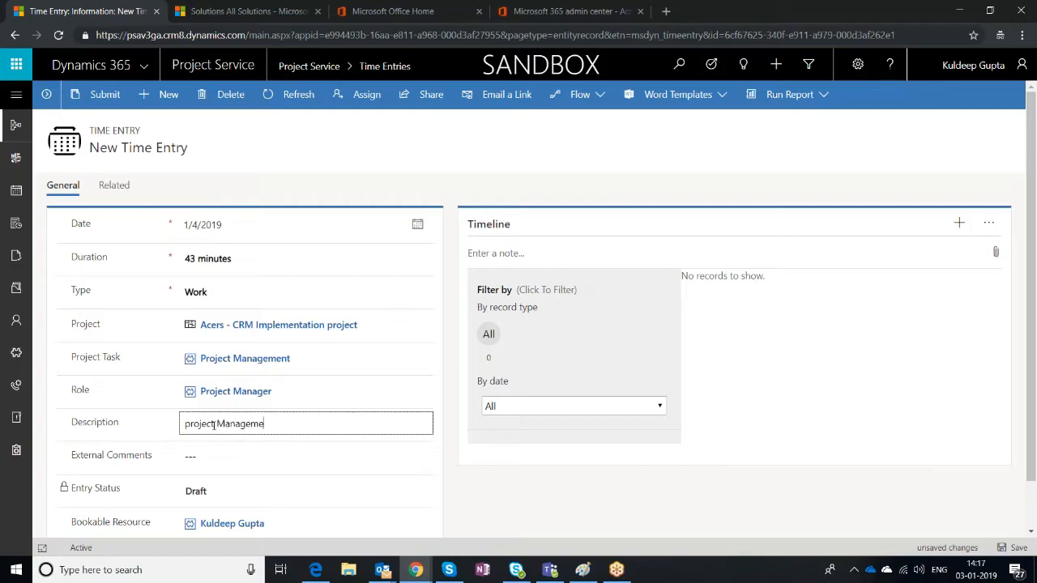
{"action": "type", "text": "Pro"}
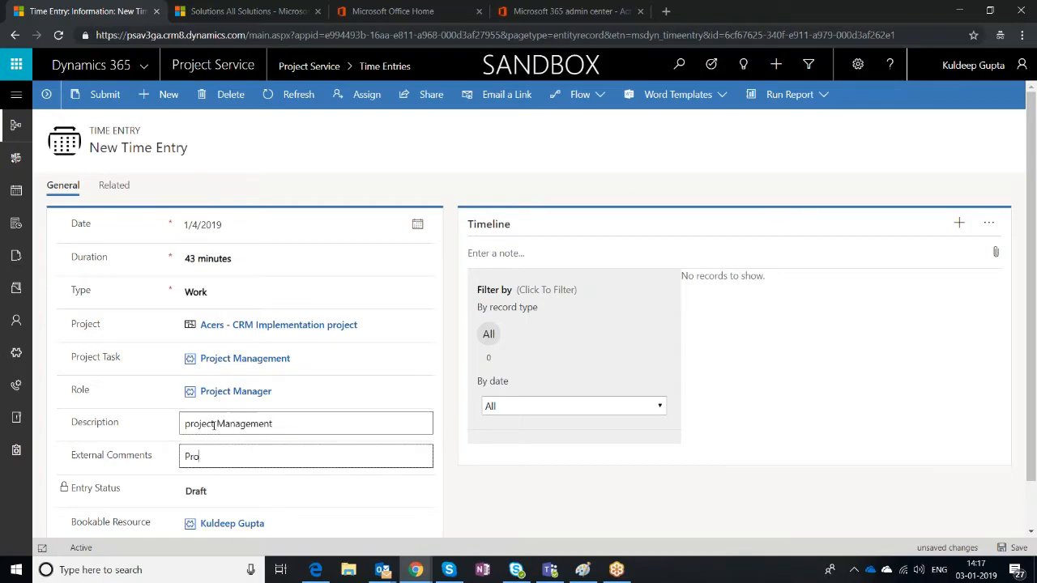
{"action": "type", "text": "Project Management"}
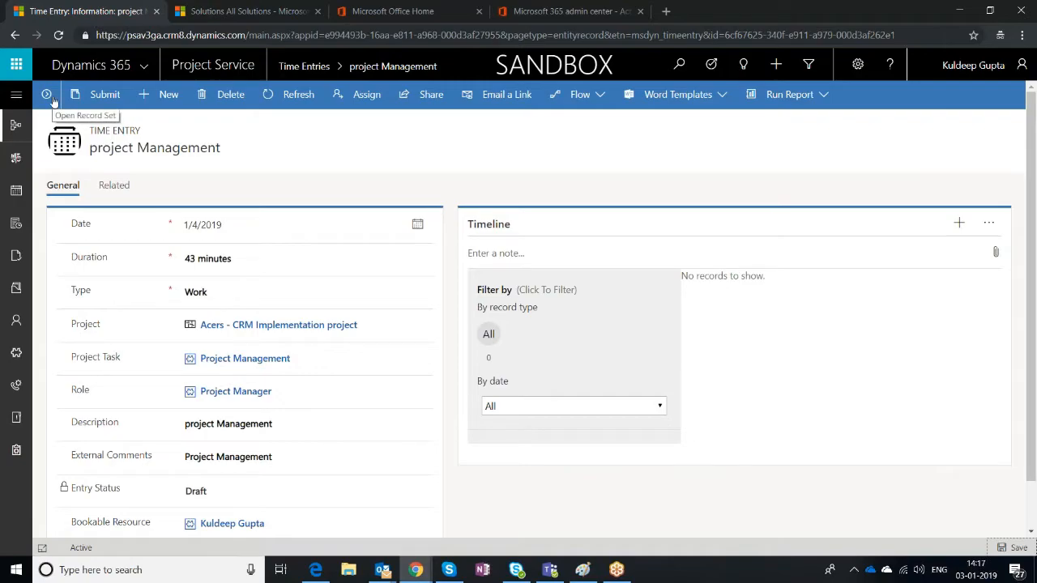
- Browse other time entries from the record list, ending on the 1/2/2019 entry
{"action": "left_click", "coordinate": [46, 94]}
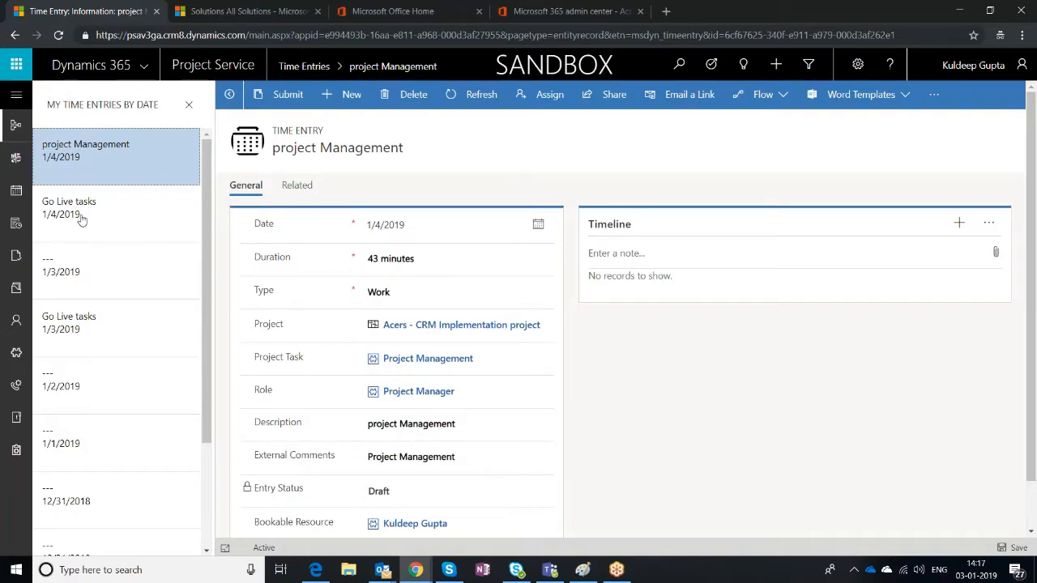
{"action": "left_click", "coordinate": [68, 208]}
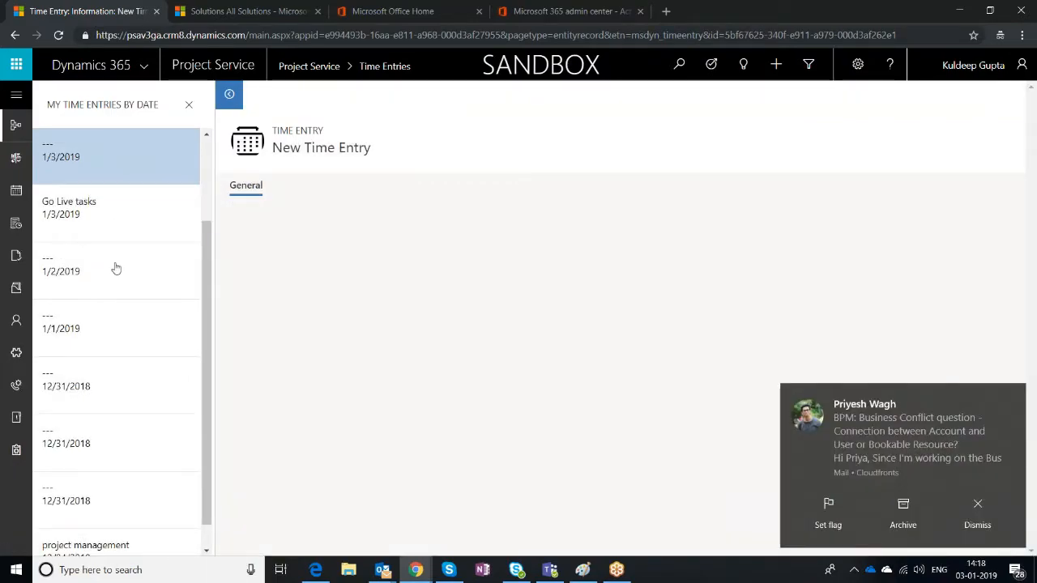
{"action": "left_click", "coordinate": [69, 201]}
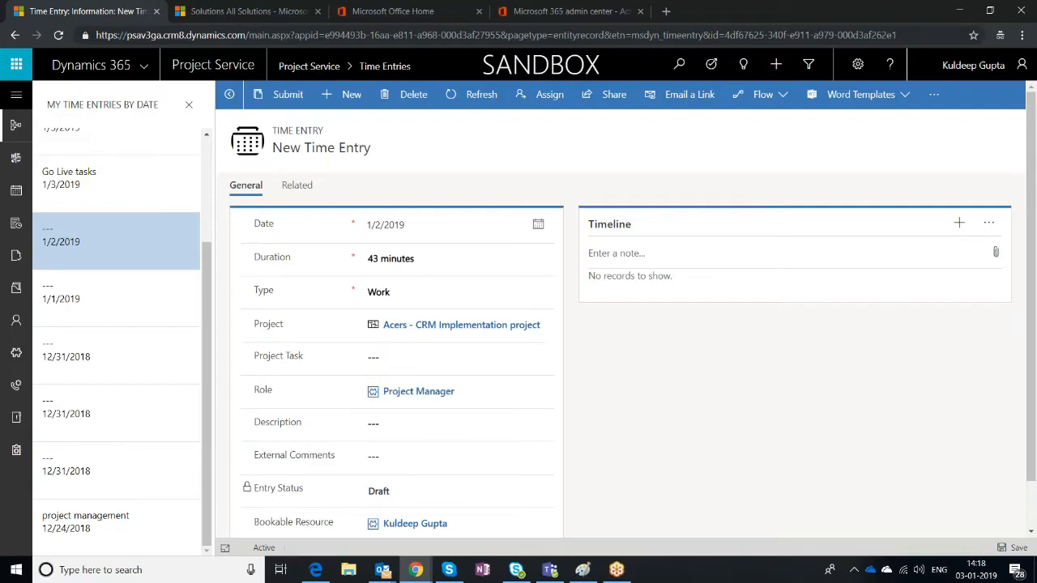
{"action": "mouse_move", "coordinate": [156, 289]}
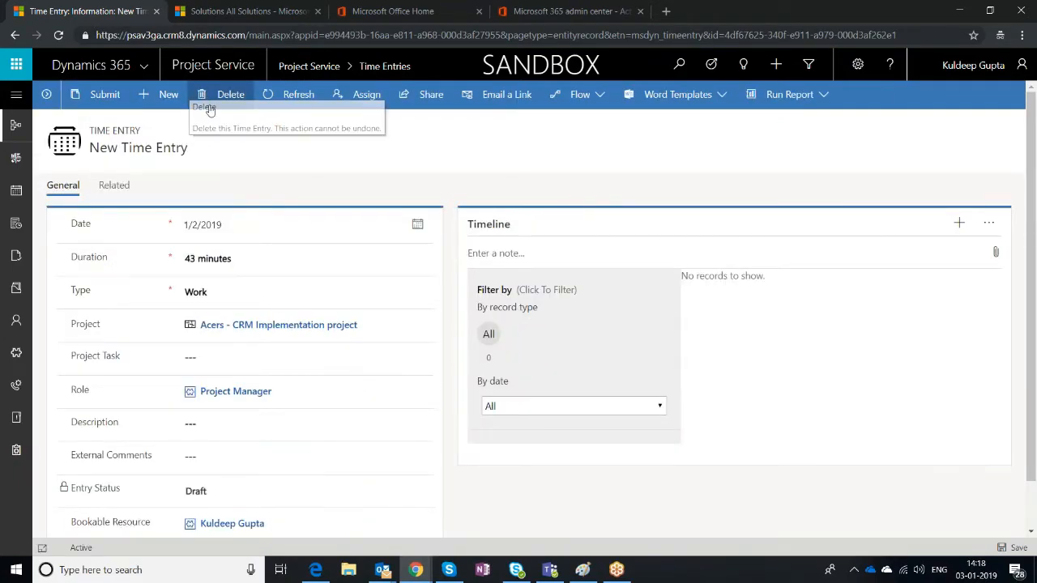
{"action": "mouse_move", "coordinate": [230, 94]}
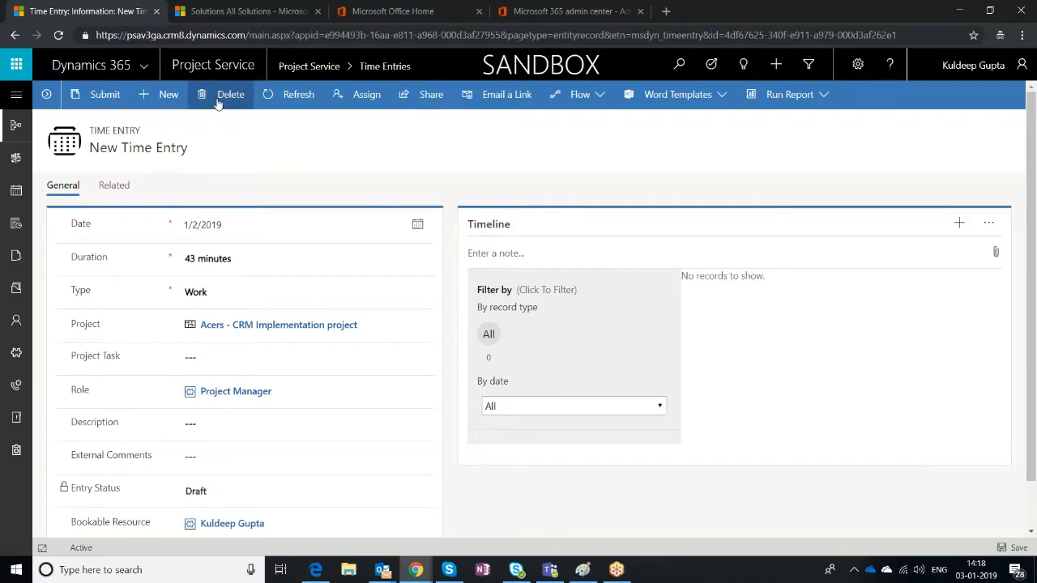
{"action": "mouse_move", "coordinate": [308, 65]}
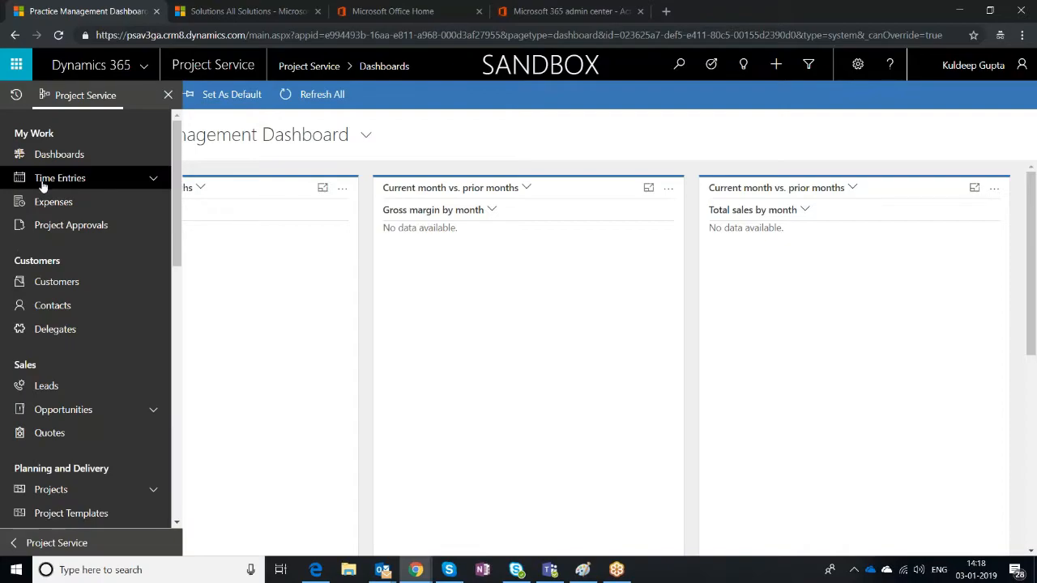
- Submit all seven time entries and refresh so they show Submitted
{"action": "left_click", "coordinate": [58, 176]}
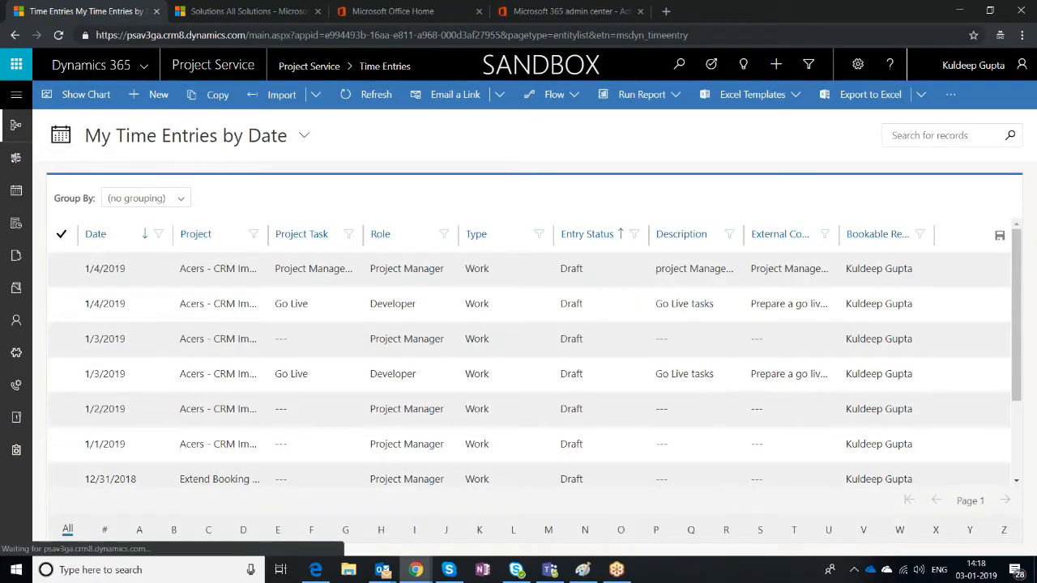
{"action": "mouse_move", "coordinate": [435, 256]}
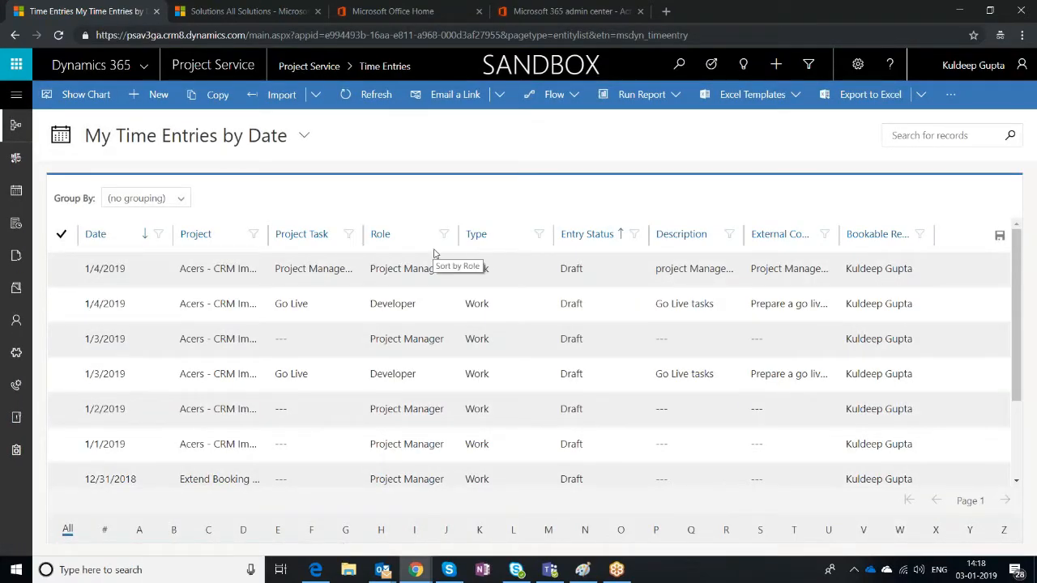
{"action": "mouse_move", "coordinate": [473, 217]}
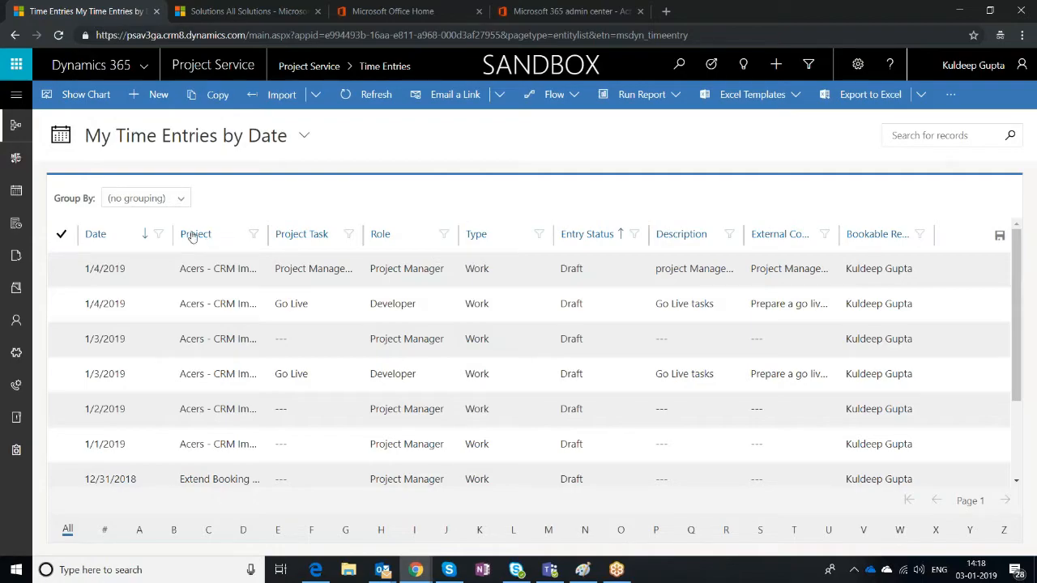
{"action": "left_click", "coordinate": [62, 233]}
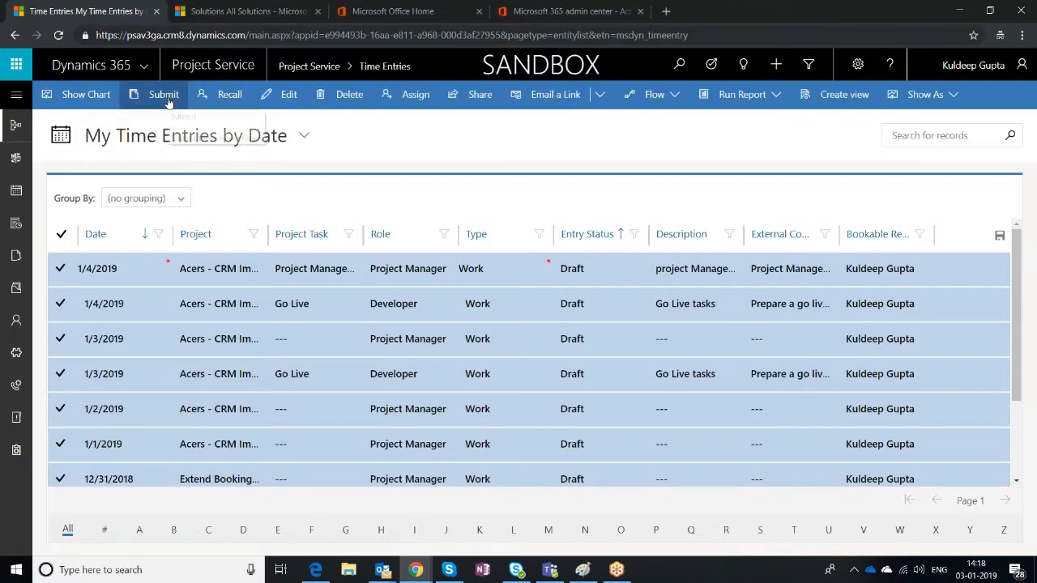
{"action": "left_click", "coordinate": [162, 94]}
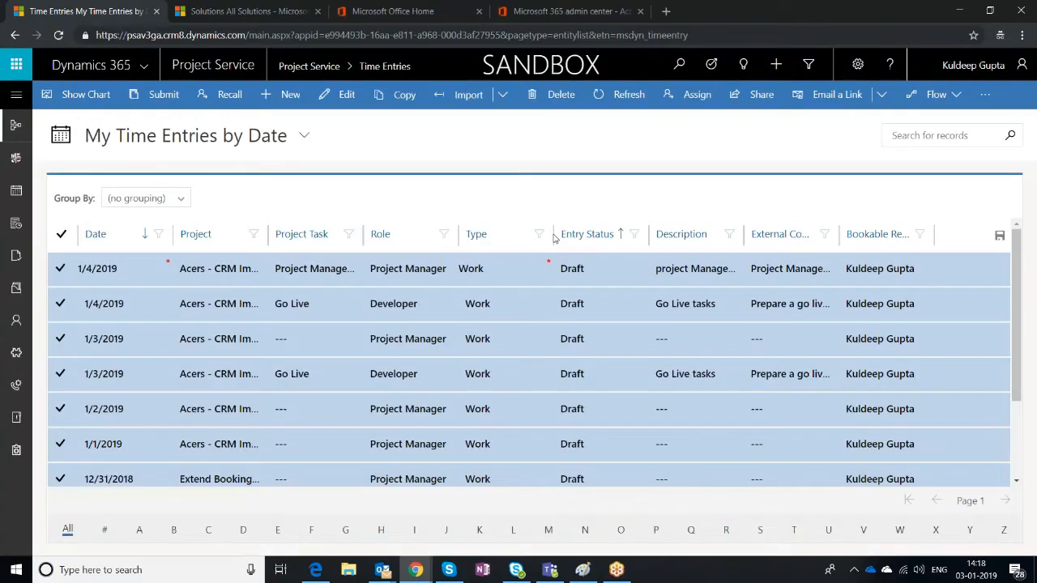
{"action": "left_click", "coordinate": [162, 94]}
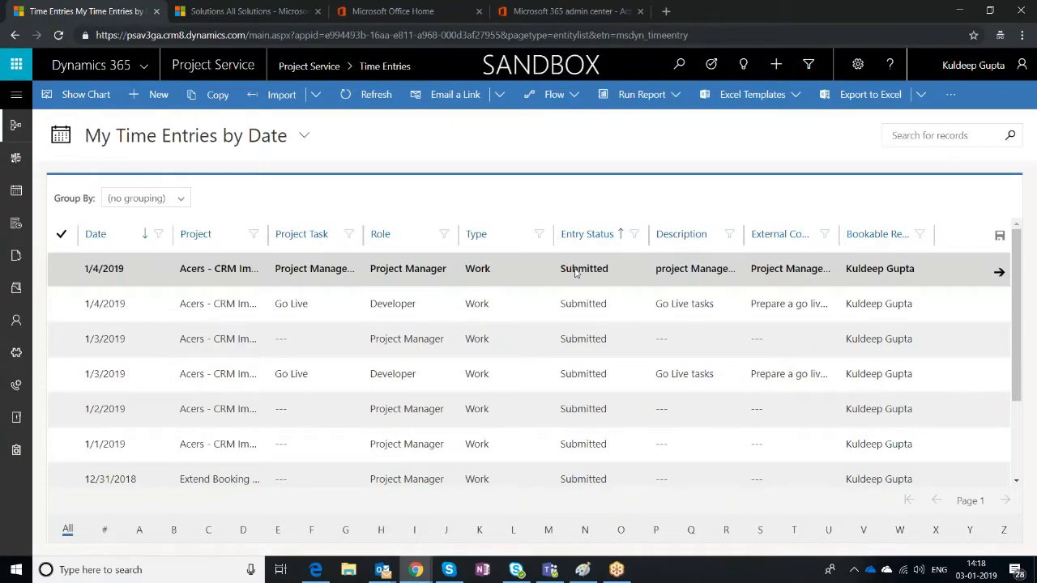
{"action": "scroll", "scroll_direction": "down", "scroll_amount": 3}
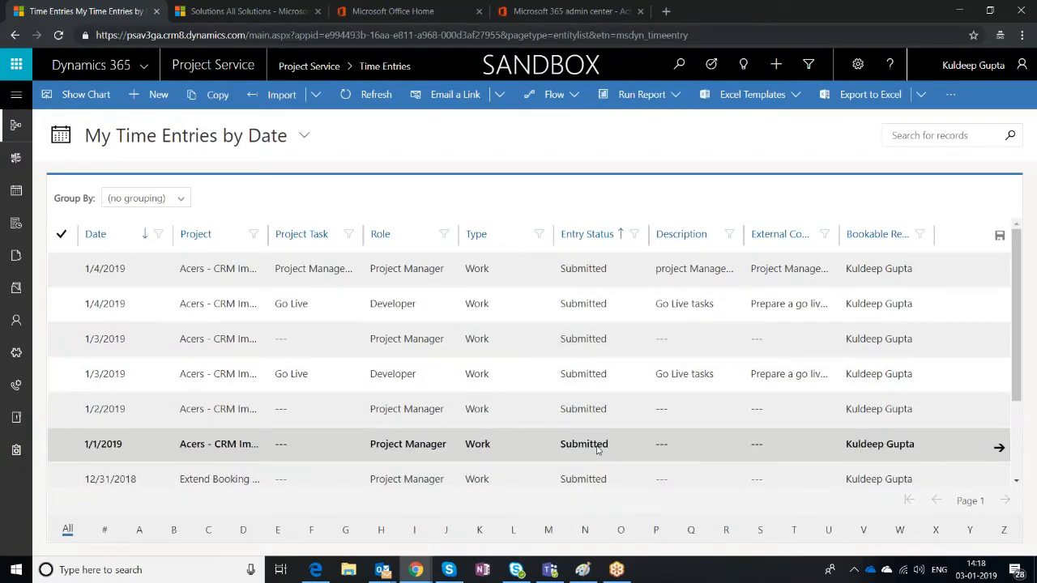
{"action": "mouse_move", "coordinate": [580, 441]}
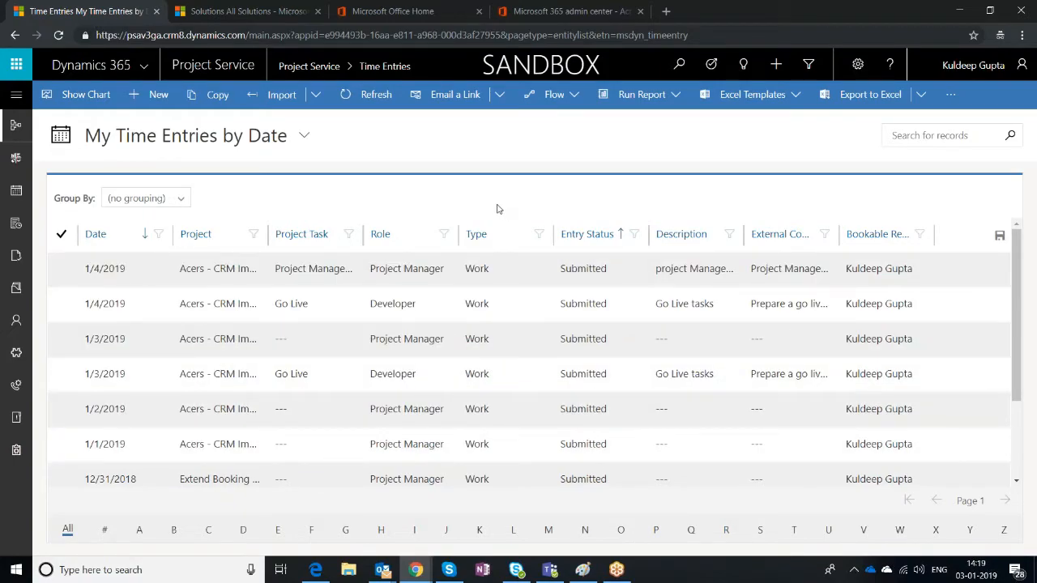
{"action": "mouse_move", "coordinate": [84, 94]}
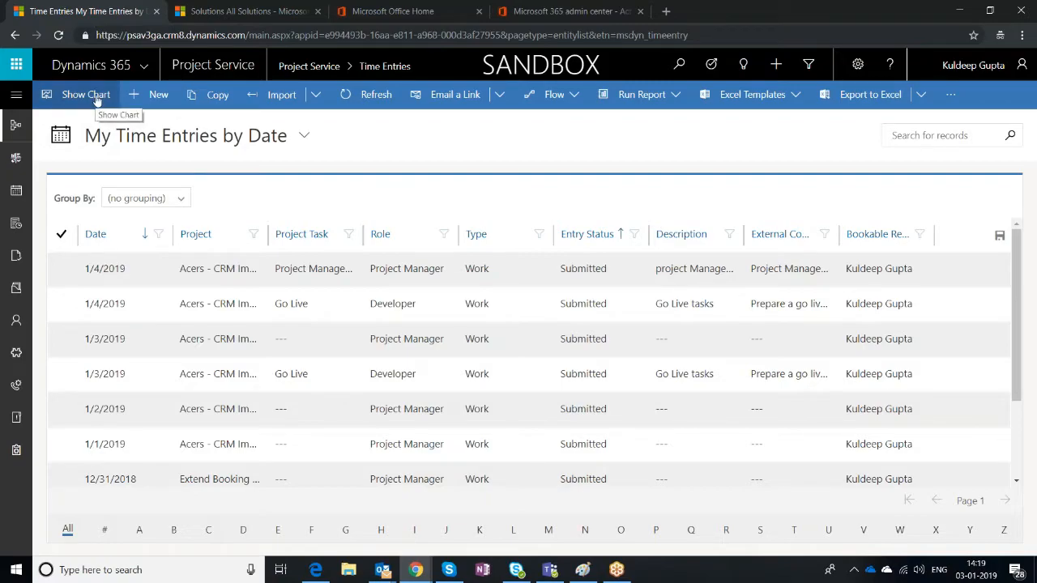
{"action": "left_click", "coordinate": [85, 94]}
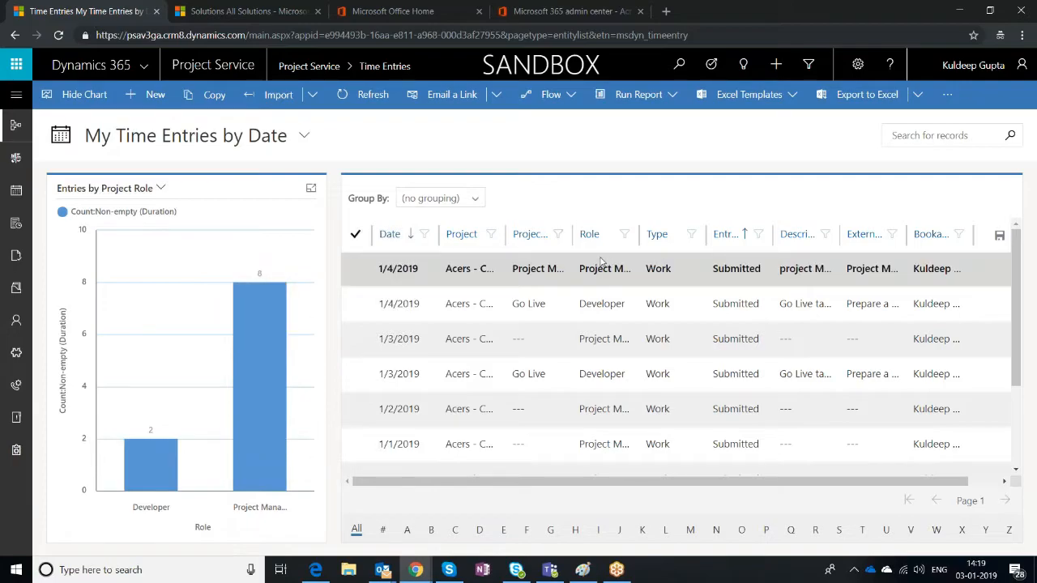
{"action": "mouse_move", "coordinate": [260, 464]}
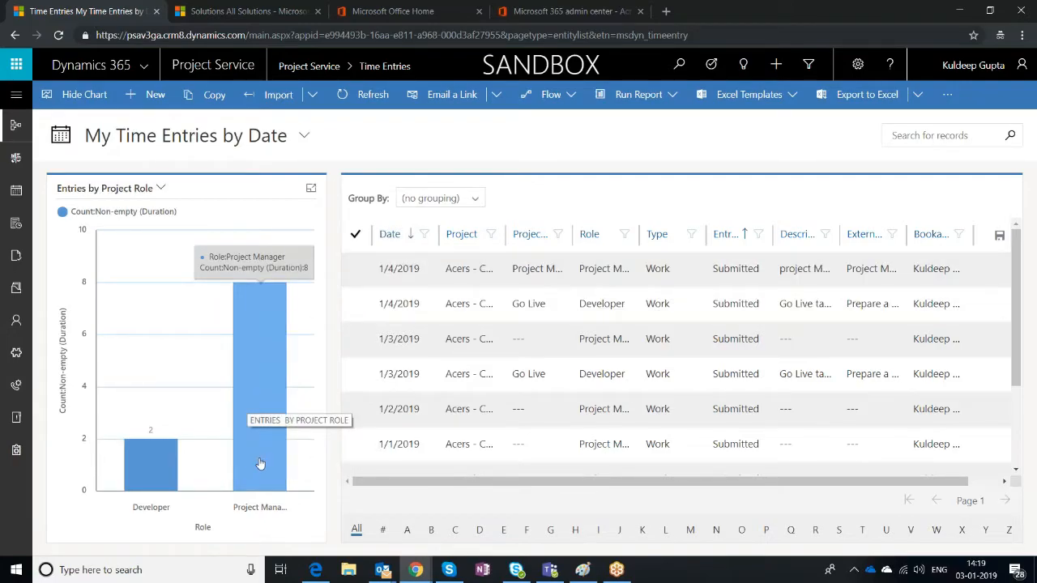
{"action": "mouse_move", "coordinate": [279, 340]}
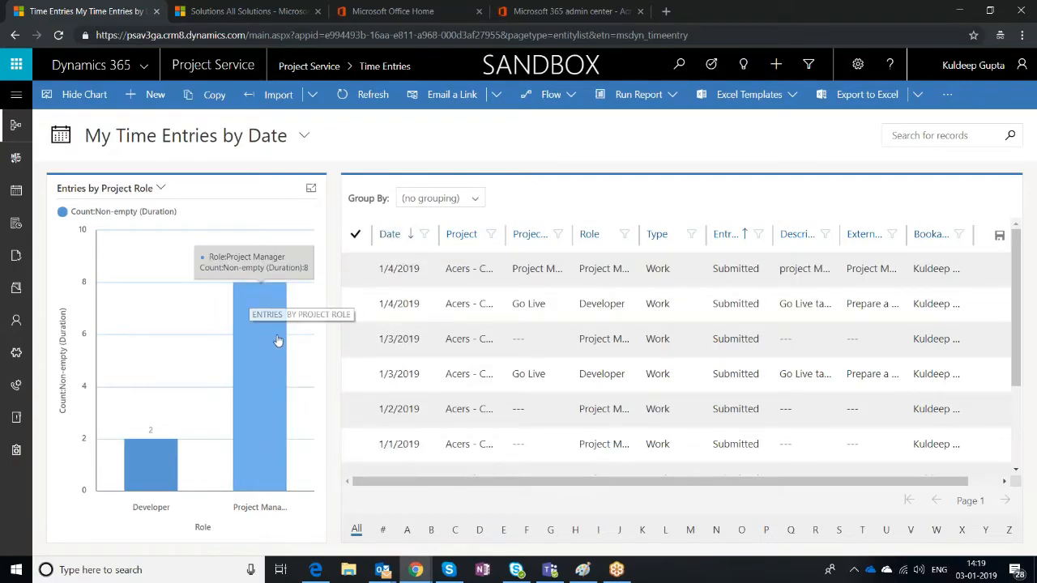
{"action": "mouse_move", "coordinate": [159, 476]}
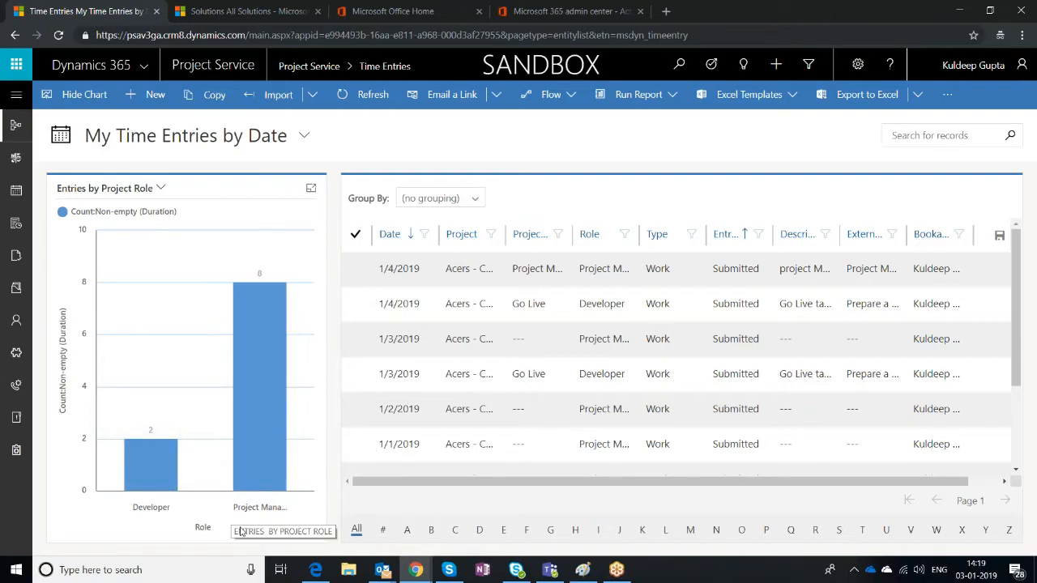
{"action": "mouse_move", "coordinate": [332, 518]}
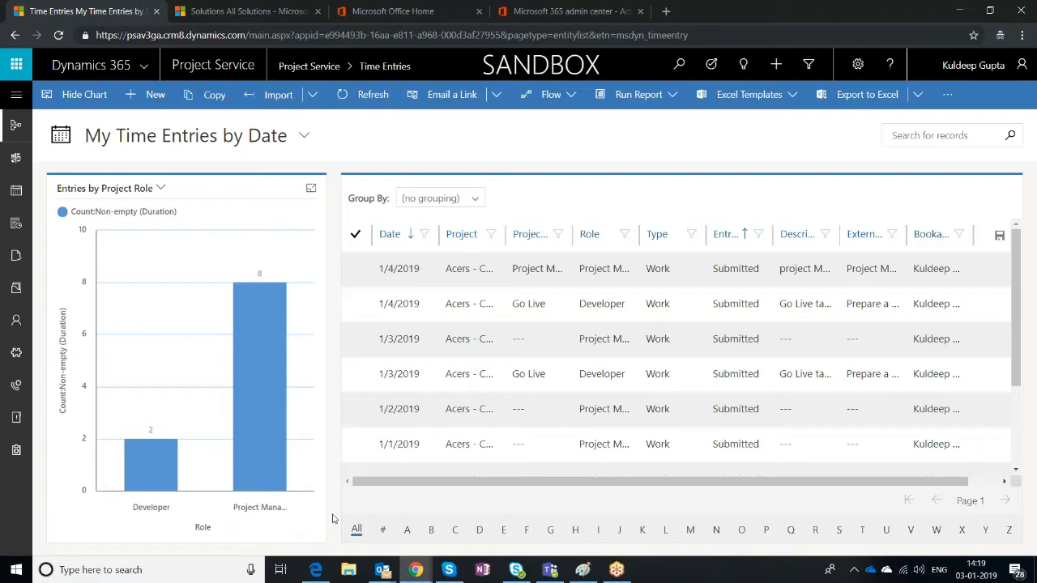
{"action": "mouse_move", "coordinate": [321, 193]}
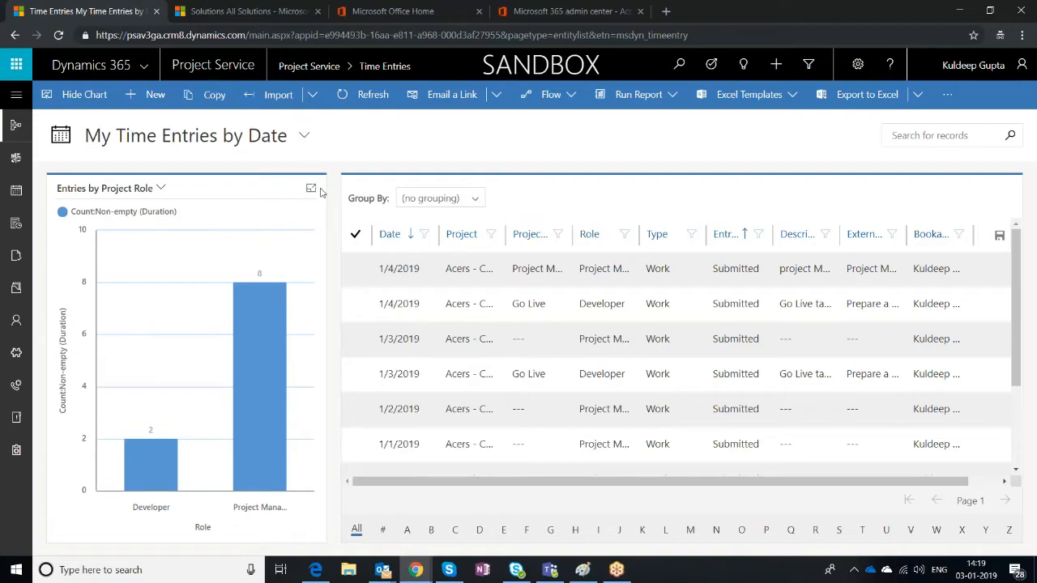
{"action": "mouse_move", "coordinate": [84, 94]}
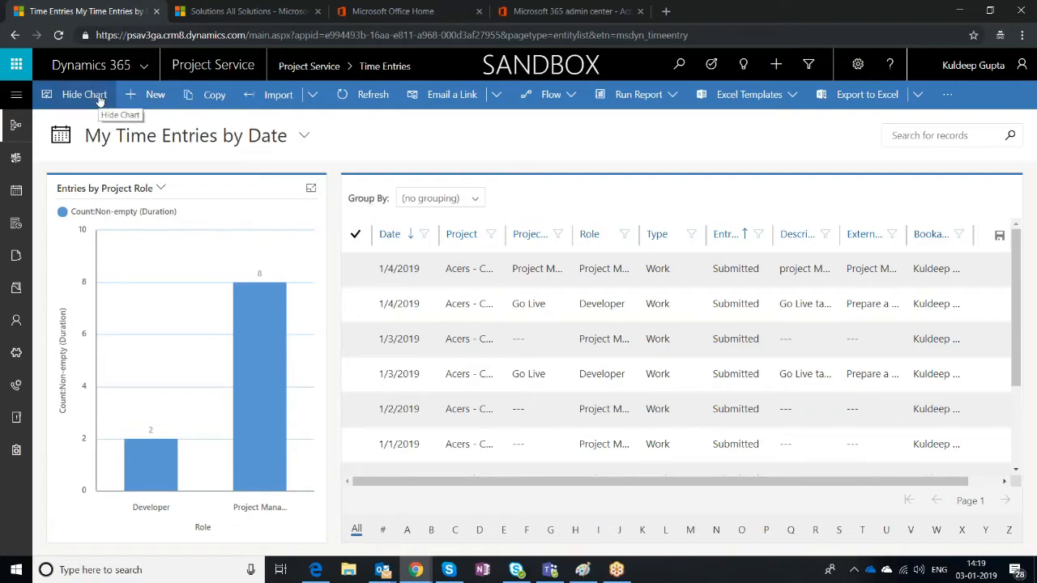
{"action": "left_click", "coordinate": [84, 94]}
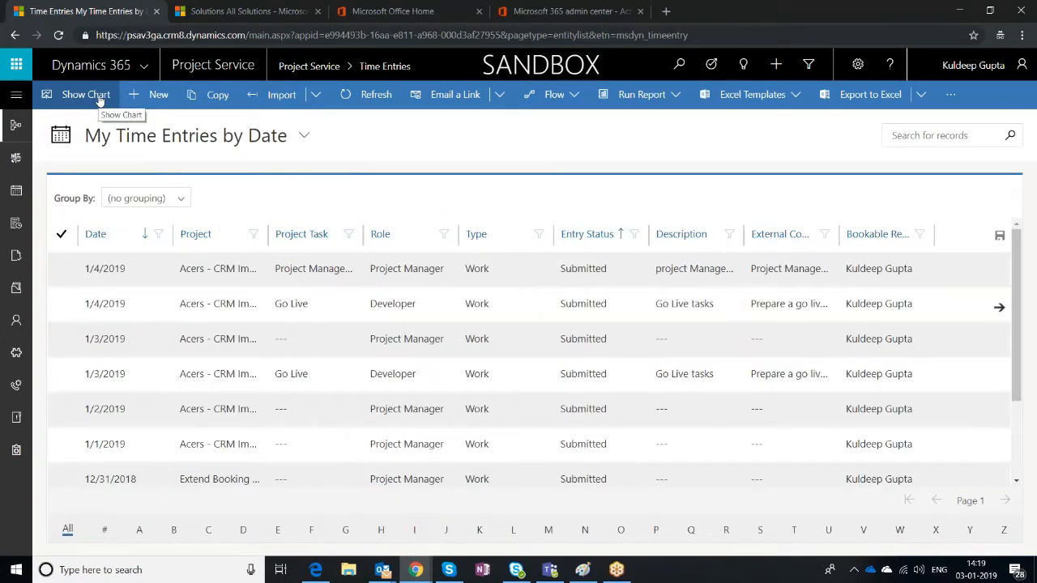
{"action": "mouse_move", "coordinate": [139, 107]}
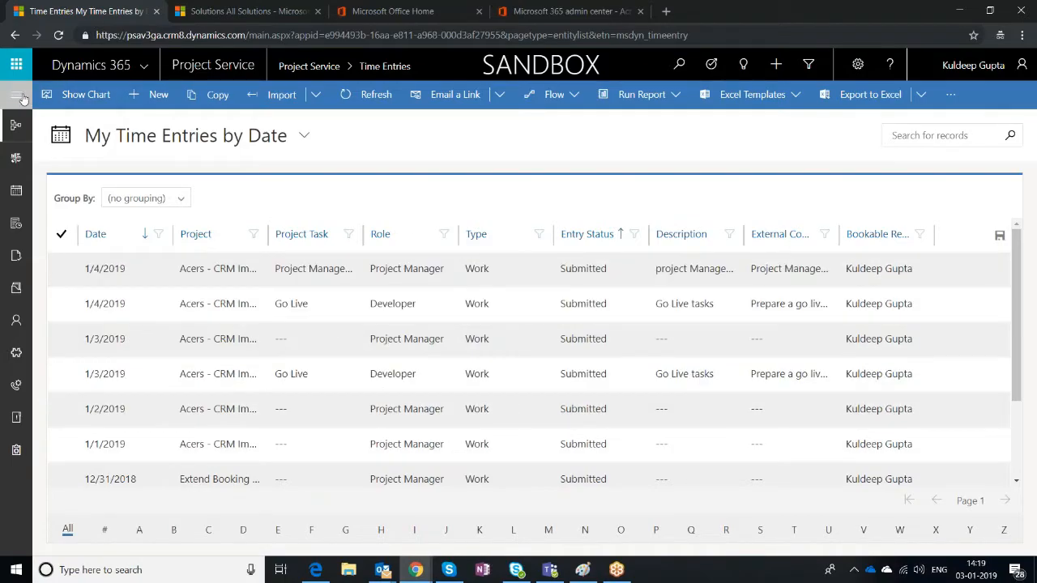
- Start a new expense from My Expenses dated 1/3/2019
{"action": "left_click", "coordinate": [16, 94]}
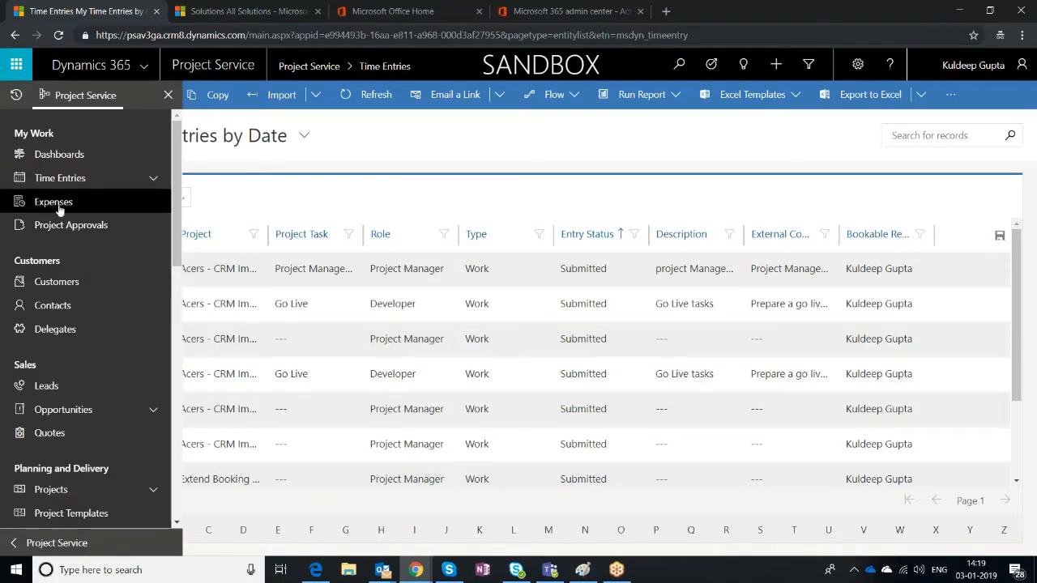
{"action": "left_click", "coordinate": [53, 201]}
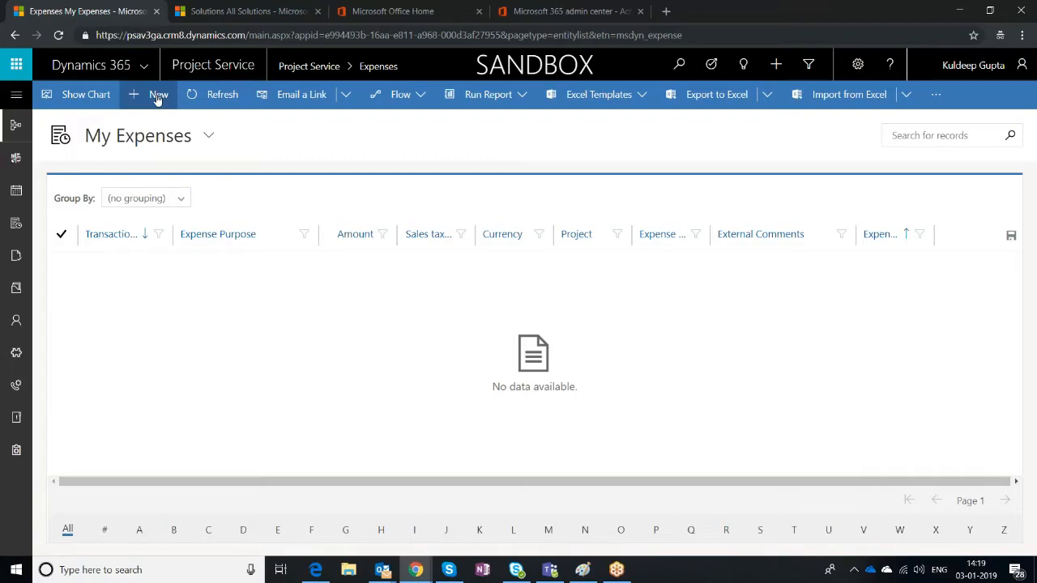
{"action": "left_click", "coordinate": [159, 94]}
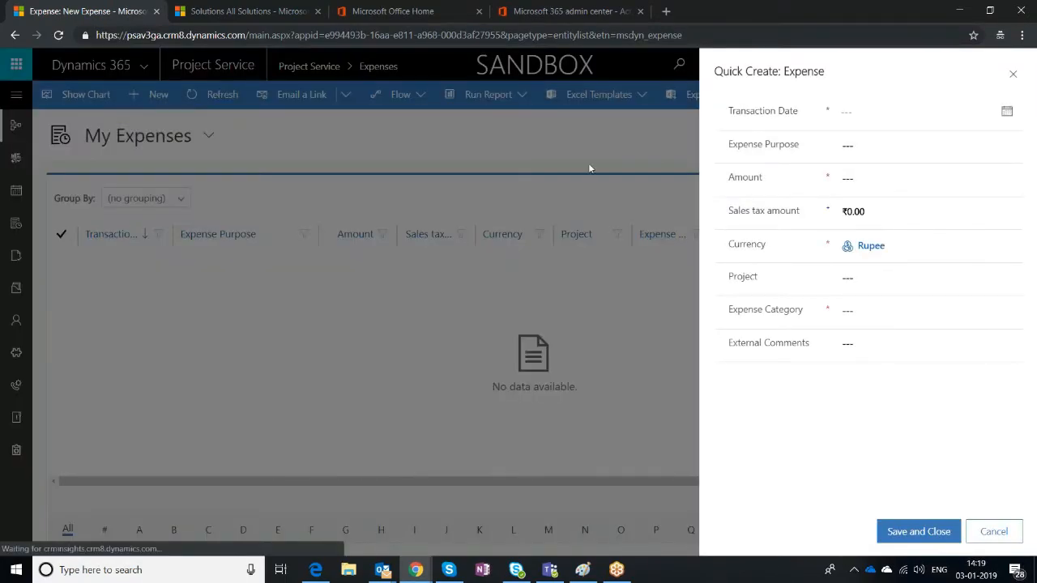
{"action": "left_click", "coordinate": [1006, 110]}
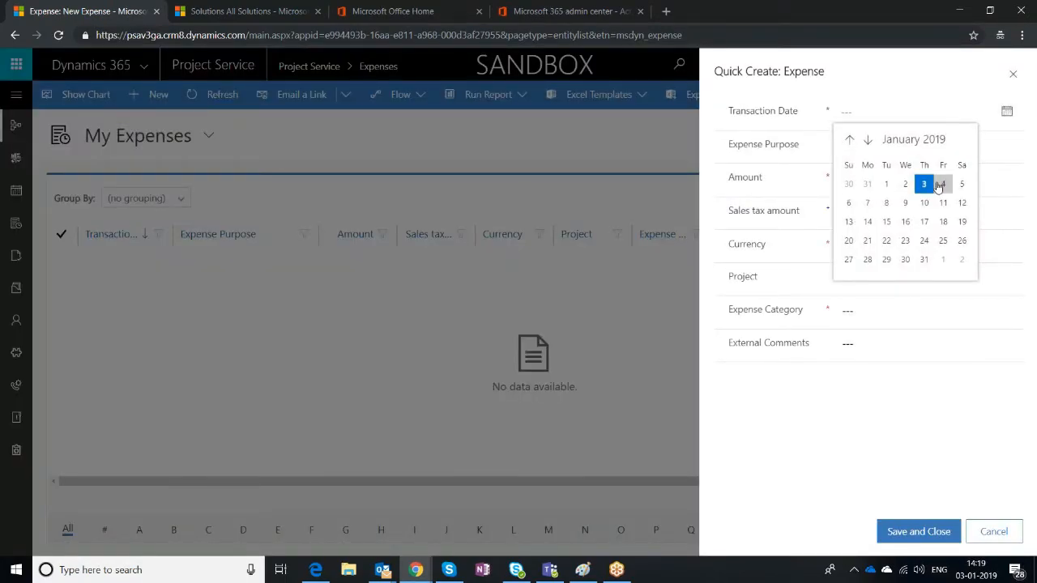
{"action": "left_click", "coordinate": [924, 185]}
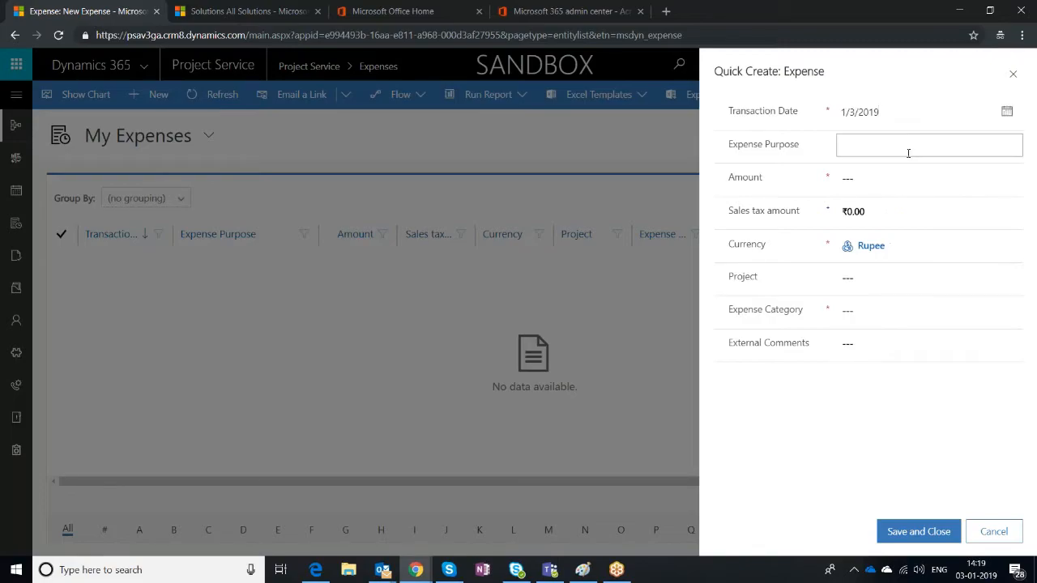
- Set purpose 'Travel to client location', amount 250 and project Acer CRM Implementation
{"action": "type", "text": "Travel to client location"}
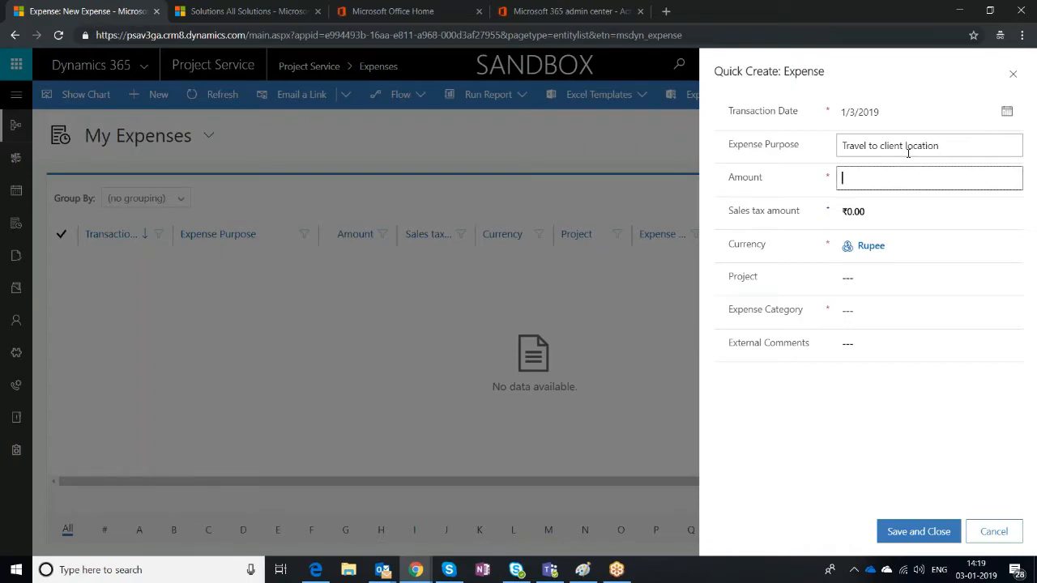
{"action": "type", "text": "250.00"}
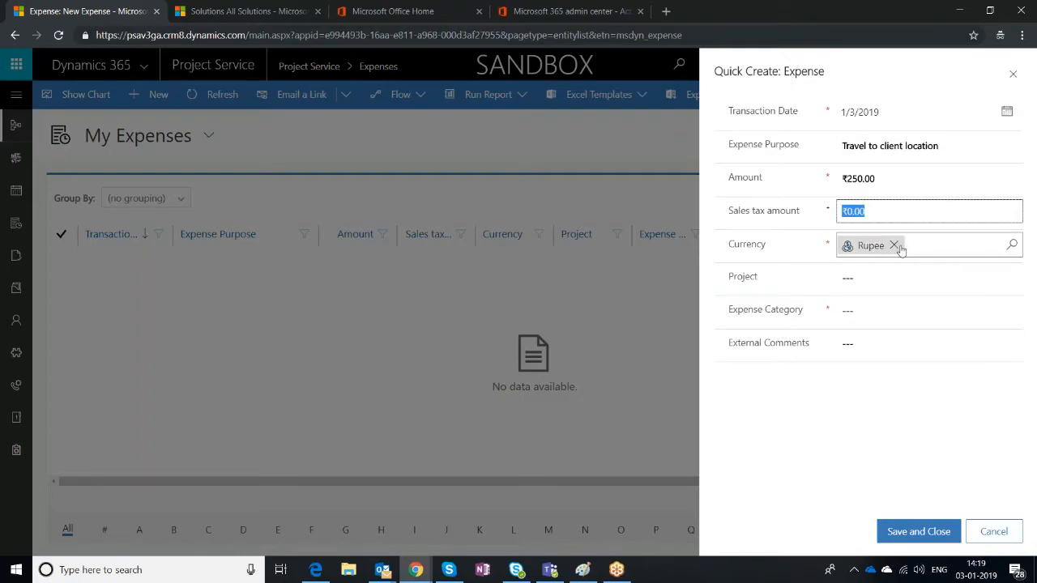
{"action": "left_click", "coordinate": [920, 277]}
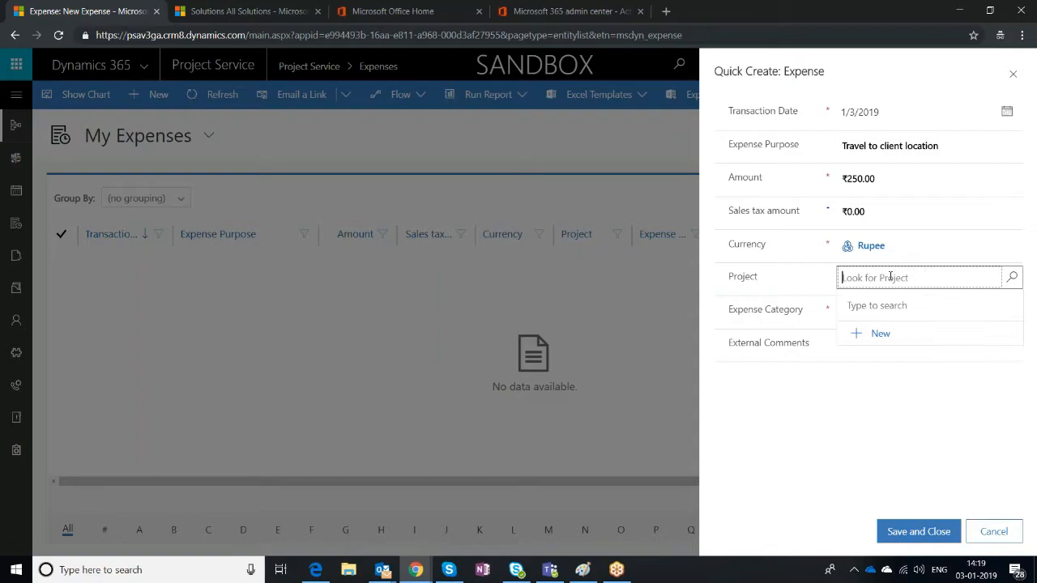
{"action": "type", "text": "Ace"}
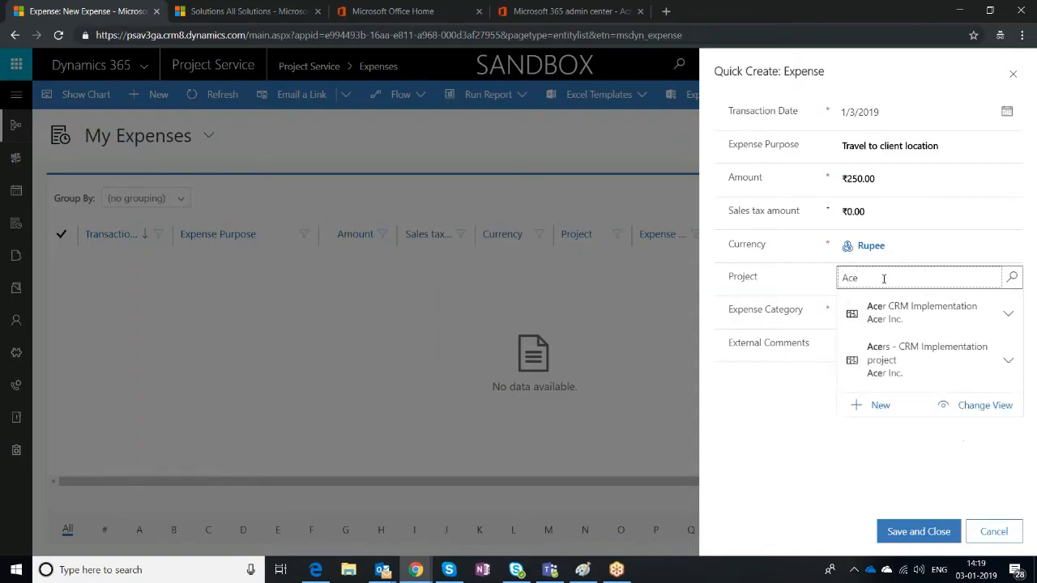
{"action": "left_click", "coordinate": [927, 359]}
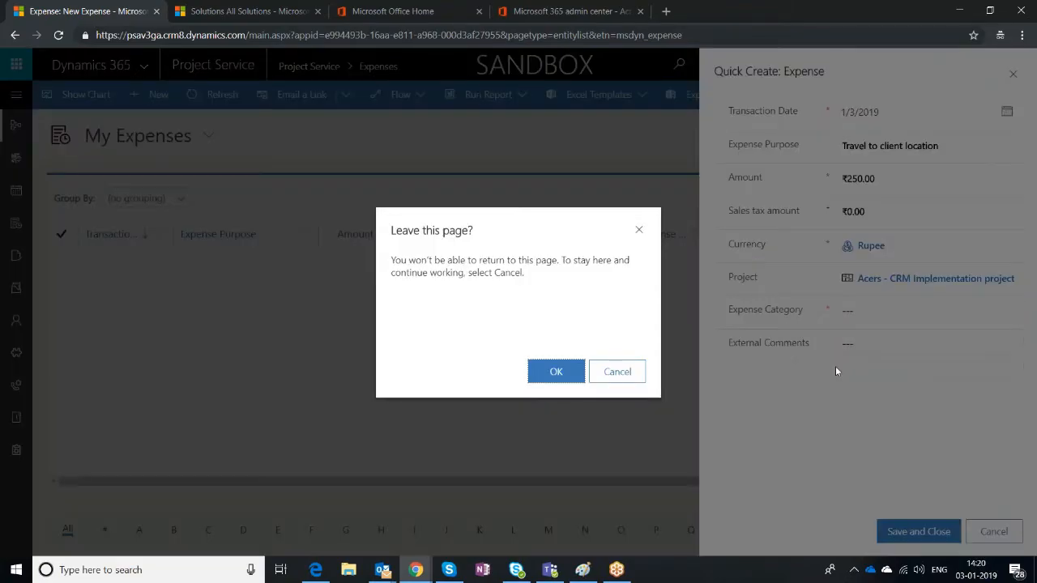
- Draft a new expense category named Travel with expense type Mileage
{"action": "left_click", "coordinate": [556, 371]}
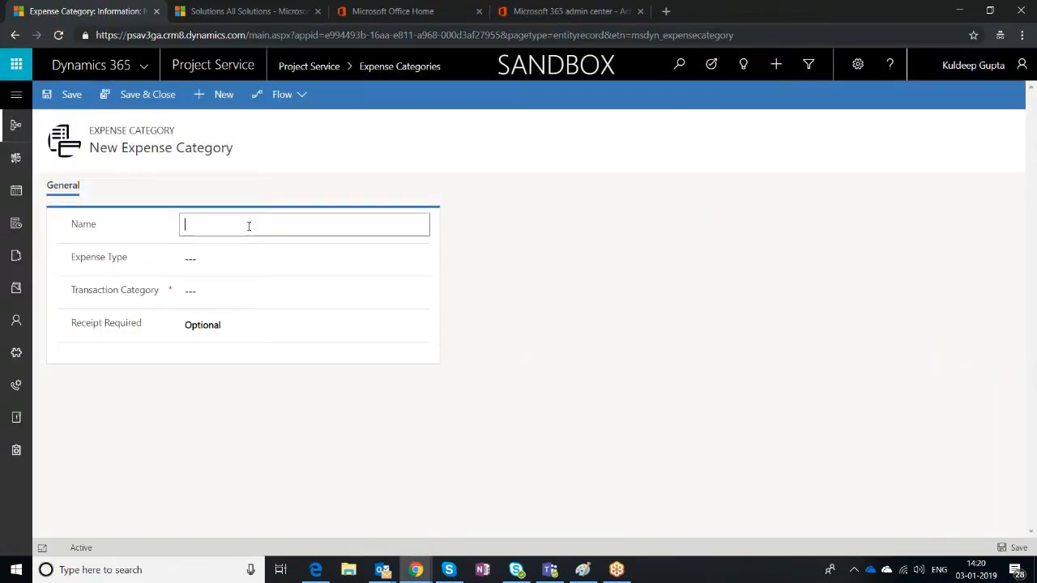
{"action": "type", "text": "Trave"}
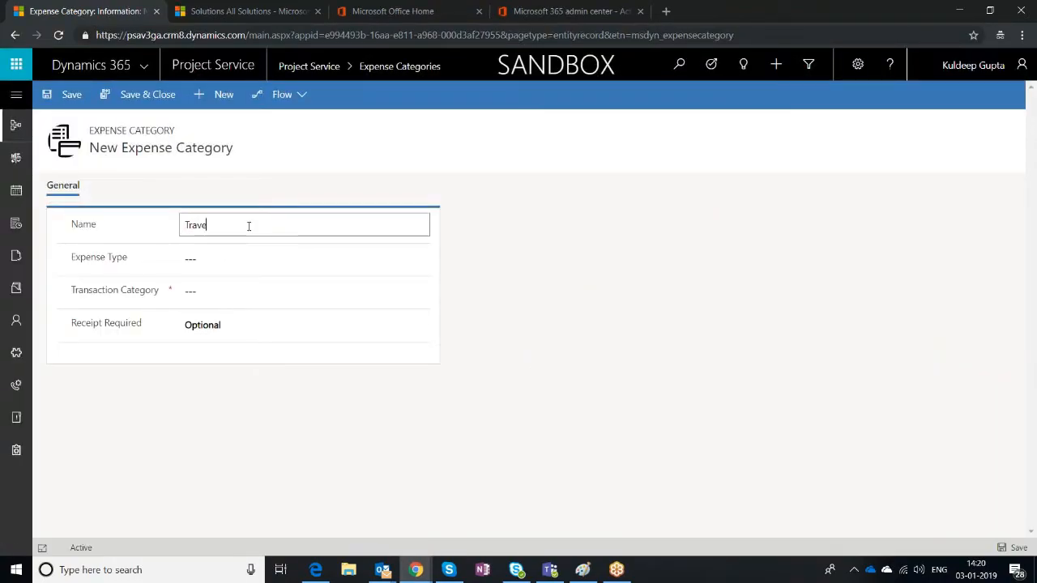
{"action": "left_click", "coordinate": [304, 260]}
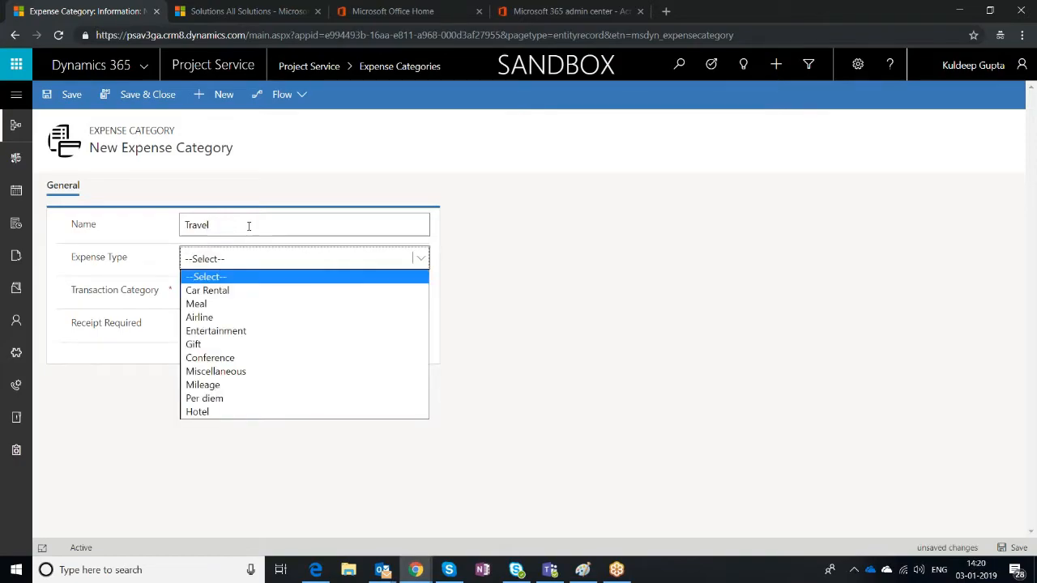
{"action": "left_click", "coordinate": [195, 344]}
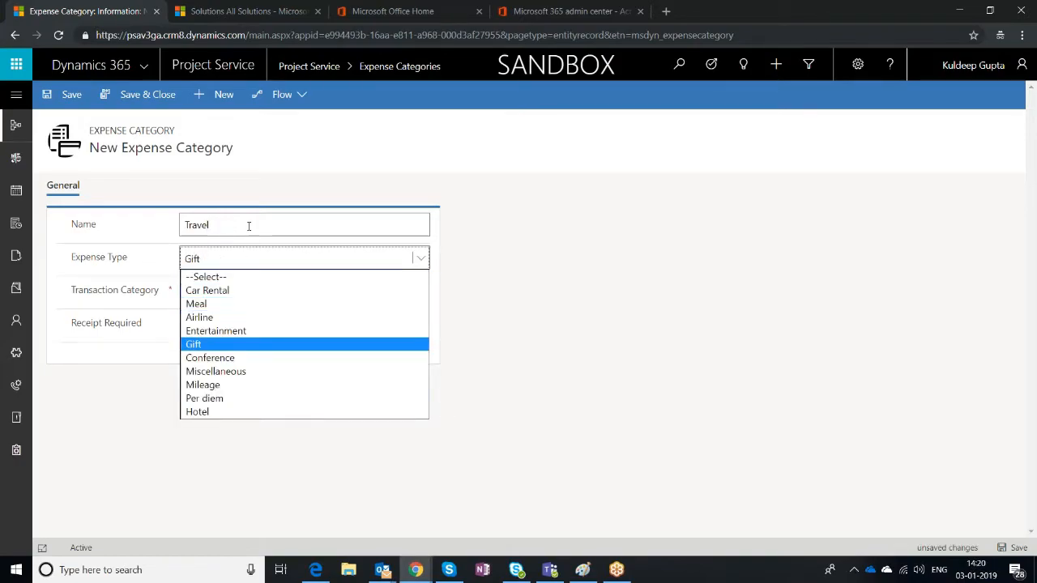
{"action": "left_click", "coordinate": [216, 371]}
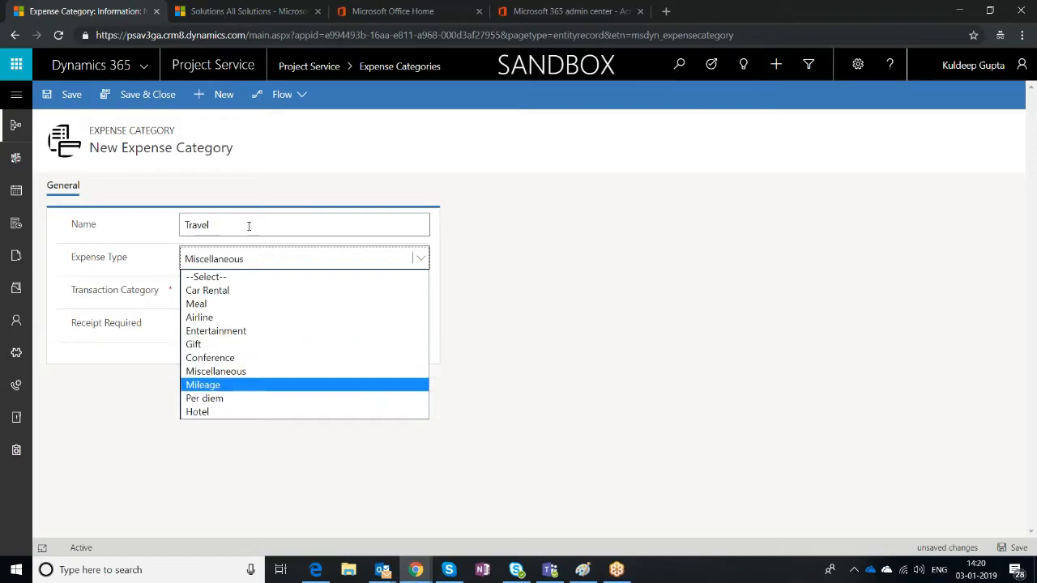
{"action": "left_click", "coordinate": [203, 386]}
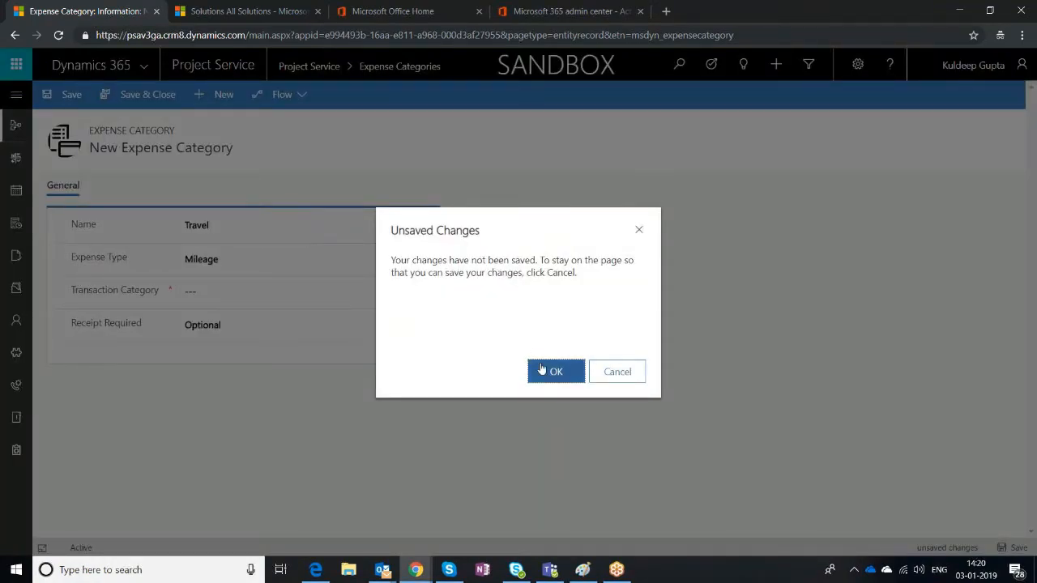
- Save a transaction category Mileage with Default Unit group, Primary Unit default and Chargeable billing
{"action": "left_click", "coordinate": [556, 371]}
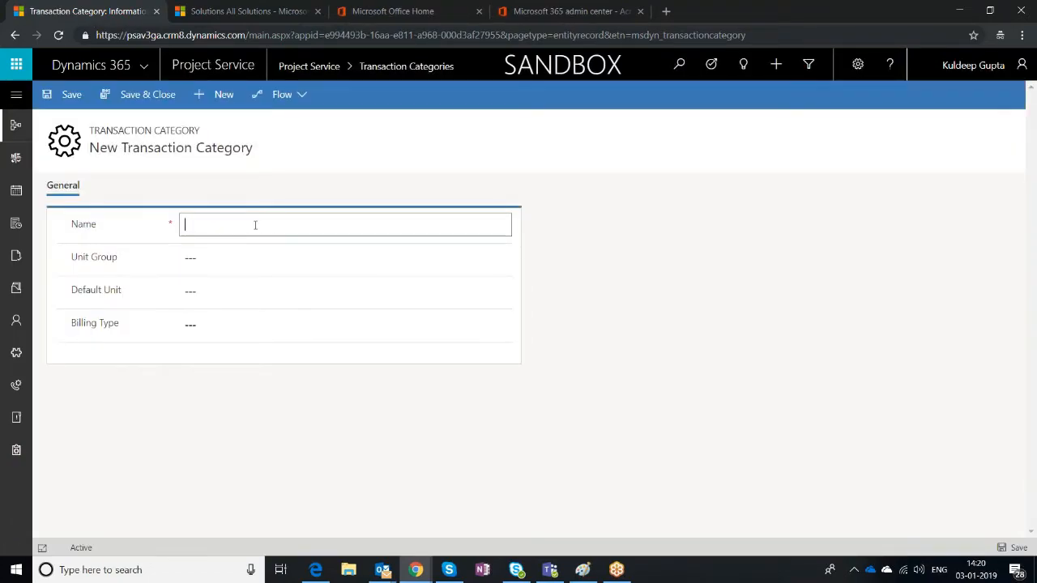
{"action": "type", "text": "Mileage"}
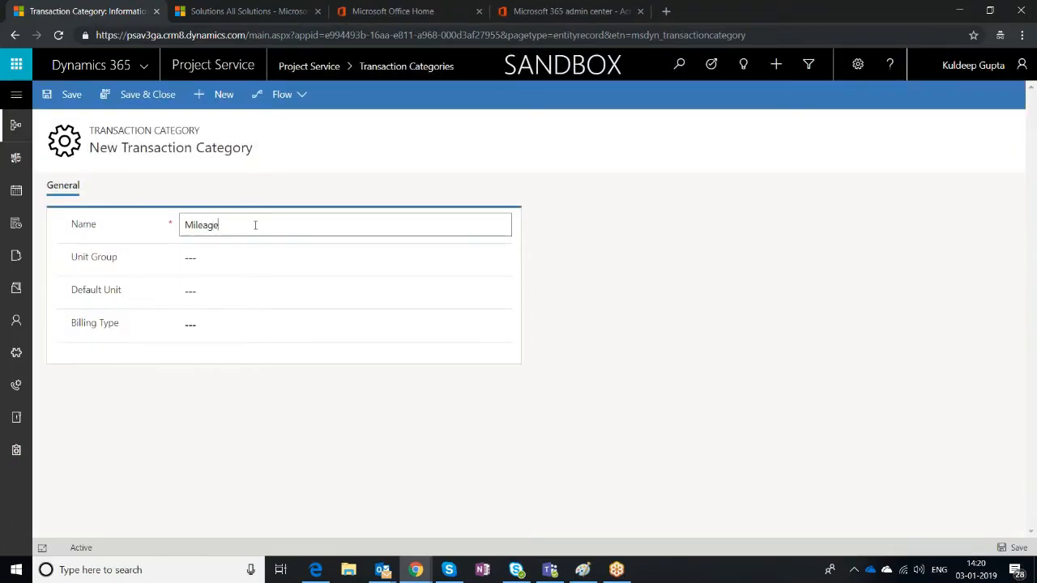
{"action": "left_click", "coordinate": [324, 258]}
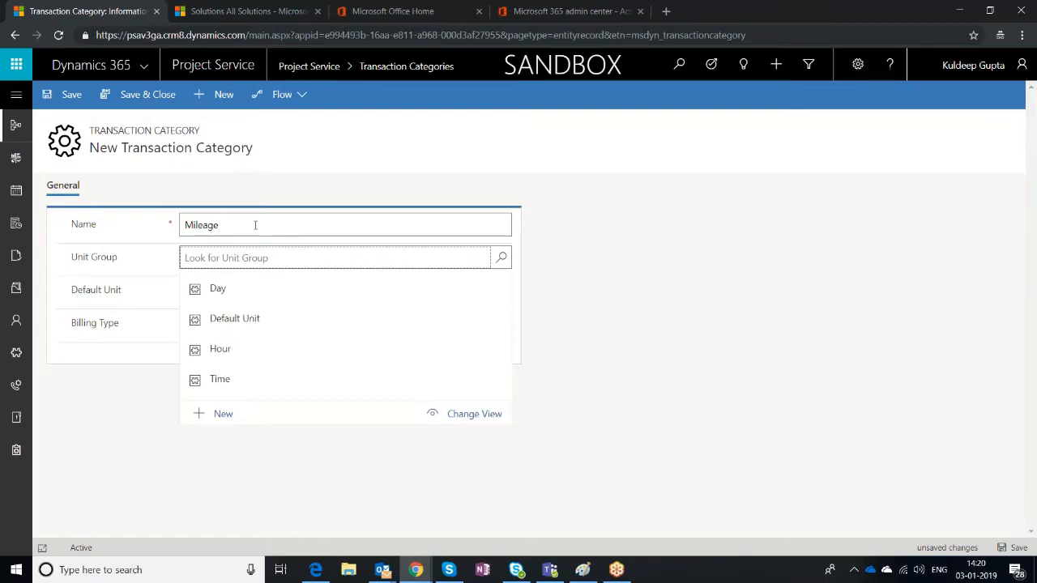
{"action": "mouse_move", "coordinate": [221, 348]}
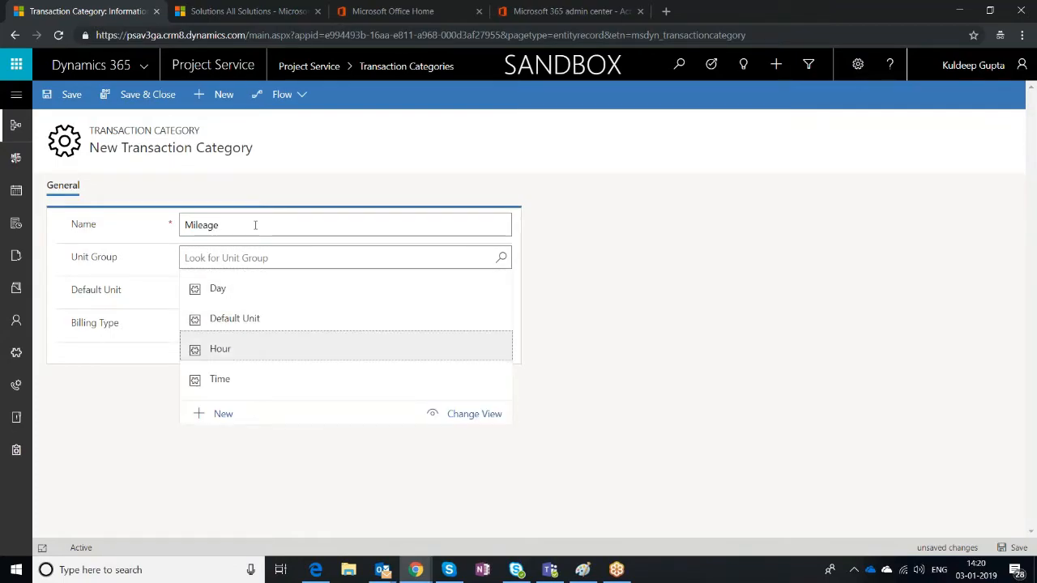
{"action": "left_click", "coordinate": [235, 317]}
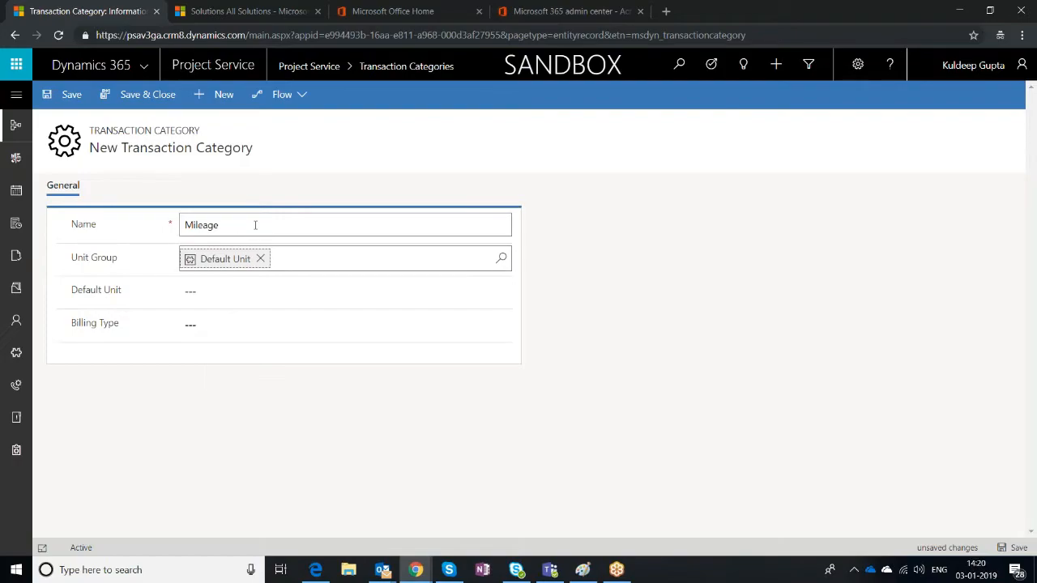
{"action": "left_click", "coordinate": [332, 290]}
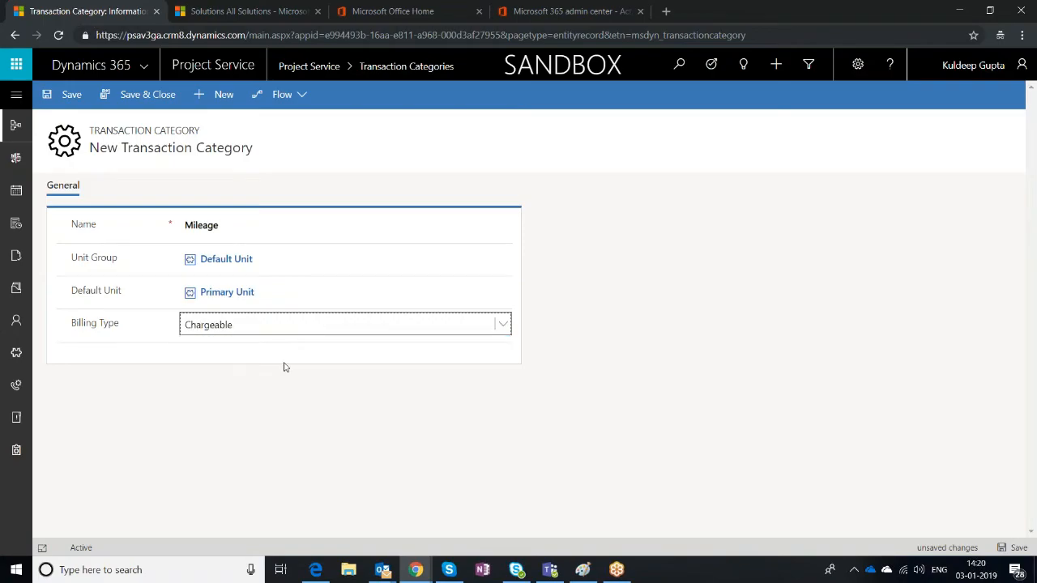
{"action": "left_click", "coordinate": [71, 94]}
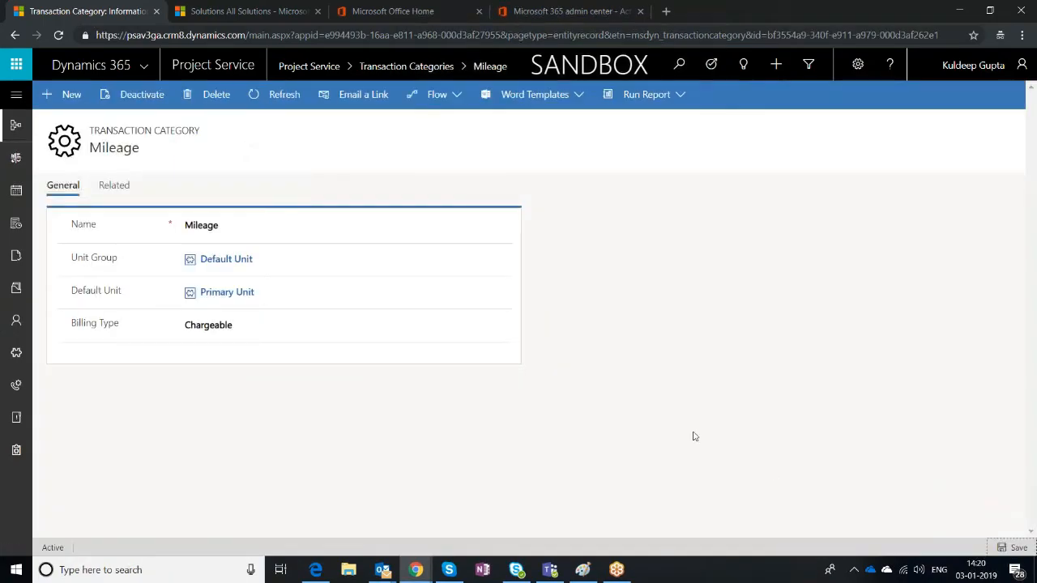
{"action": "mouse_move", "coordinate": [406, 64]}
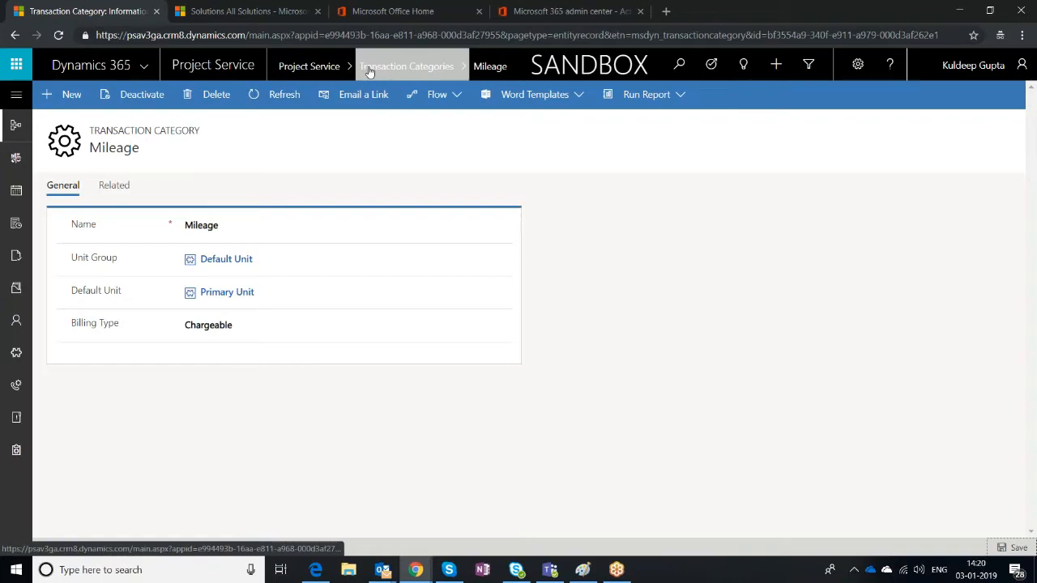
{"action": "mouse_move", "coordinate": [13, 36]}
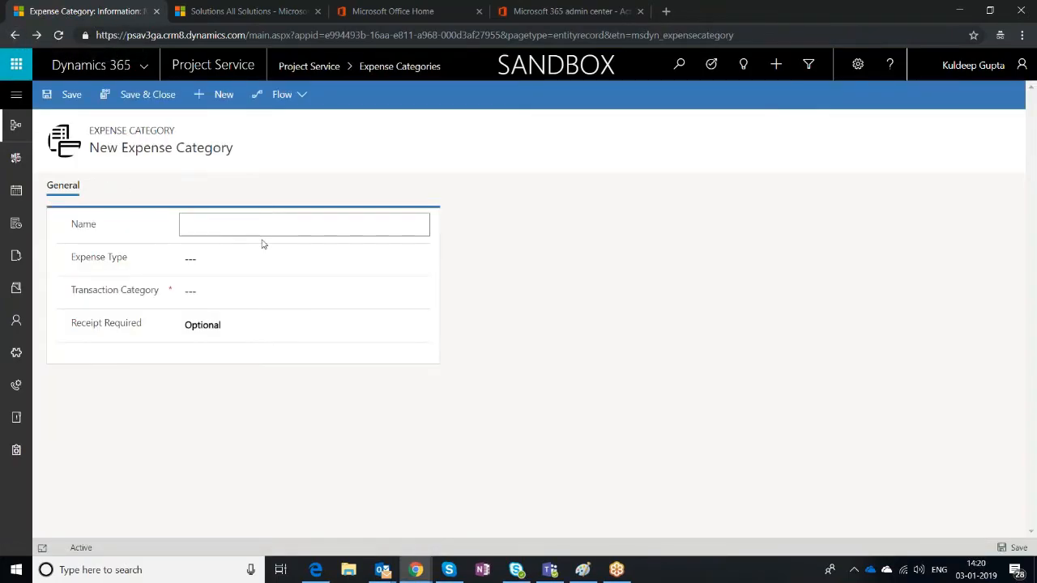
- Save expense category Mileage, type Mileage, linked to the Mileage transaction category
{"action": "type", "text": "Mile"}
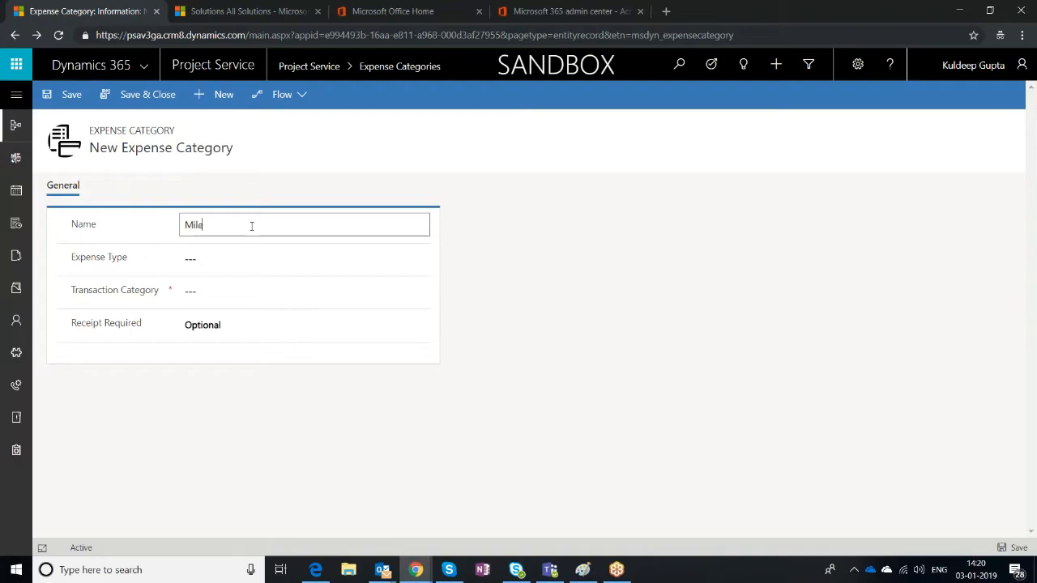
{"action": "left_click", "coordinate": [305, 259]}
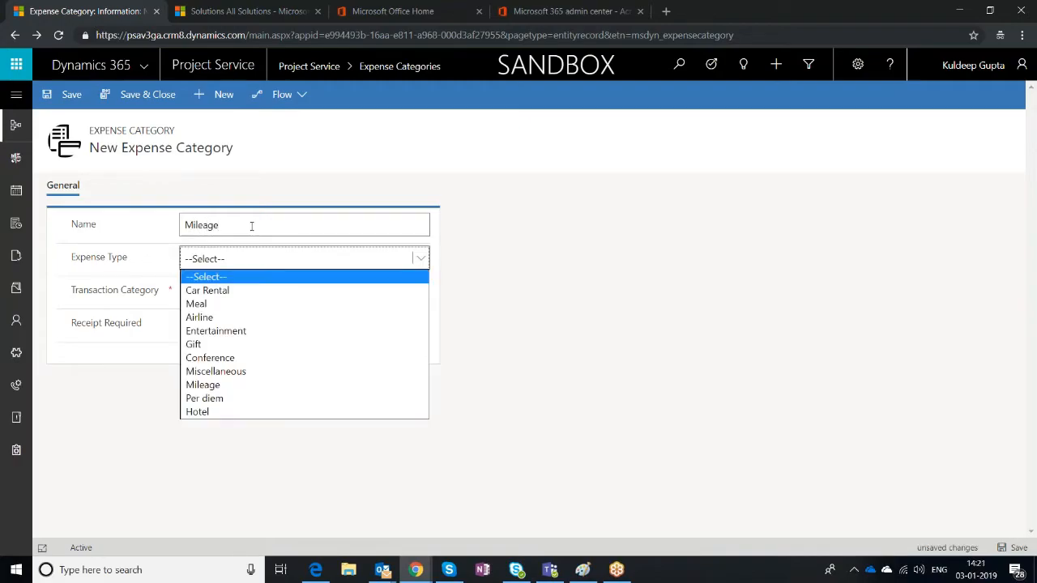
{"action": "left_click", "coordinate": [203, 384]}
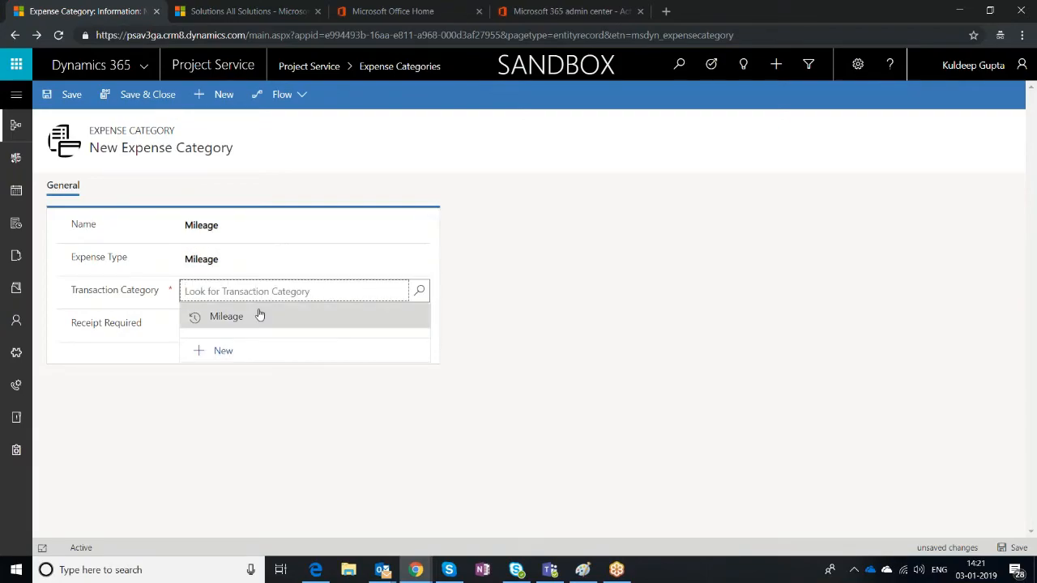
{"action": "left_click", "coordinate": [227, 316]}
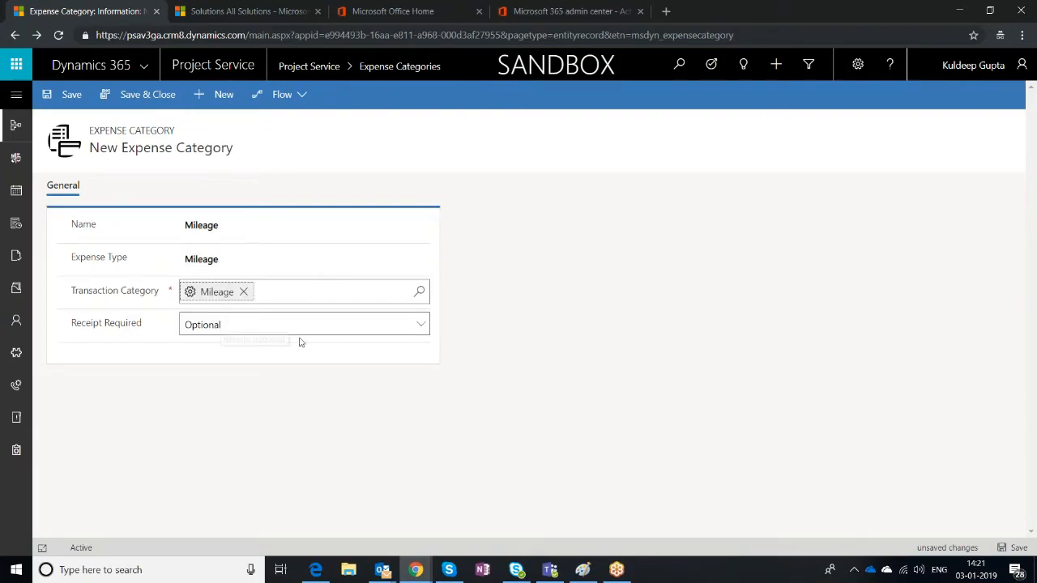
{"action": "left_click", "coordinate": [71, 94]}
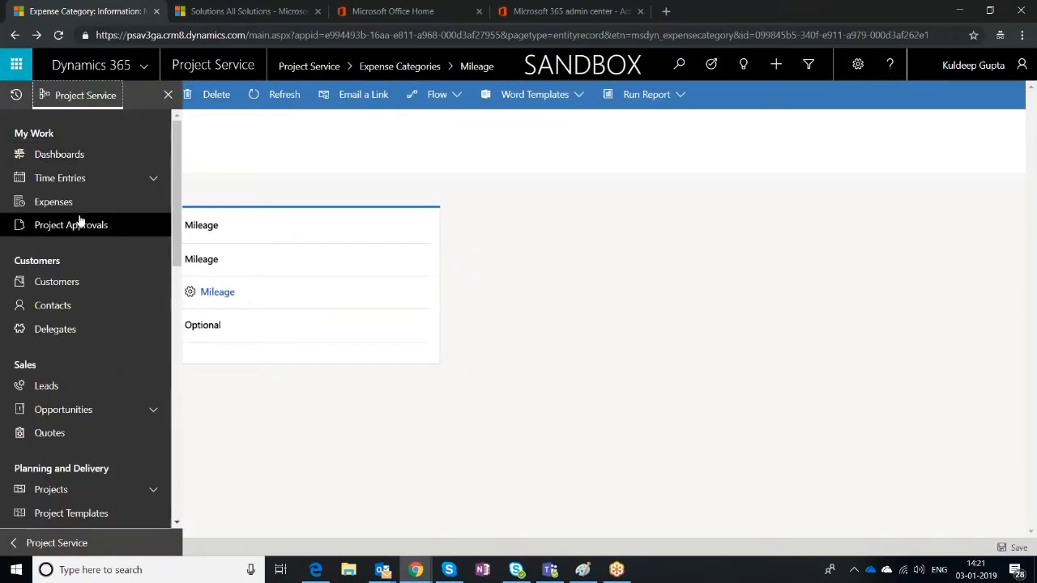
- Start a new expense for 1/3/2019, Travel to client site, amount ₹250
{"action": "left_click", "coordinate": [52, 201]}
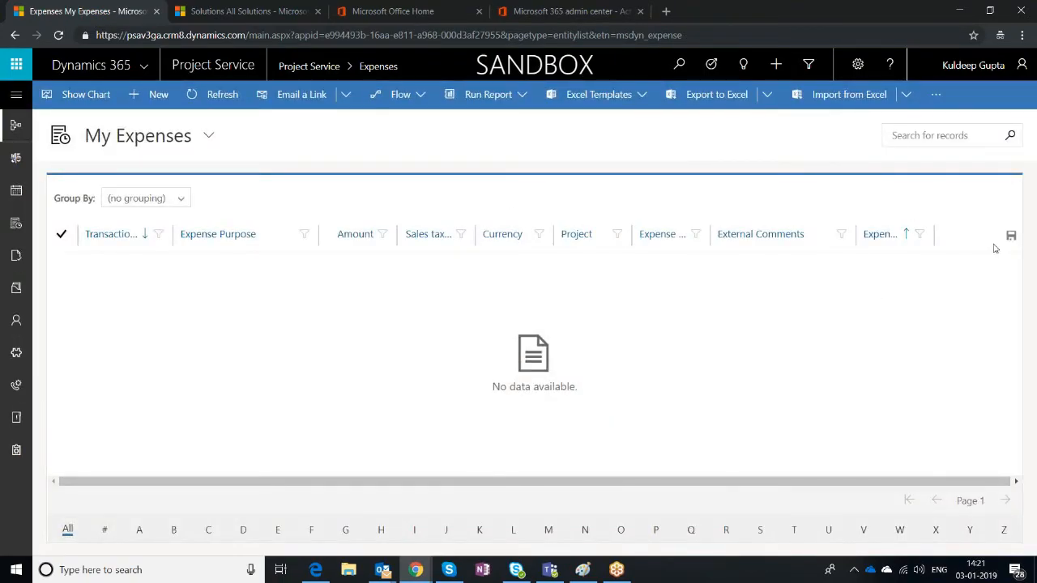
{"action": "left_click", "coordinate": [159, 94]}
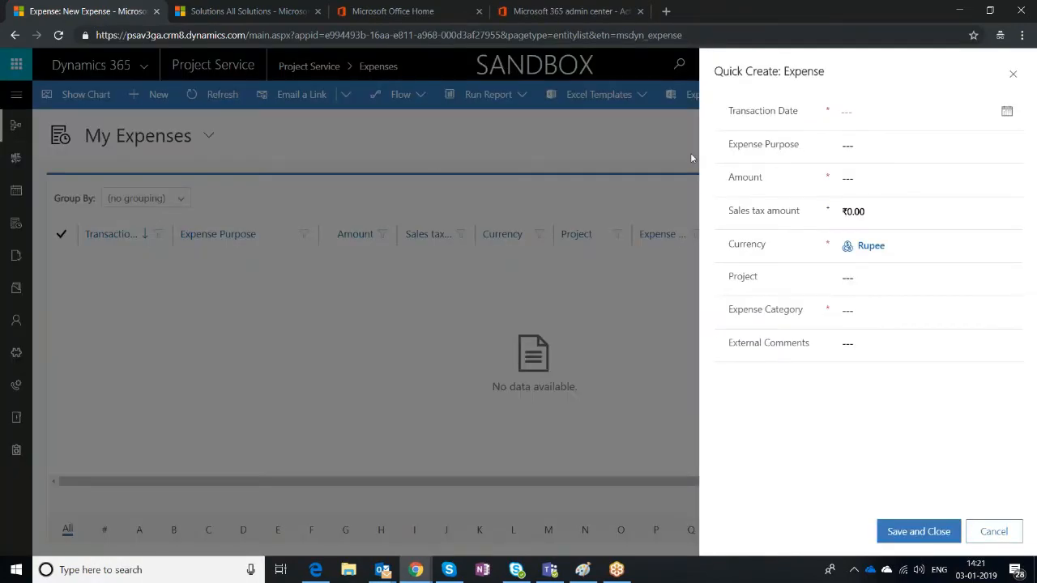
{"action": "type", "text": "1/3/2019"}
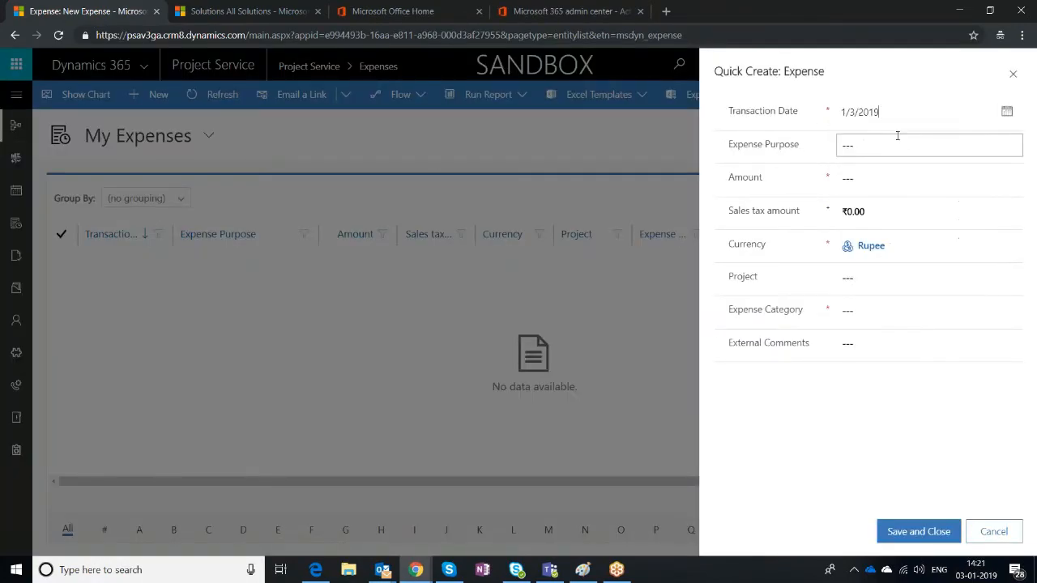
{"action": "type", "text": "Travel to client sit"}
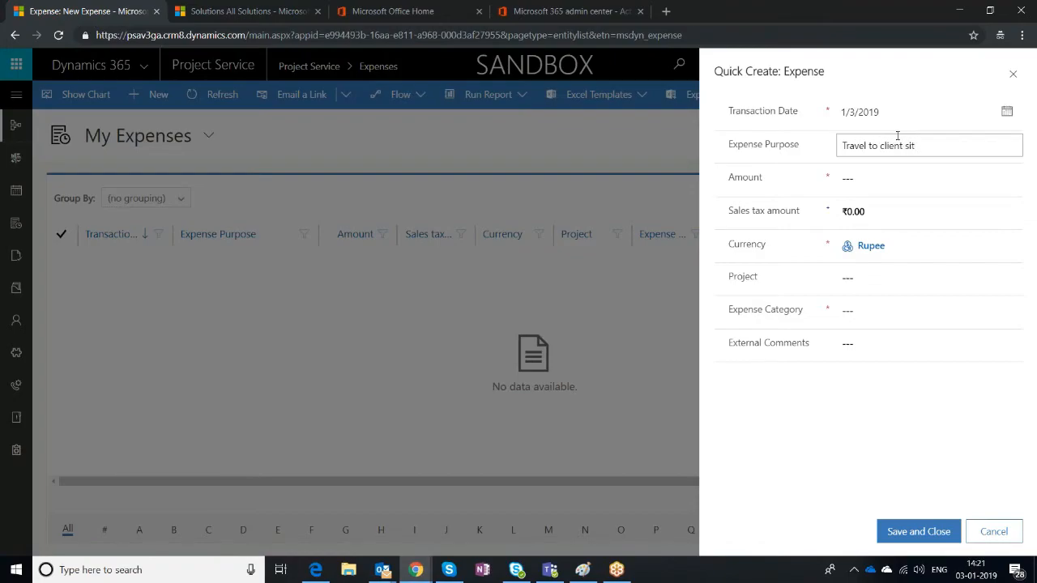
{"action": "type", "text": "25"}
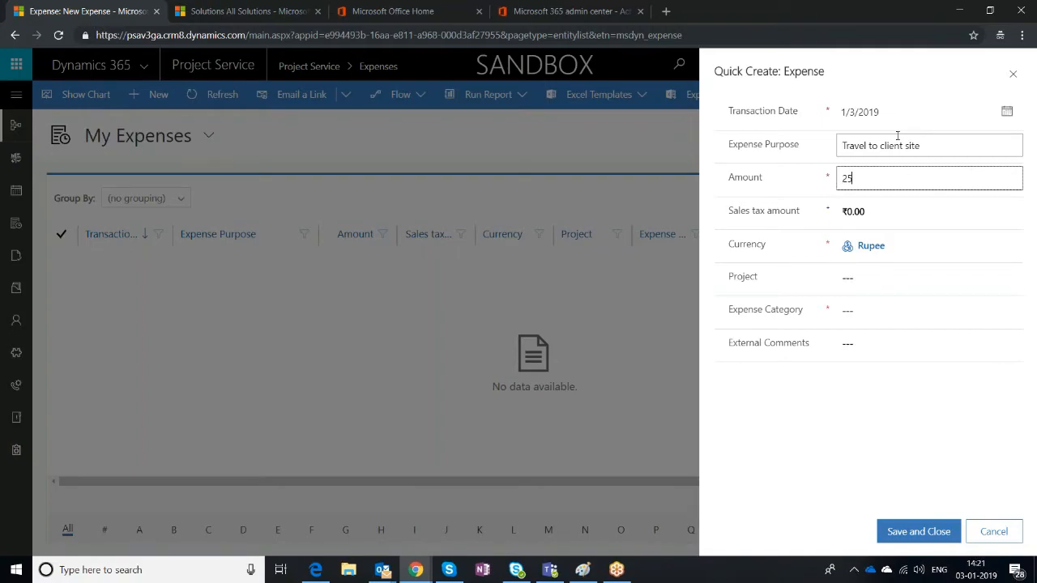
{"action": "left_click", "coordinate": [930, 211]}
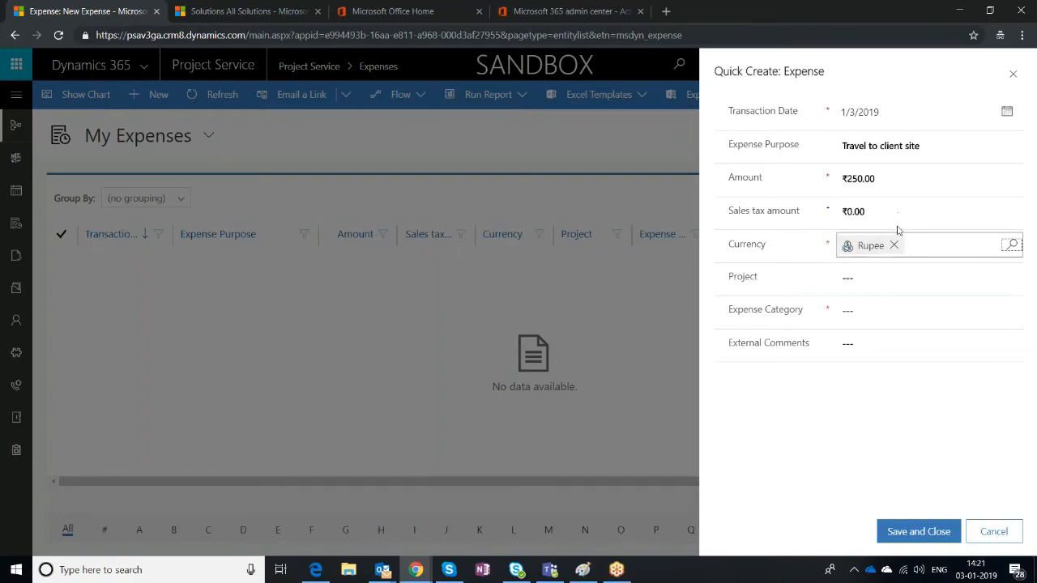
{"action": "type", "text": "Acers - CRM Implementat..."}
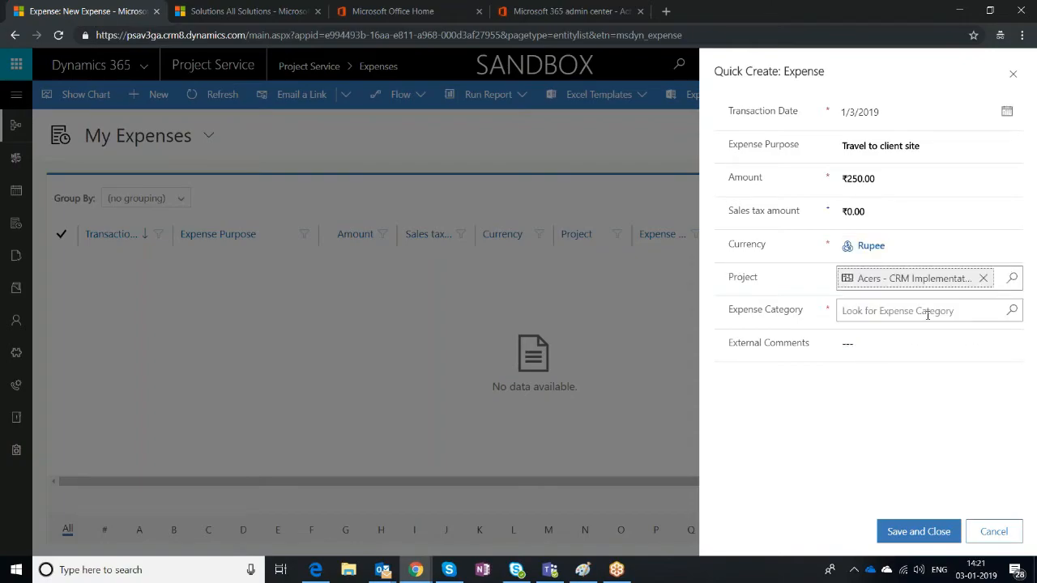
- Set the expense category to Mileage and comment that travel was onsite for requirement gathering
{"action": "left_click", "coordinate": [930, 311]}
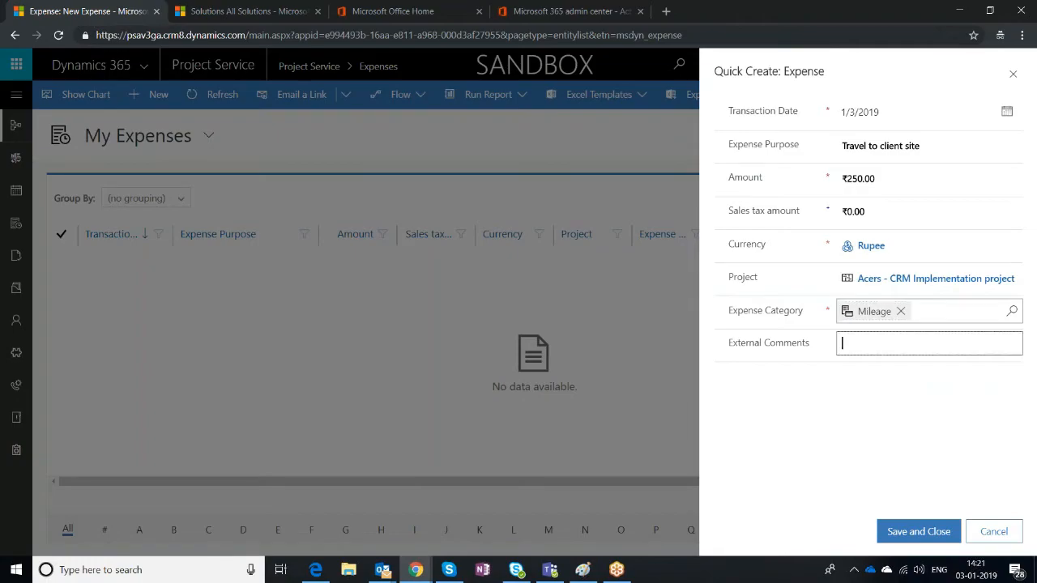
{"action": "type", "text": "Travel"}
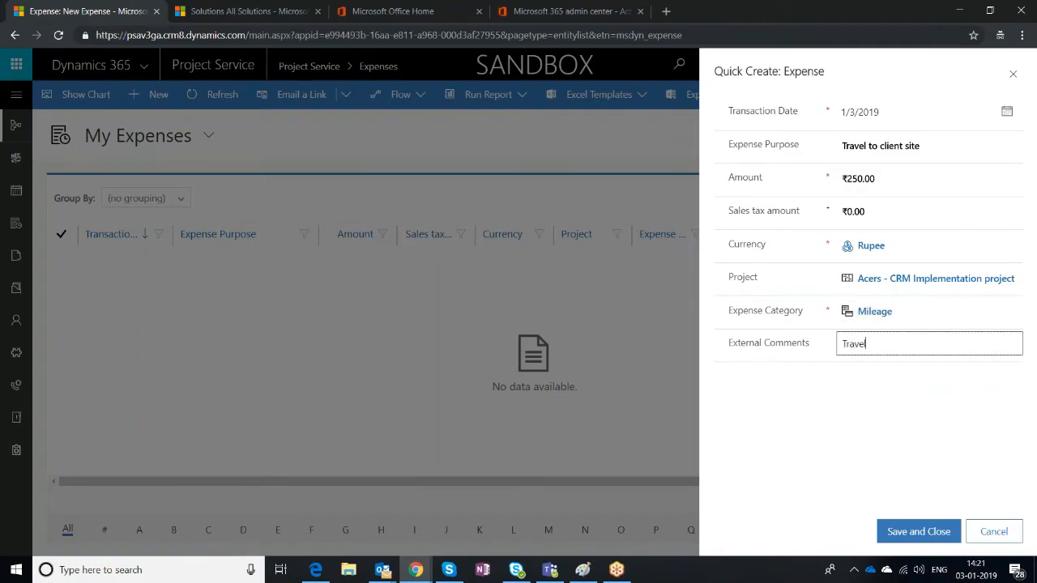
{"action": "type", "text": "Travelled onsite"}
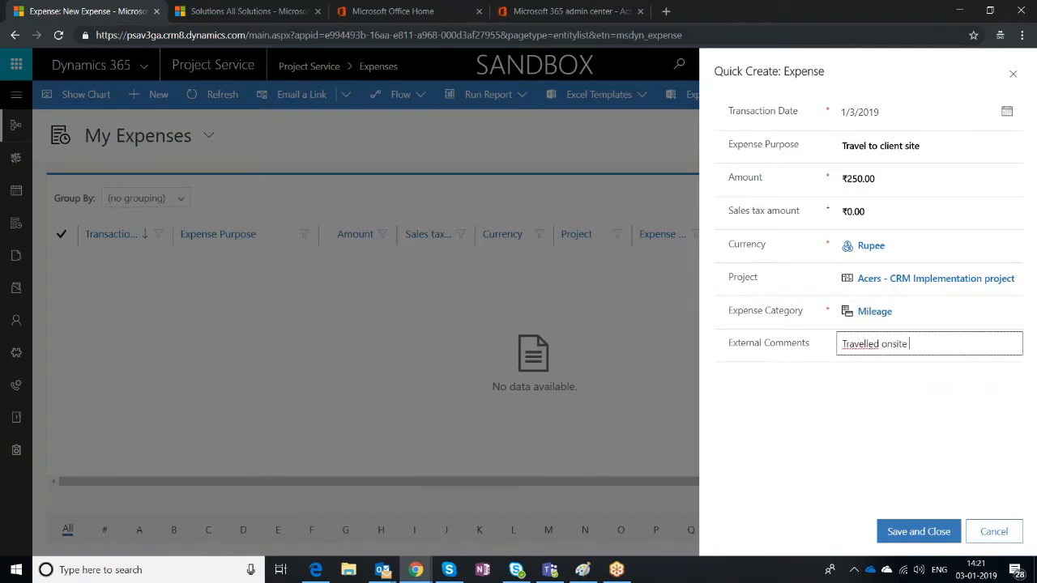
{"action": "type", "text": "for requirement g"}
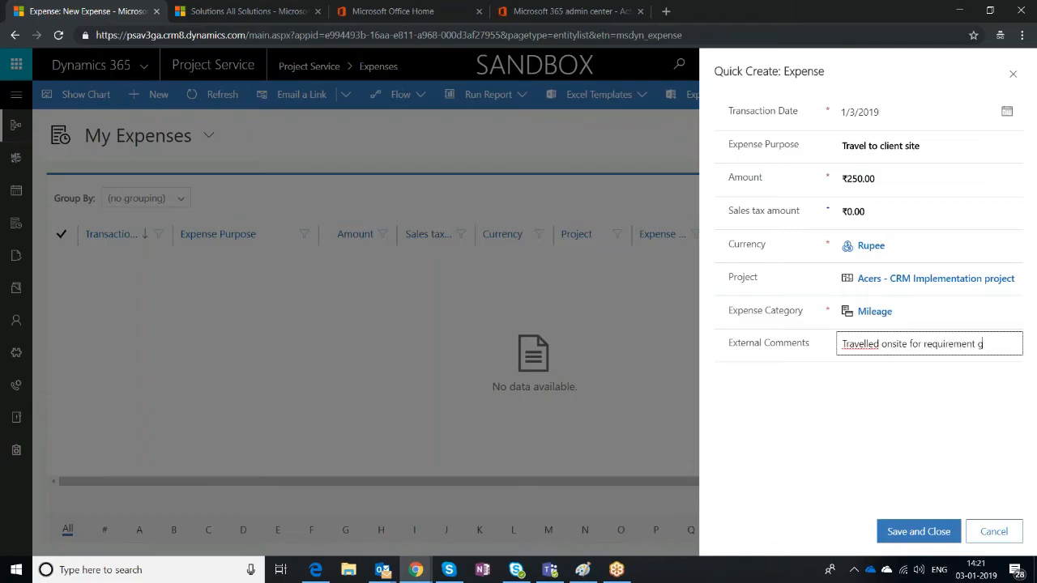
- Save the travel expense and submit it for approval from My Expenses
{"action": "type", "text": "athering"}
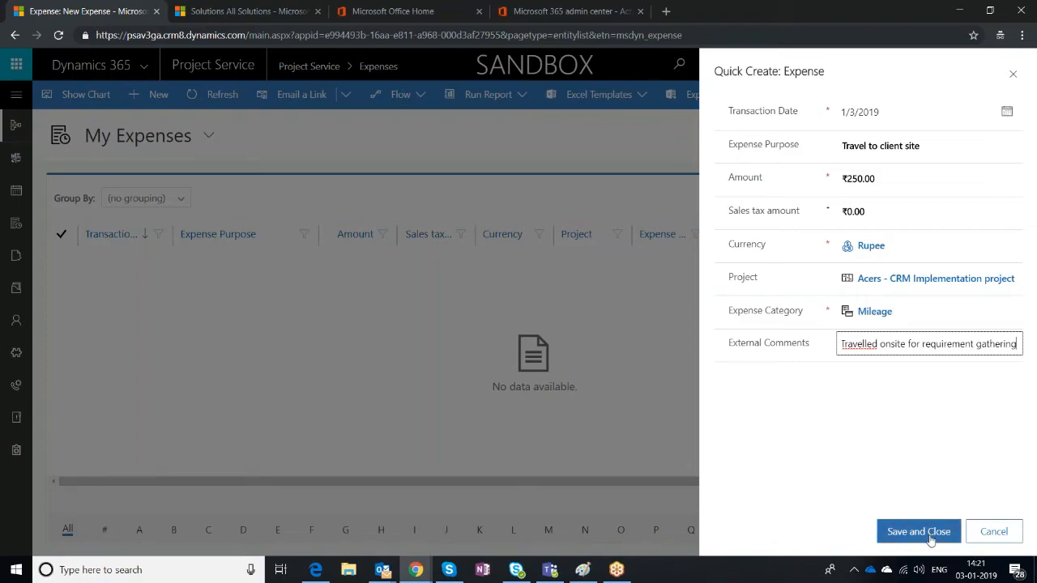
{"action": "left_click", "coordinate": [919, 531]}
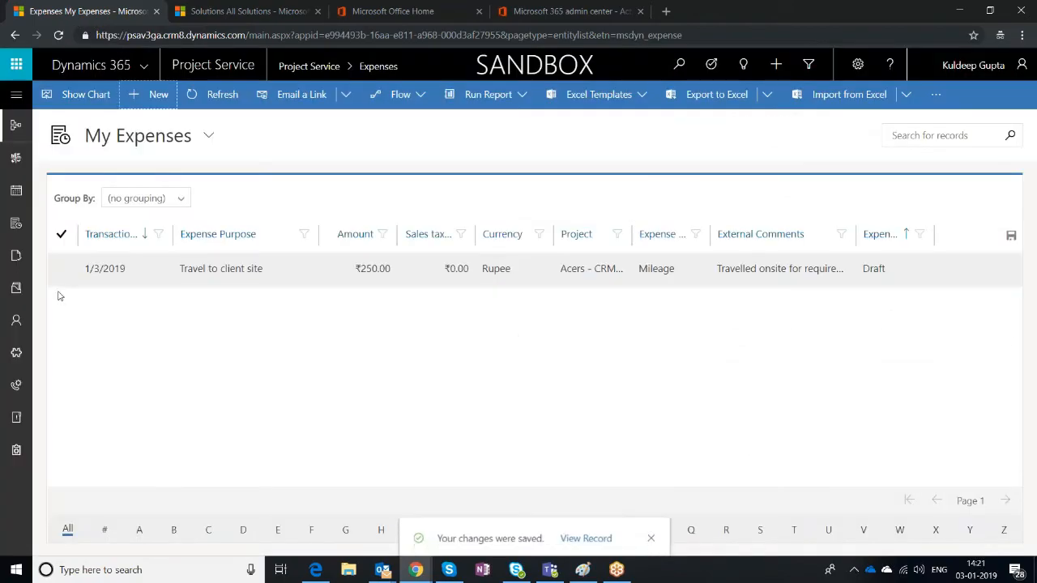
{"action": "left_click", "coordinate": [61, 269]}
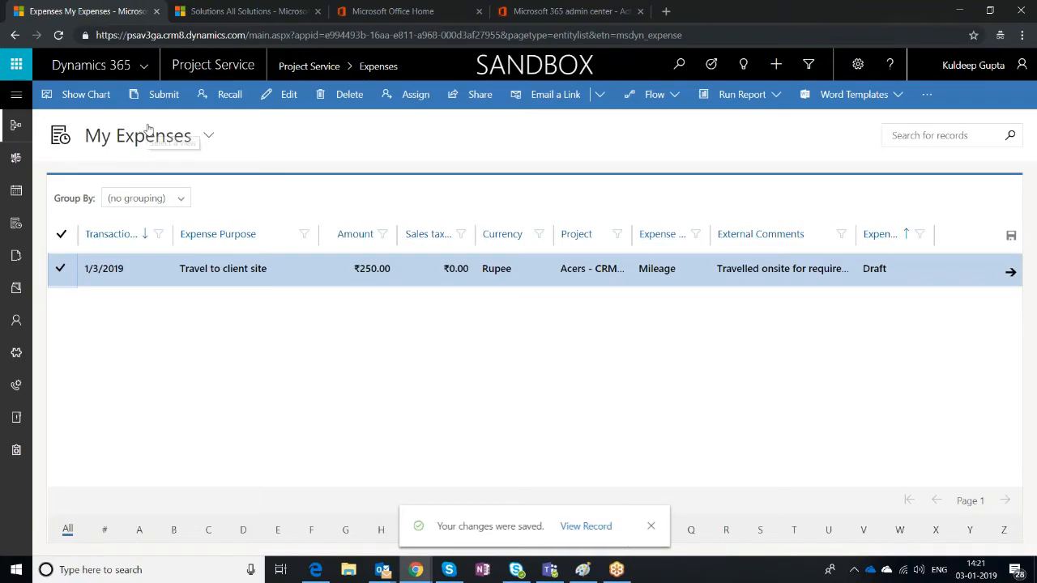
{"action": "mouse_move", "coordinate": [162, 94]}
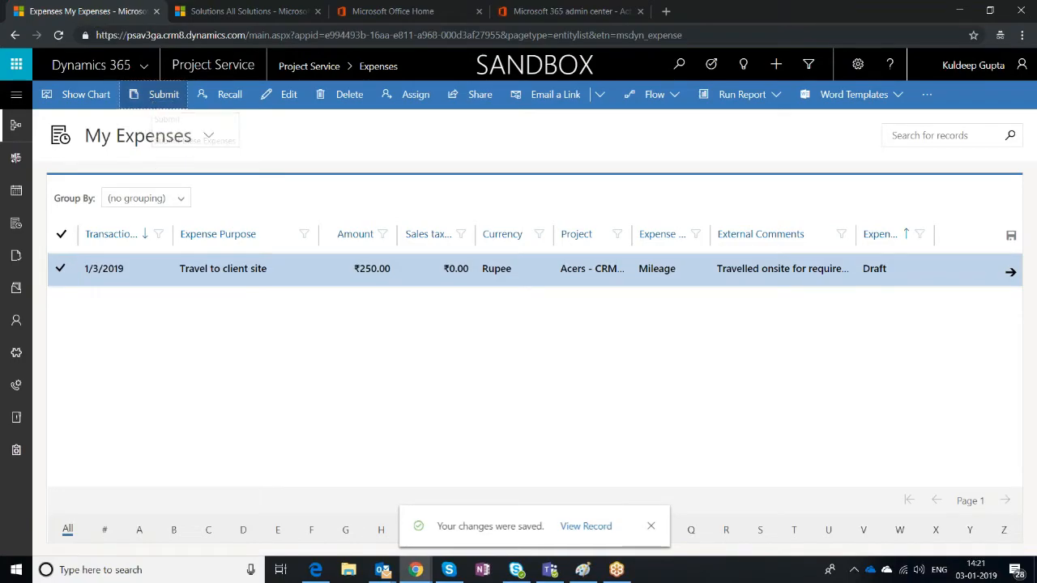
{"action": "left_click", "coordinate": [162, 94]}
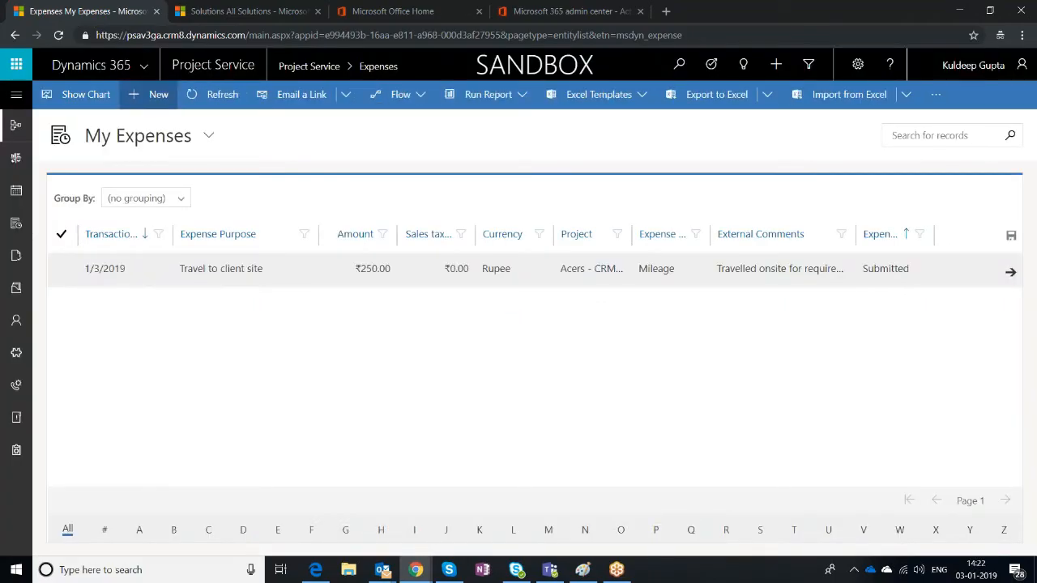
{"action": "mouse_move", "coordinate": [132, 94]}
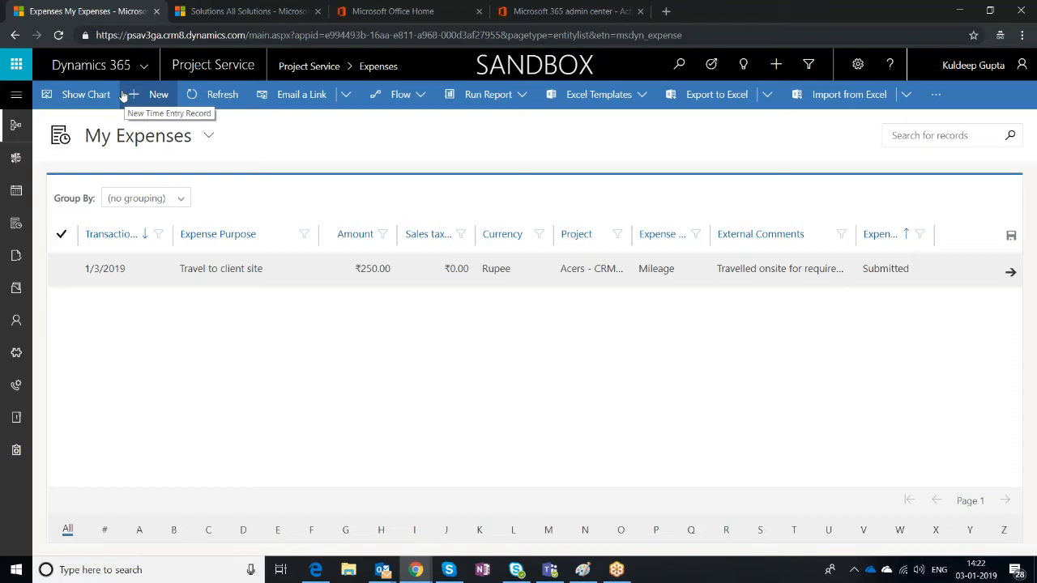
{"action": "mouse_move", "coordinate": [736, 23]}
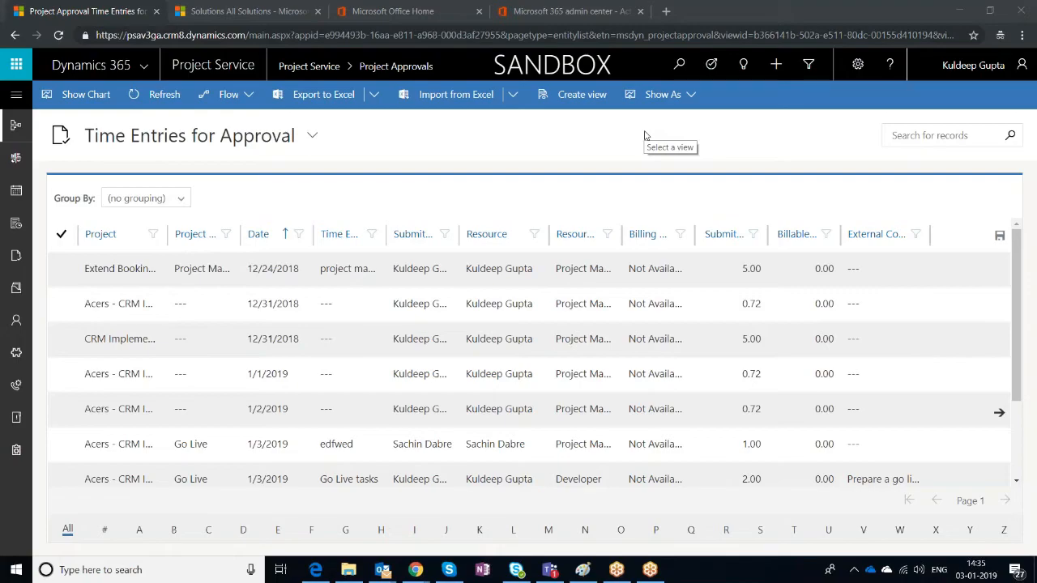
{"action": "mouse_move", "coordinate": [264, 100]}
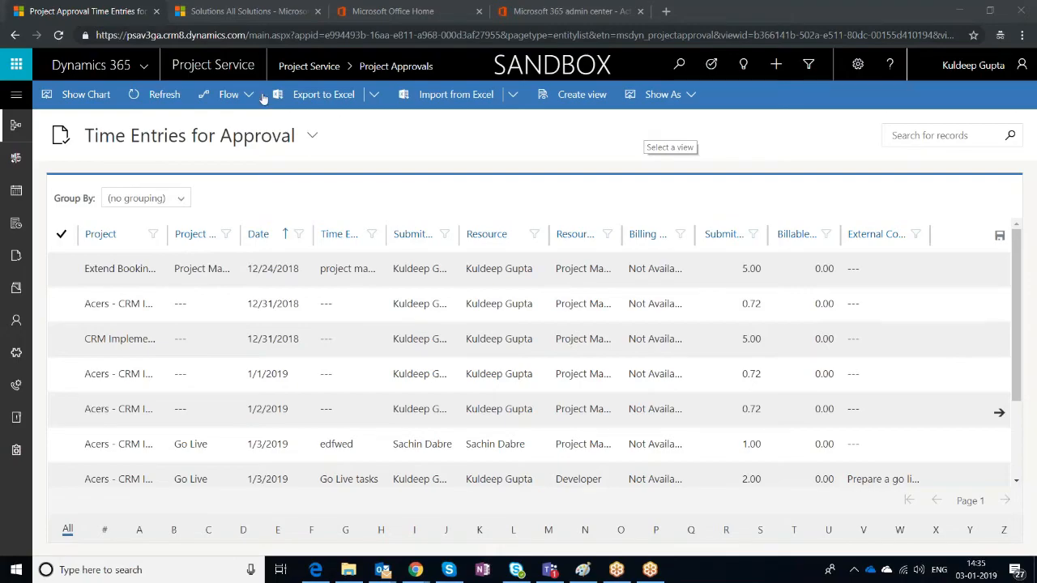
- Approve all six pending time entries in Project Approvals
{"action": "left_click", "coordinate": [16, 94]}
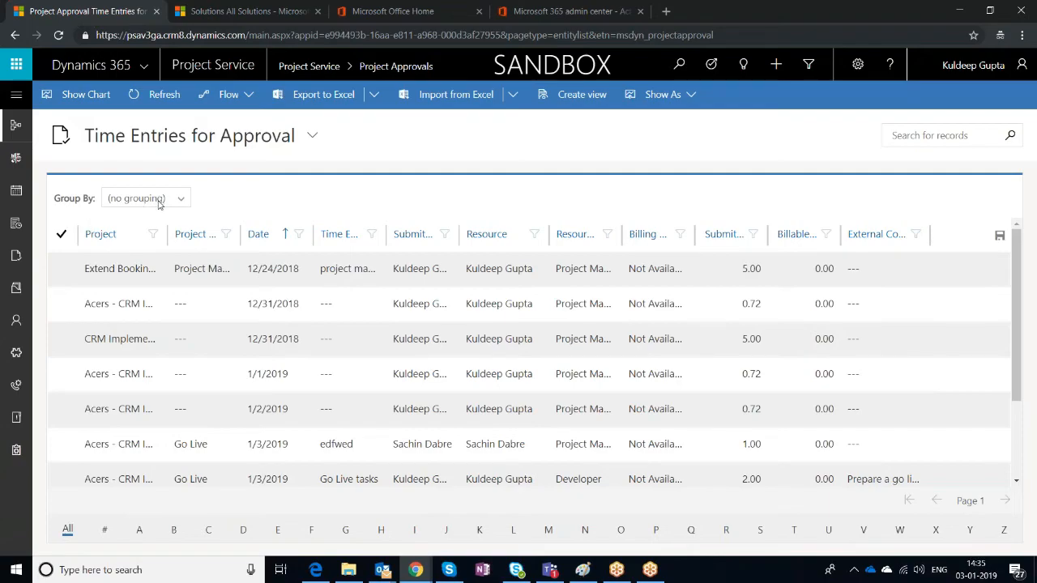
{"action": "mouse_move", "coordinate": [207, 147]}
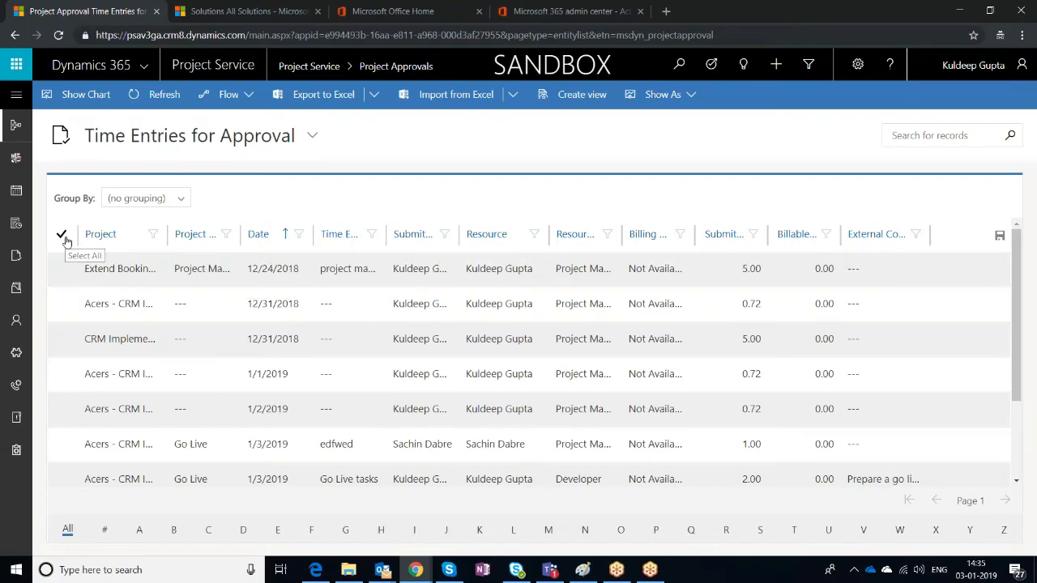
{"action": "mouse_move", "coordinate": [68, 245]}
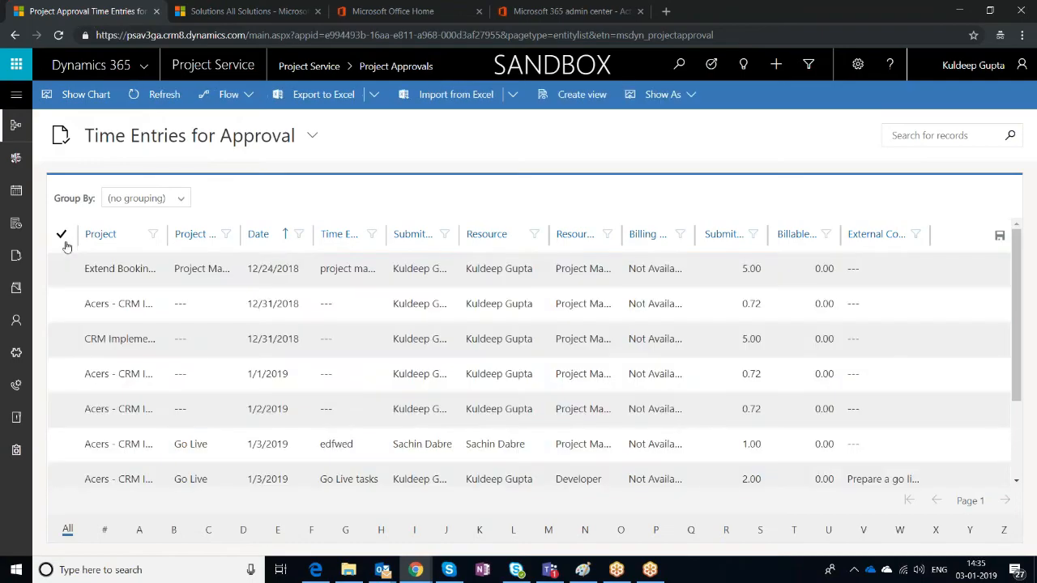
{"action": "left_click", "coordinate": [62, 303]}
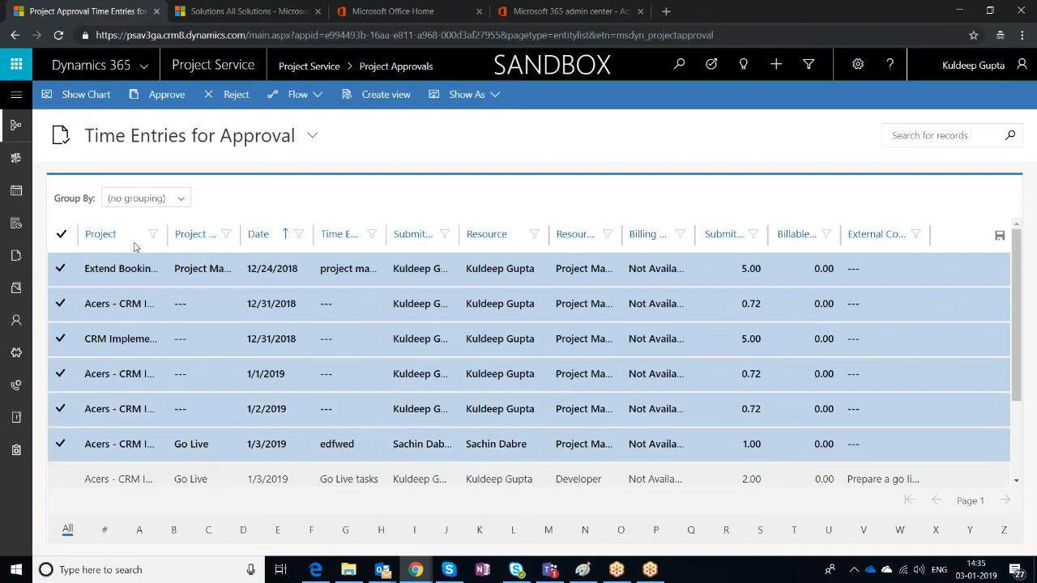
{"action": "mouse_move", "coordinate": [167, 94]}
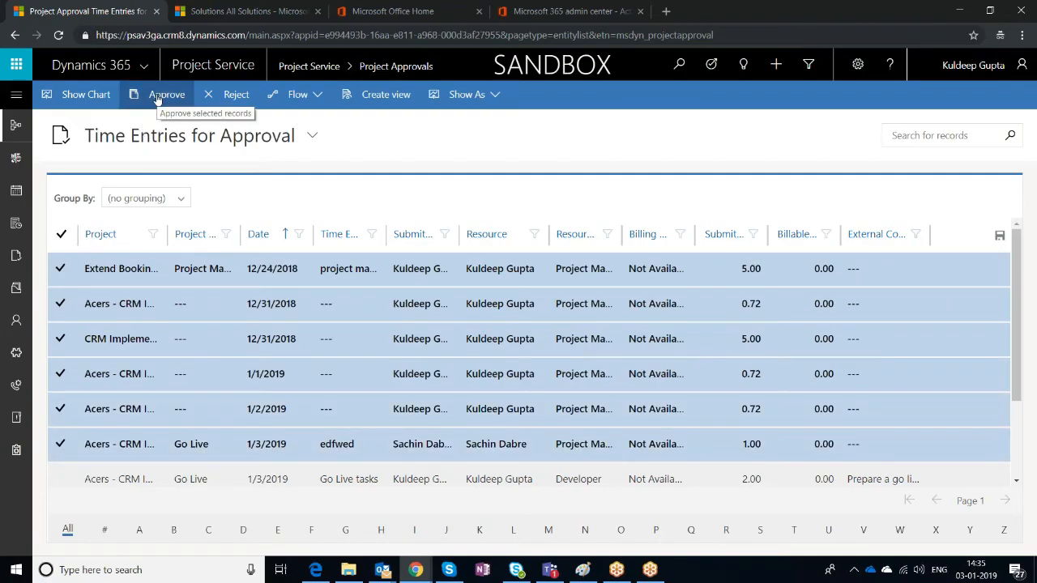
{"action": "left_click", "coordinate": [167, 94]}
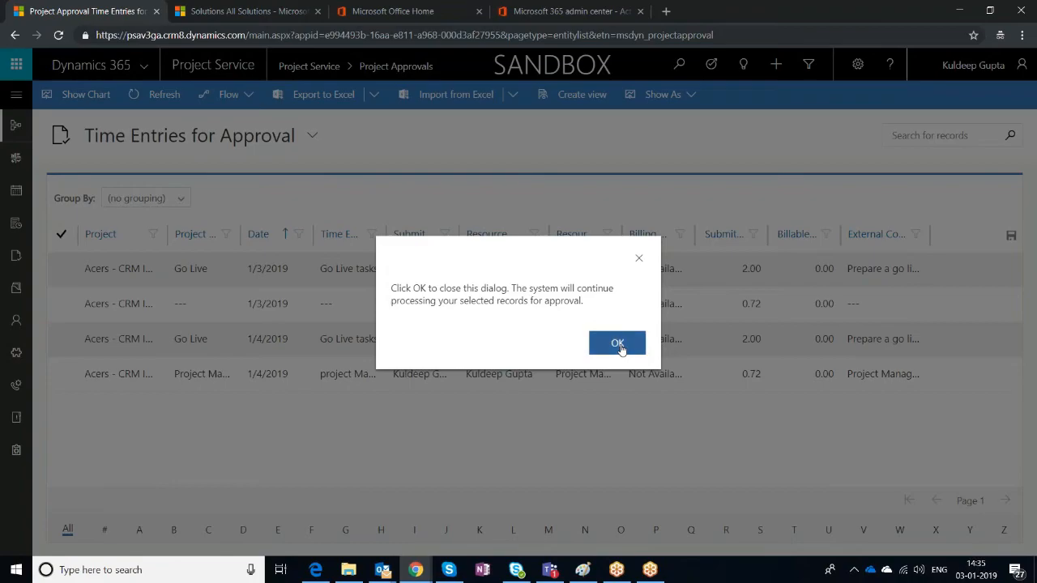
{"action": "left_click", "coordinate": [617, 344]}
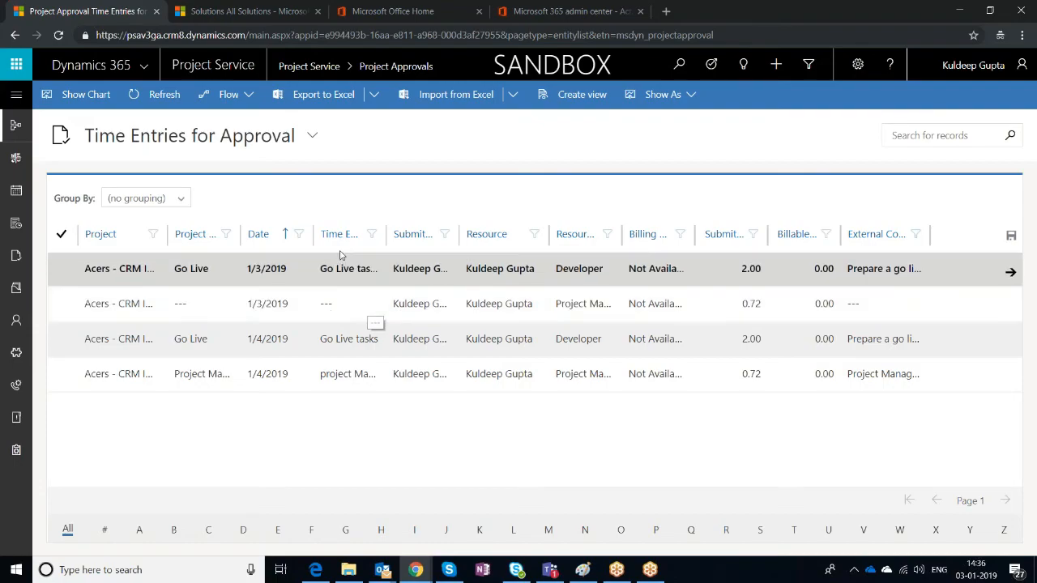
- Approve the submitted ₹250 travel expense in Expense Entries for Approval
{"action": "left_click", "coordinate": [311, 136]}
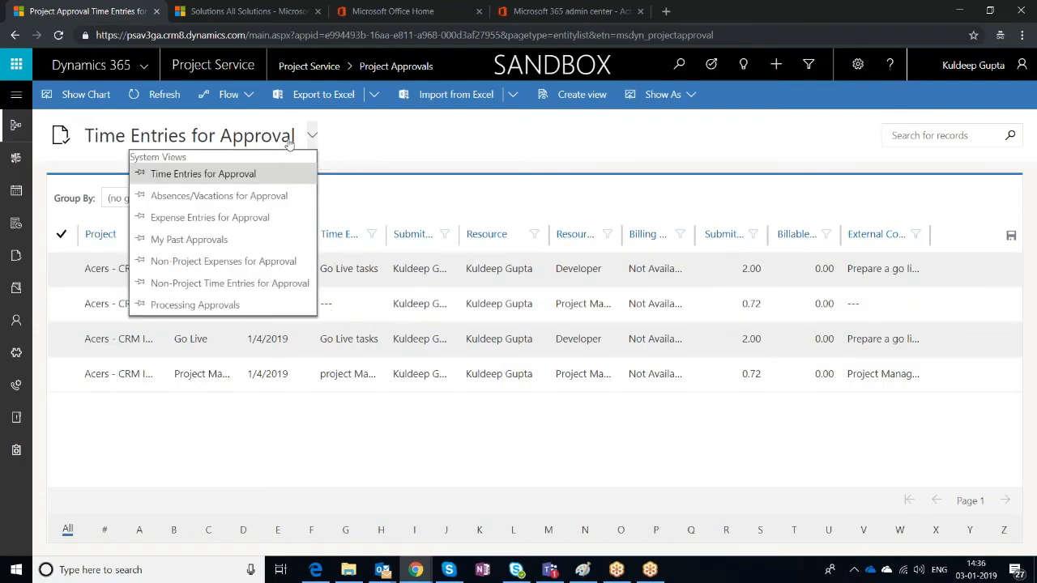
{"action": "mouse_move", "coordinate": [209, 217]}
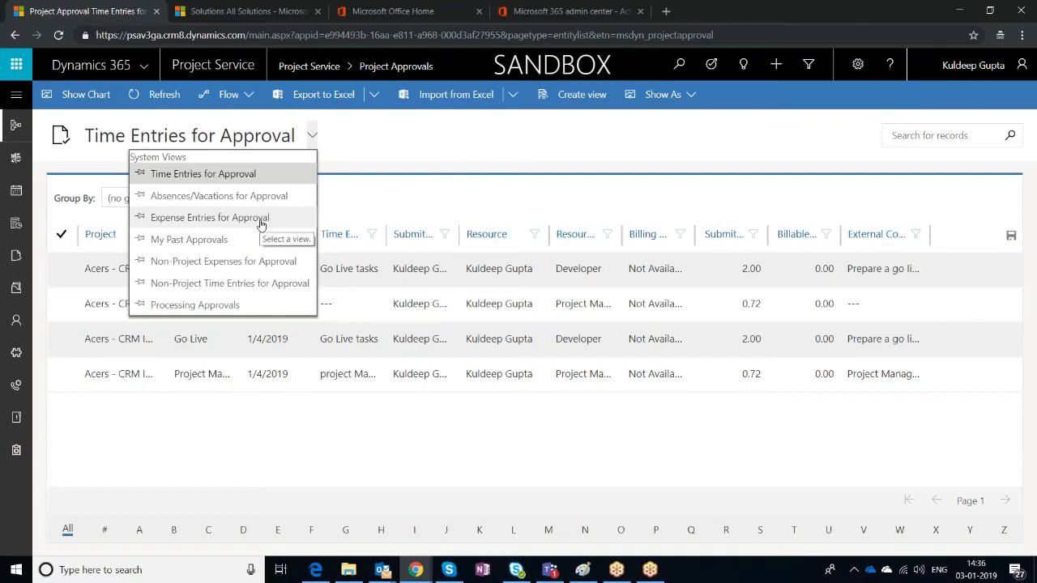
{"action": "mouse_move", "coordinate": [162, 218]}
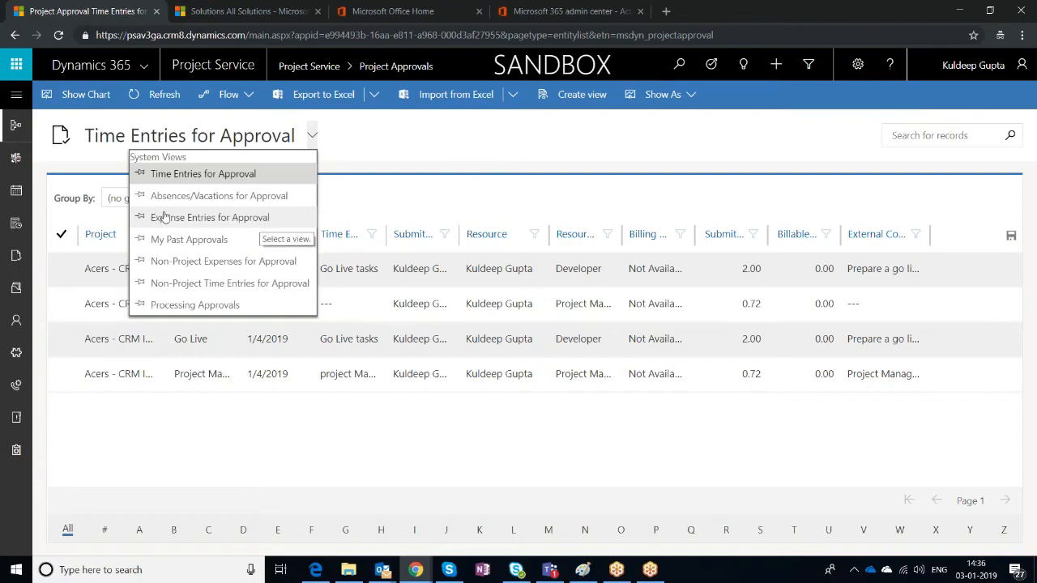
{"action": "left_click", "coordinate": [209, 217]}
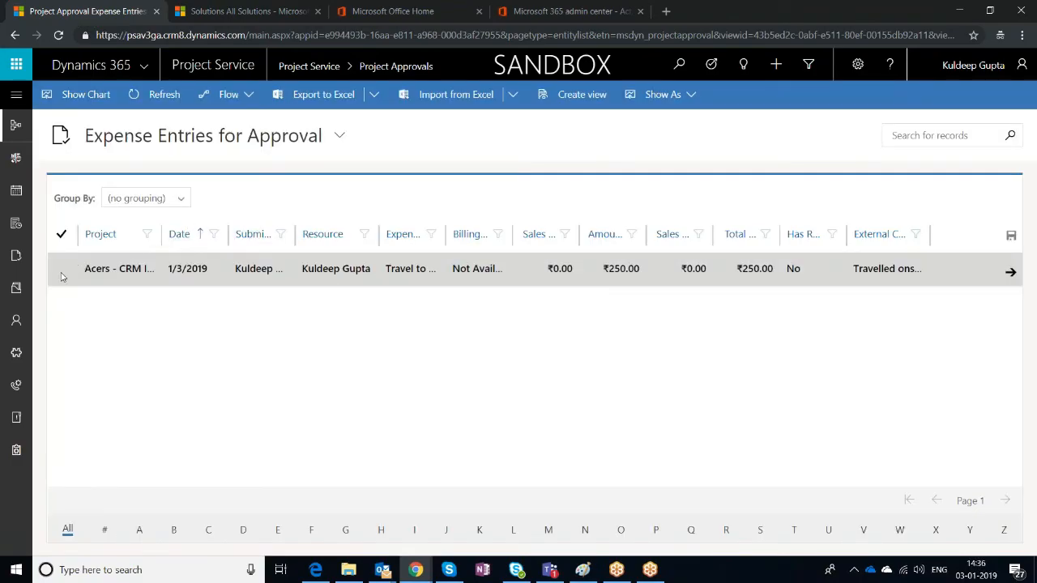
{"action": "left_click", "coordinate": [62, 269]}
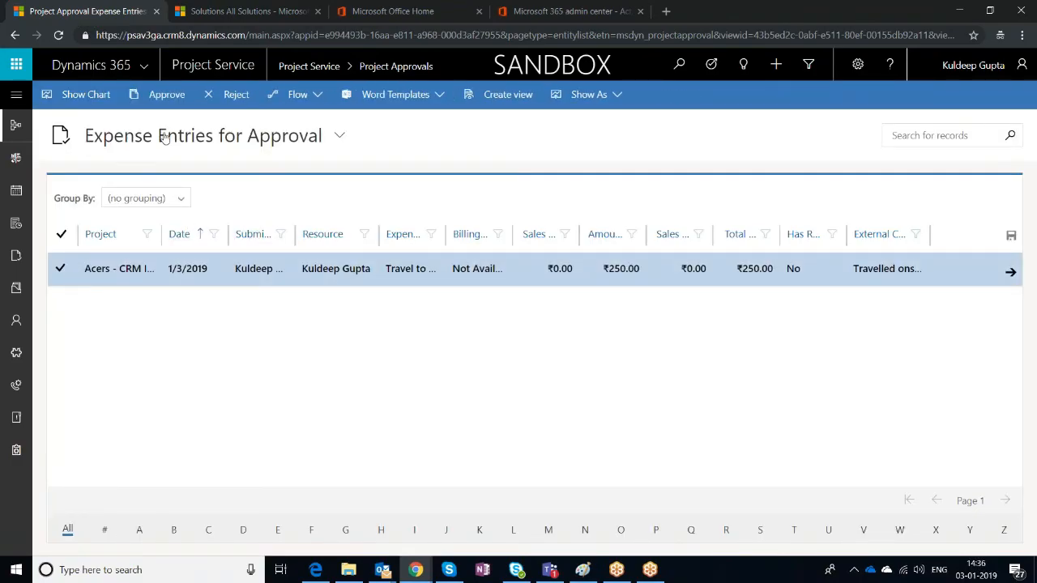
{"action": "left_click", "coordinate": [165, 94]}
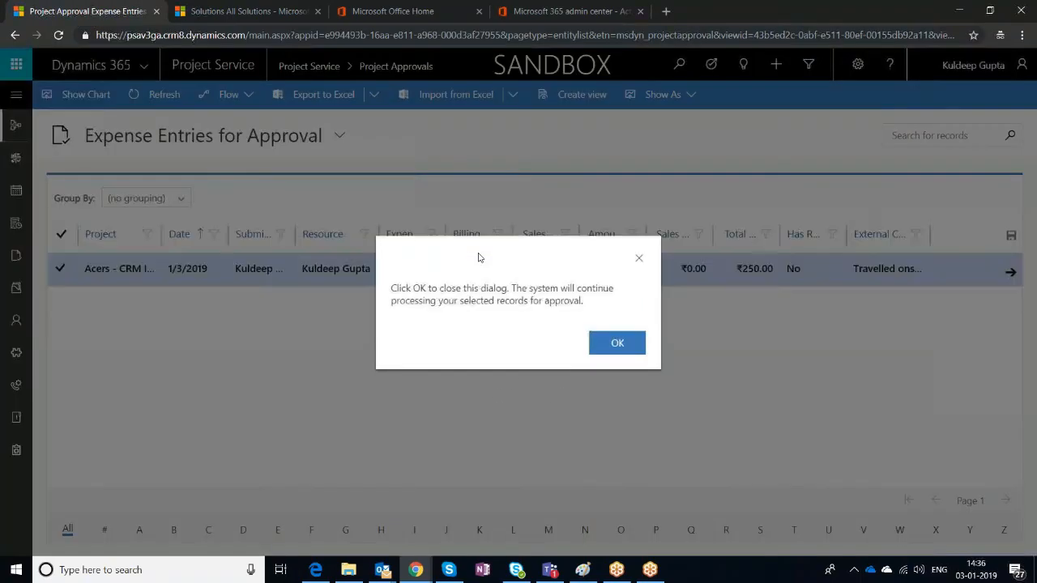
{"action": "left_click", "coordinate": [616, 343]}
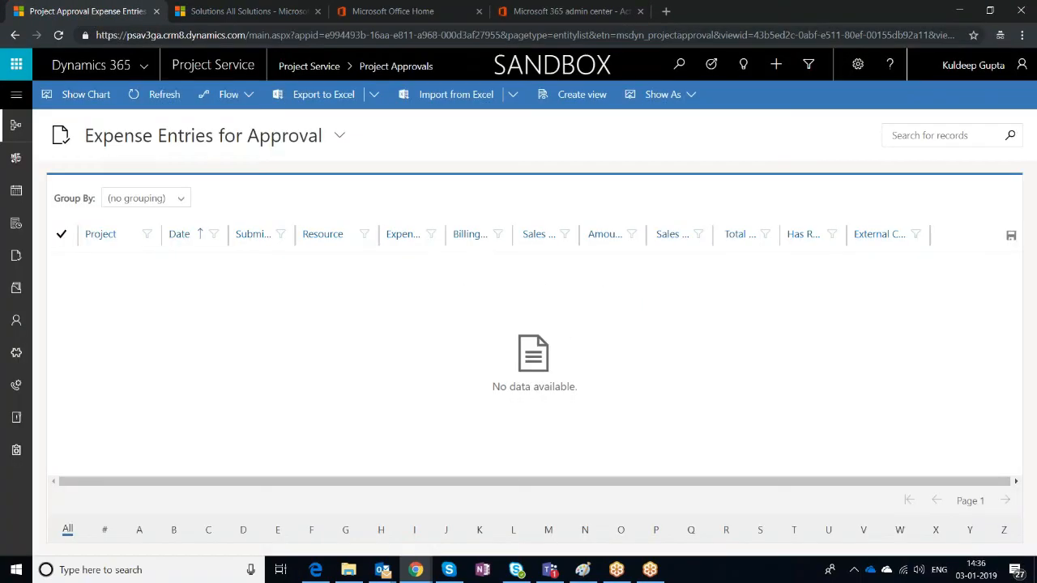
{"action": "mouse_move", "coordinate": [593, 342]}
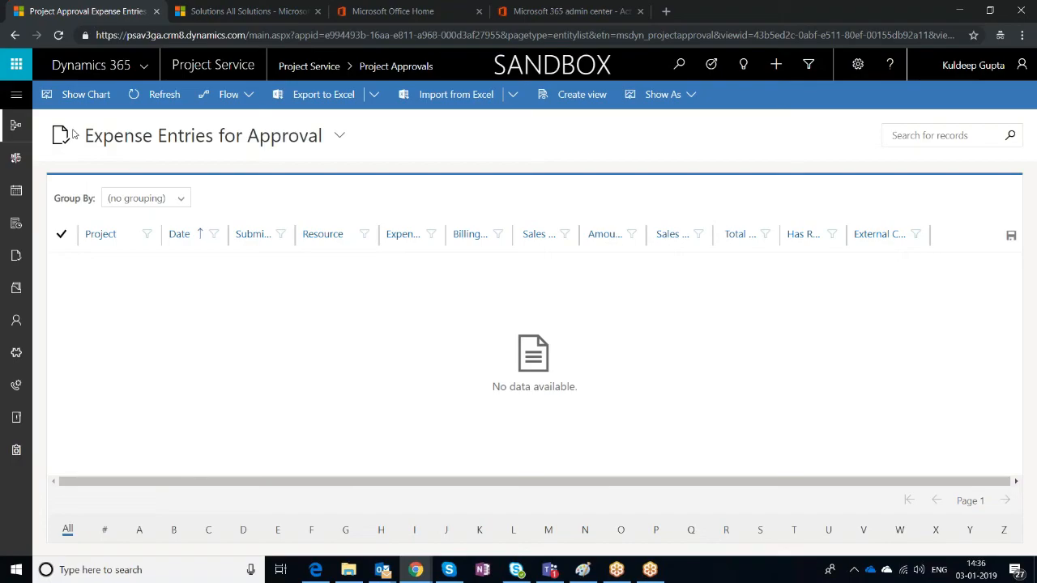
{"action": "mouse_move", "coordinate": [72, 141]}
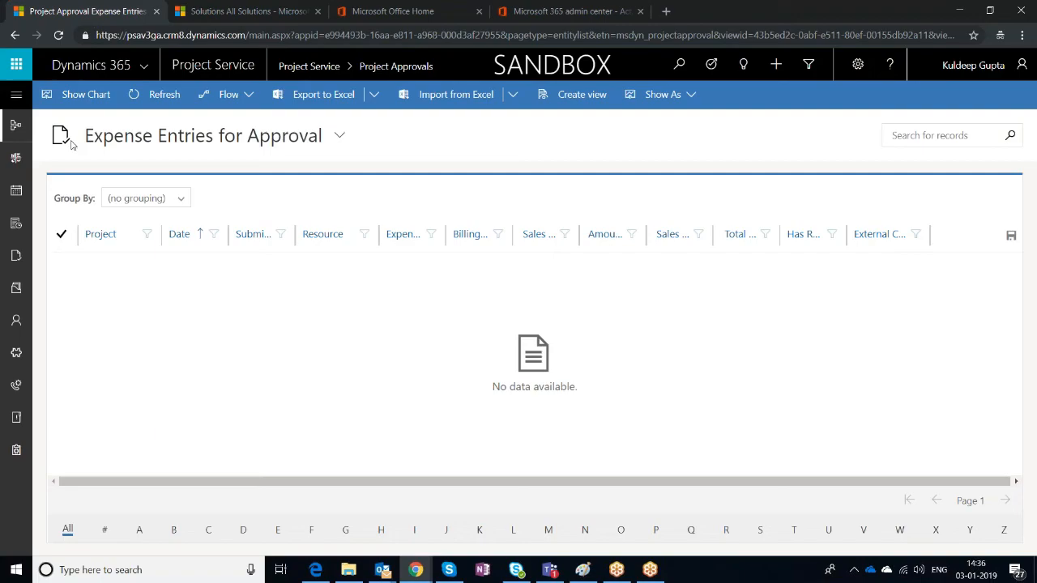
{"action": "mouse_move", "coordinate": [72, 149]}
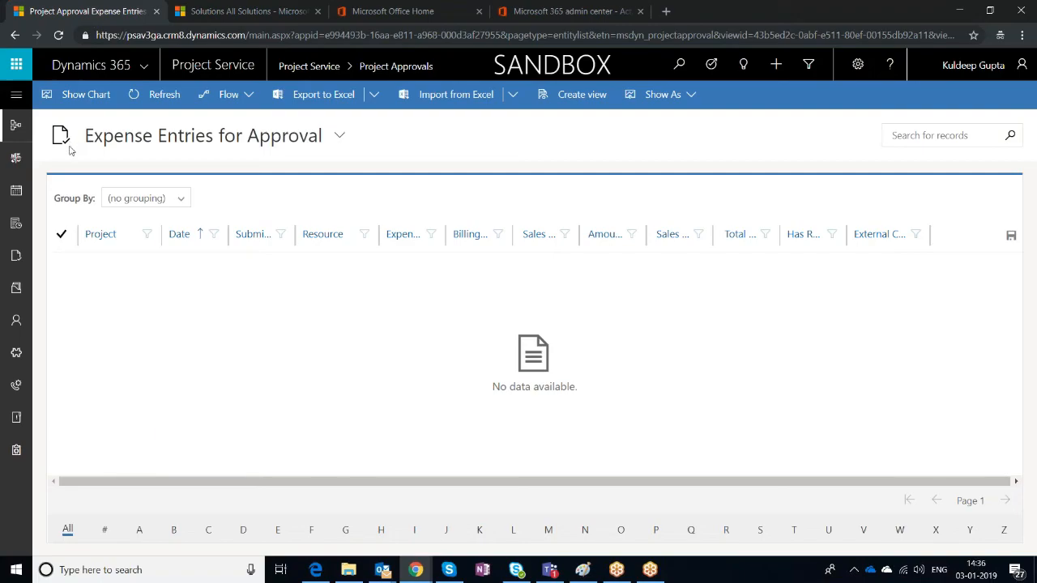